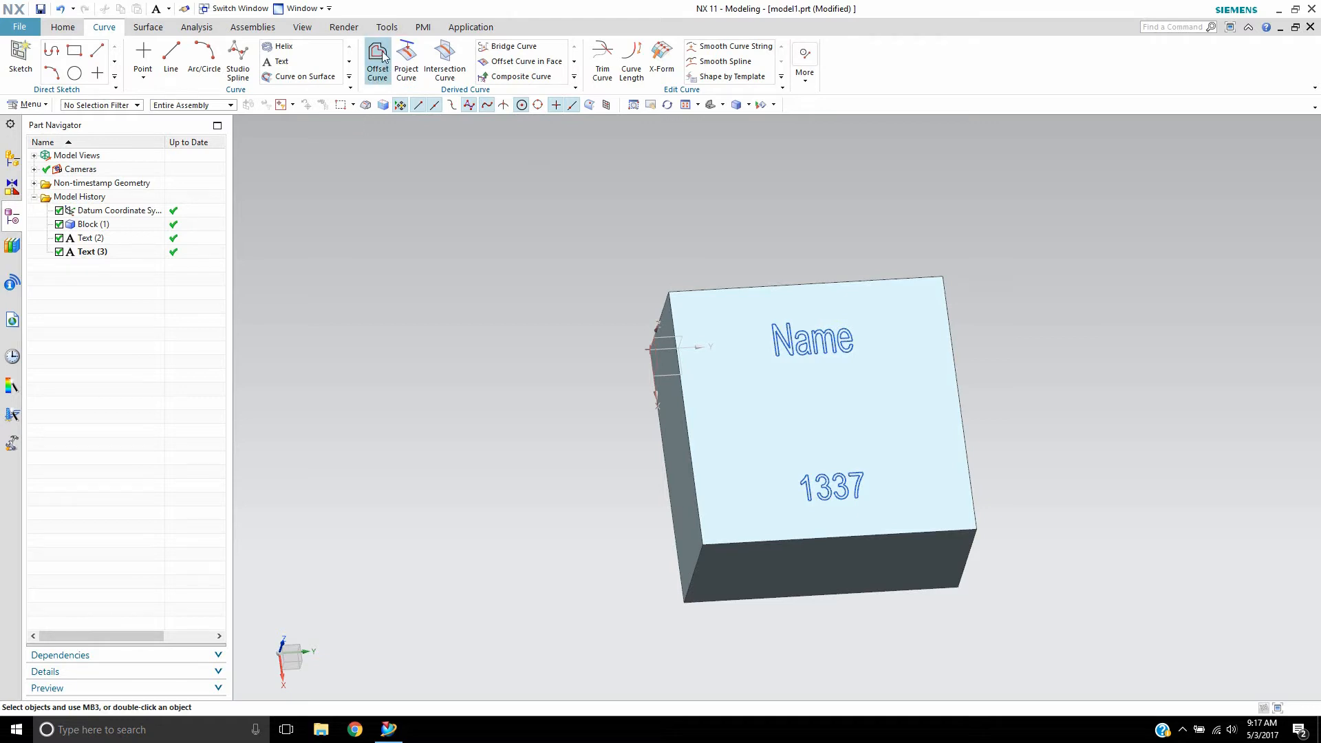
Step: Open the Expressions dialog from the Tools tab to list the part's expressions
{"action": "left_click", "coordinate": [385, 27]}
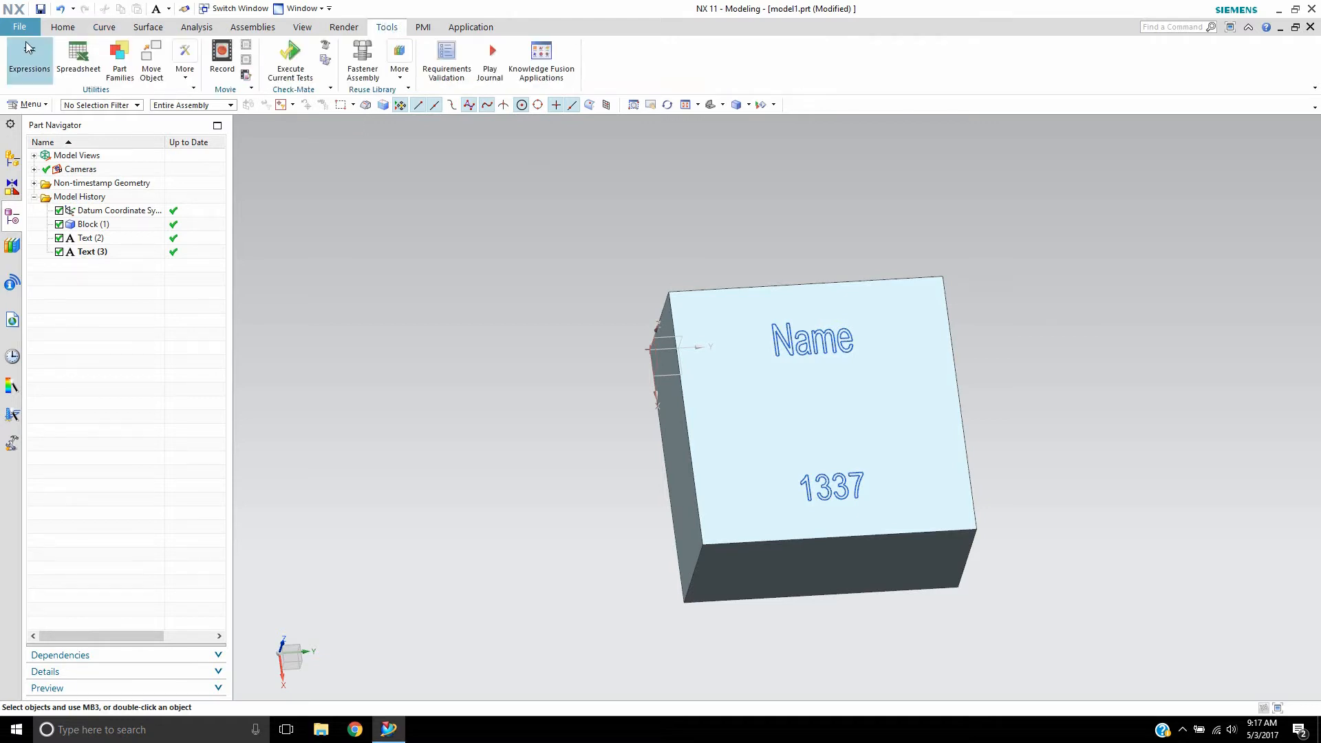
{"action": "left_click", "coordinate": [28, 59]}
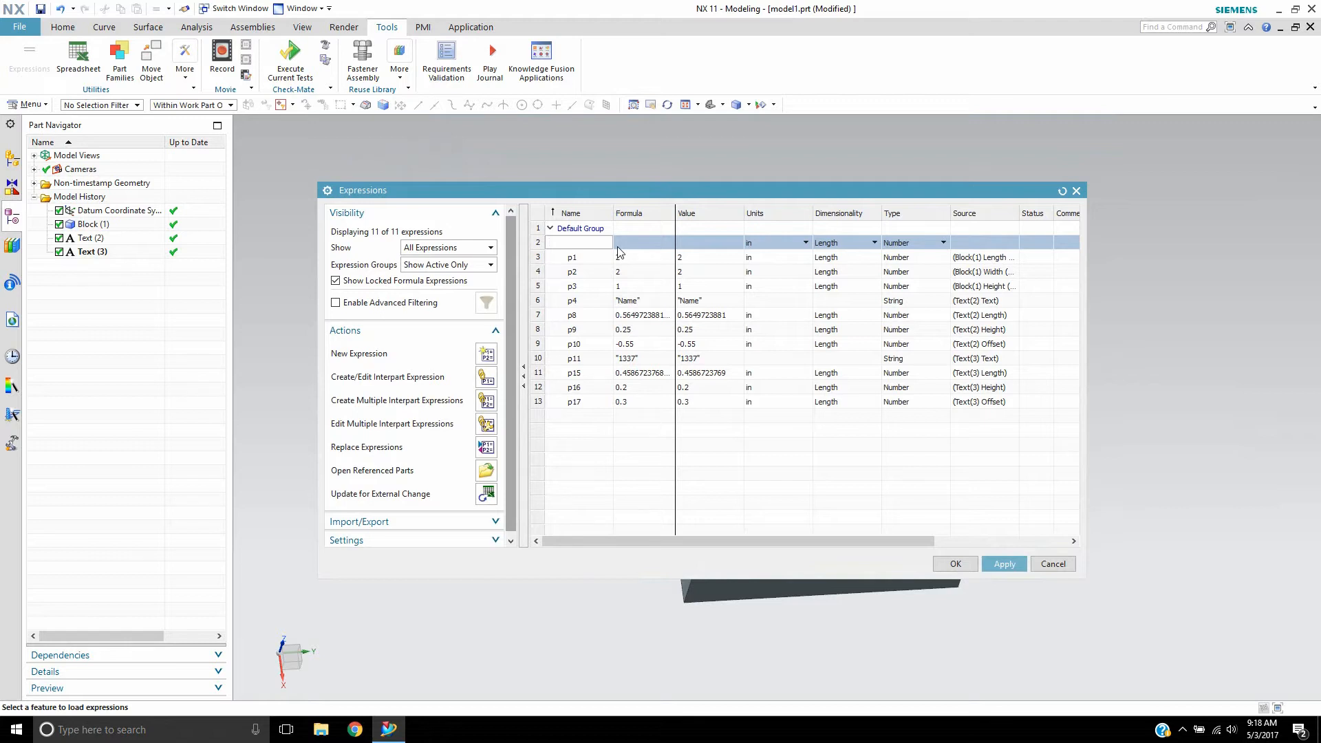
Step: Create a List-type expression named Name and begin entering its list values
{"action": "type", "text": "Name"}
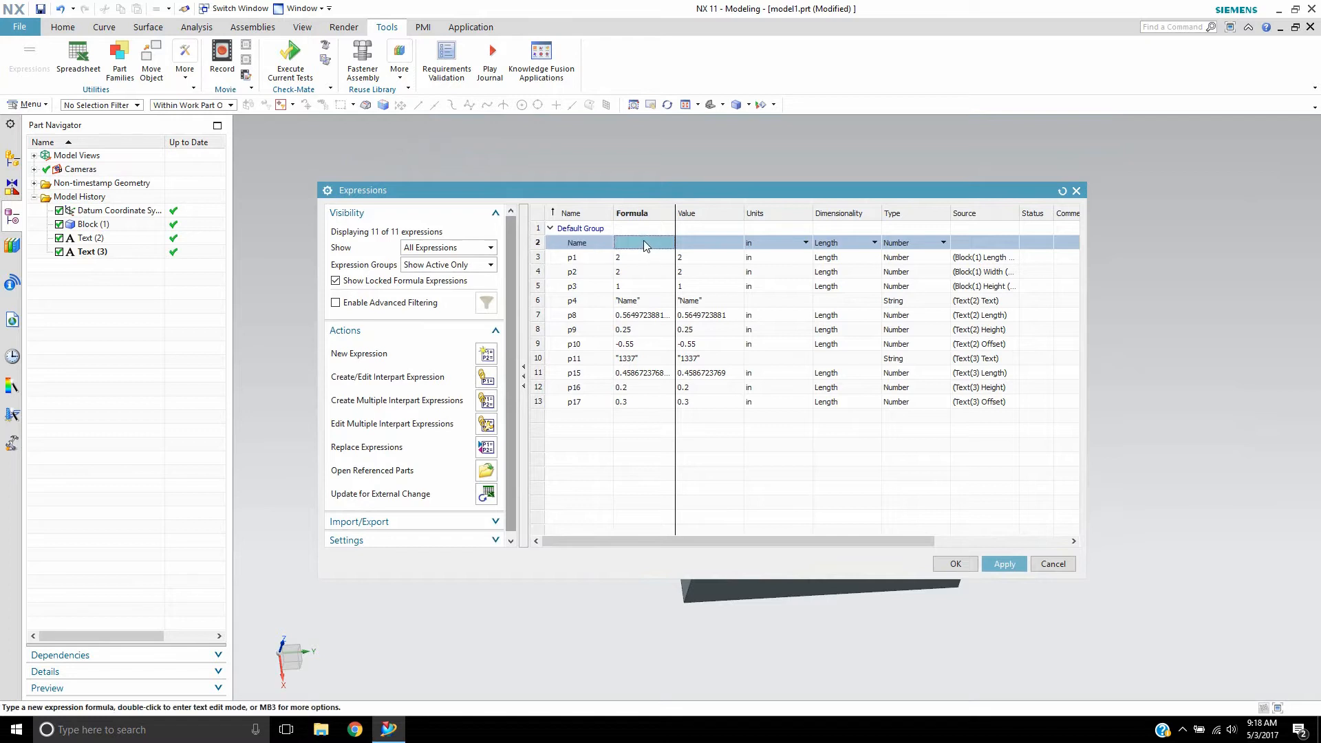
{"action": "left_click", "coordinate": [909, 243]}
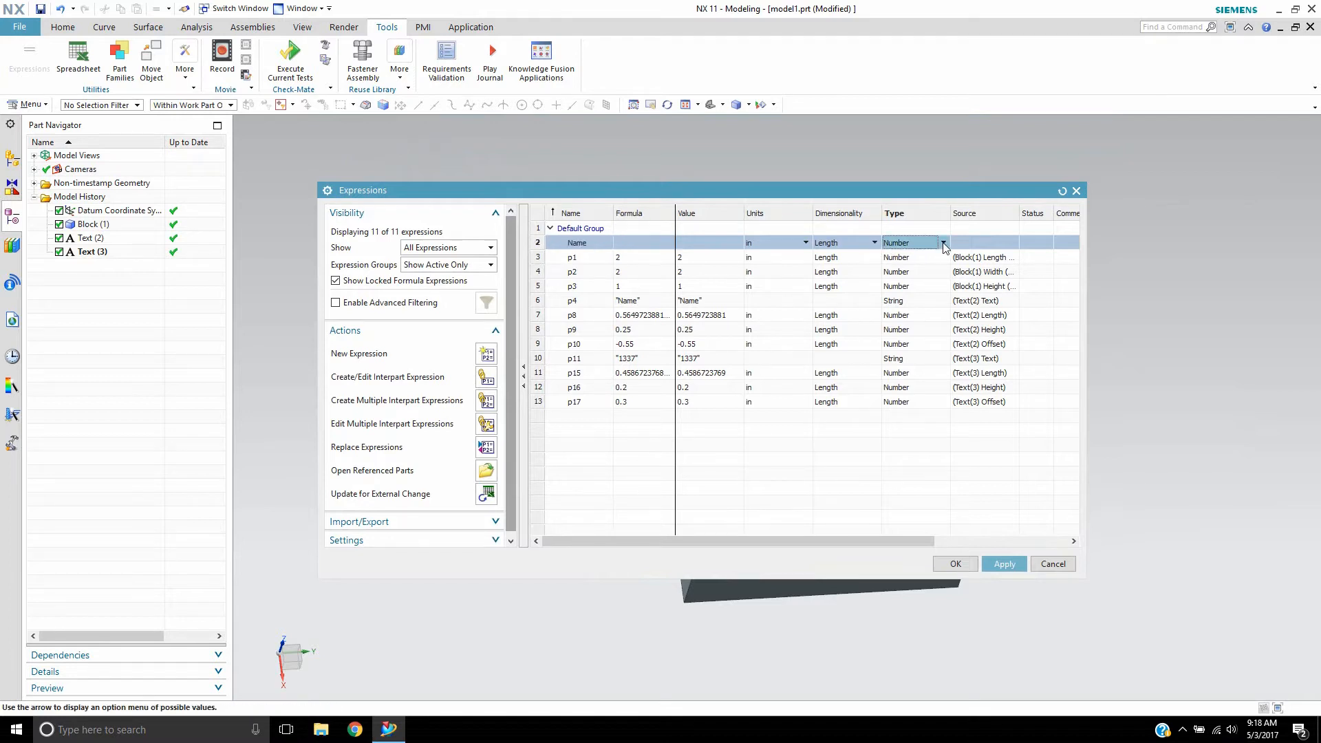
{"action": "left_click", "coordinate": [942, 243]}
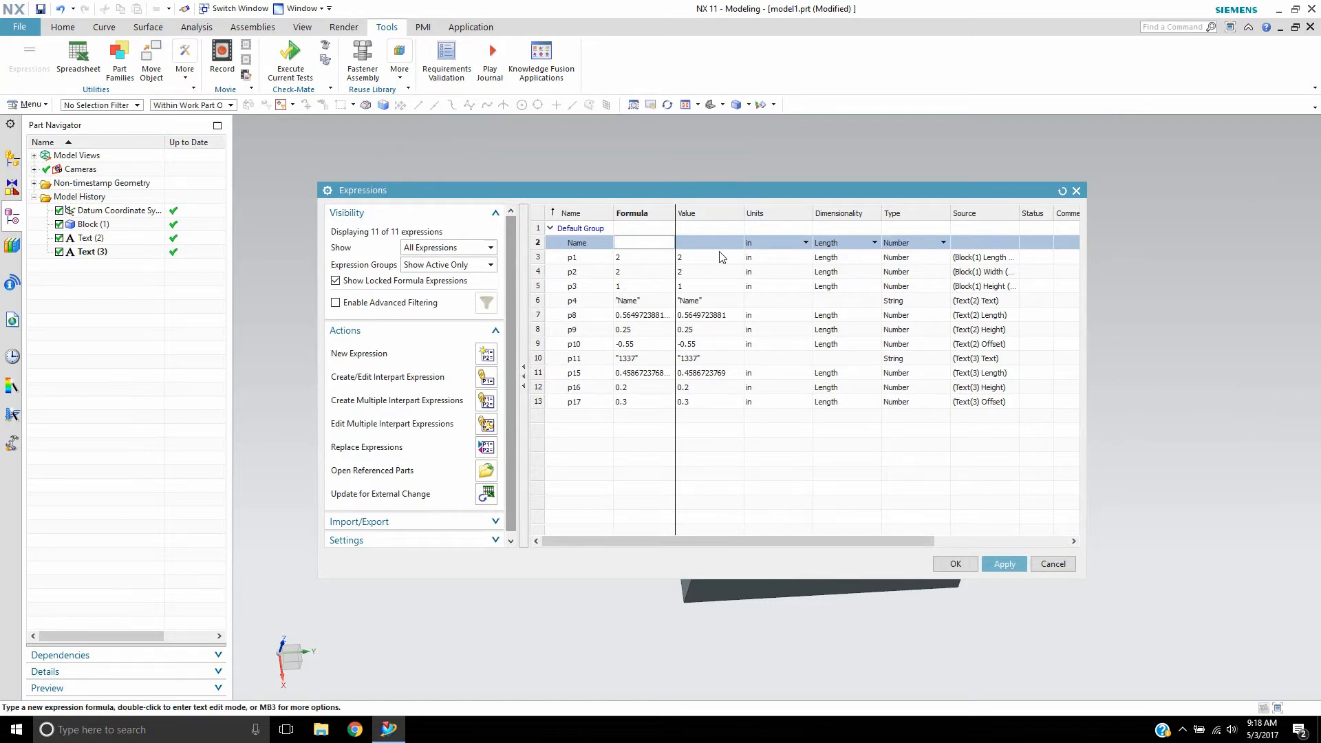
{"action": "left_click", "coordinate": [640, 243]}
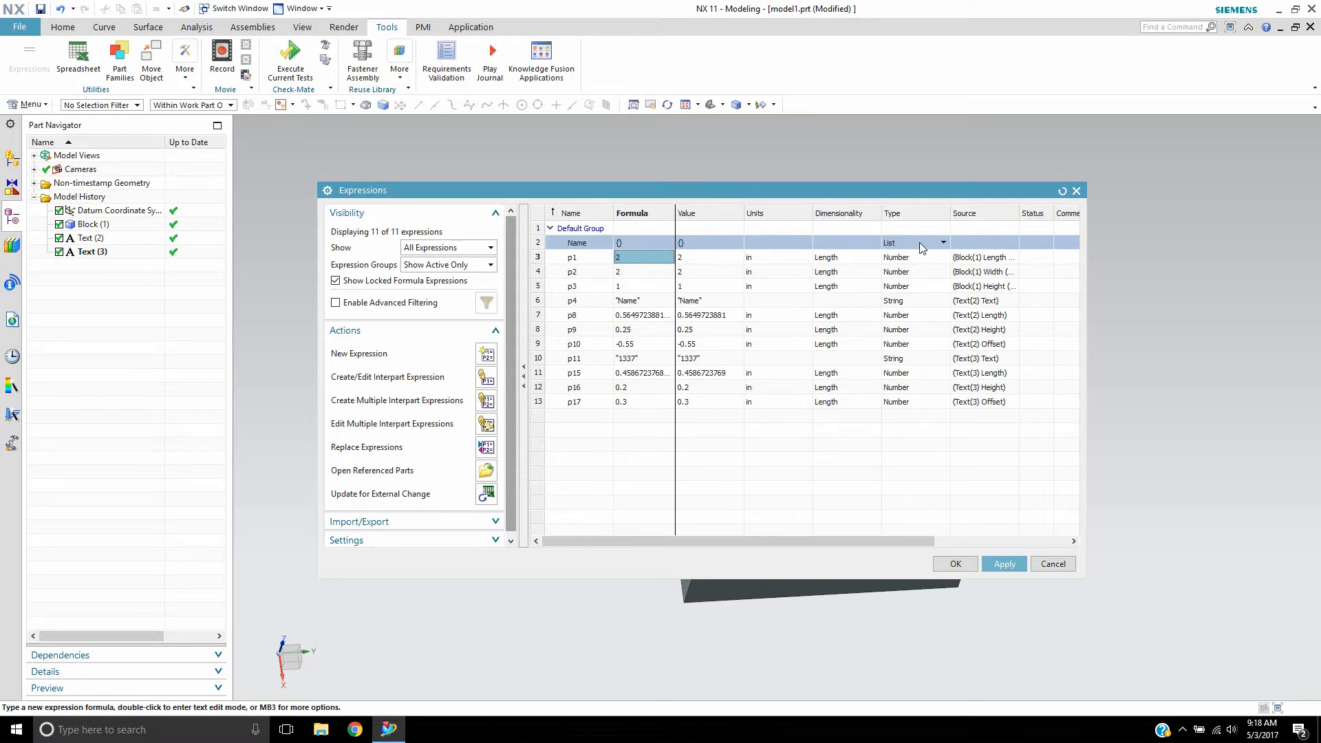
{"action": "left_click", "coordinate": [942, 243]}
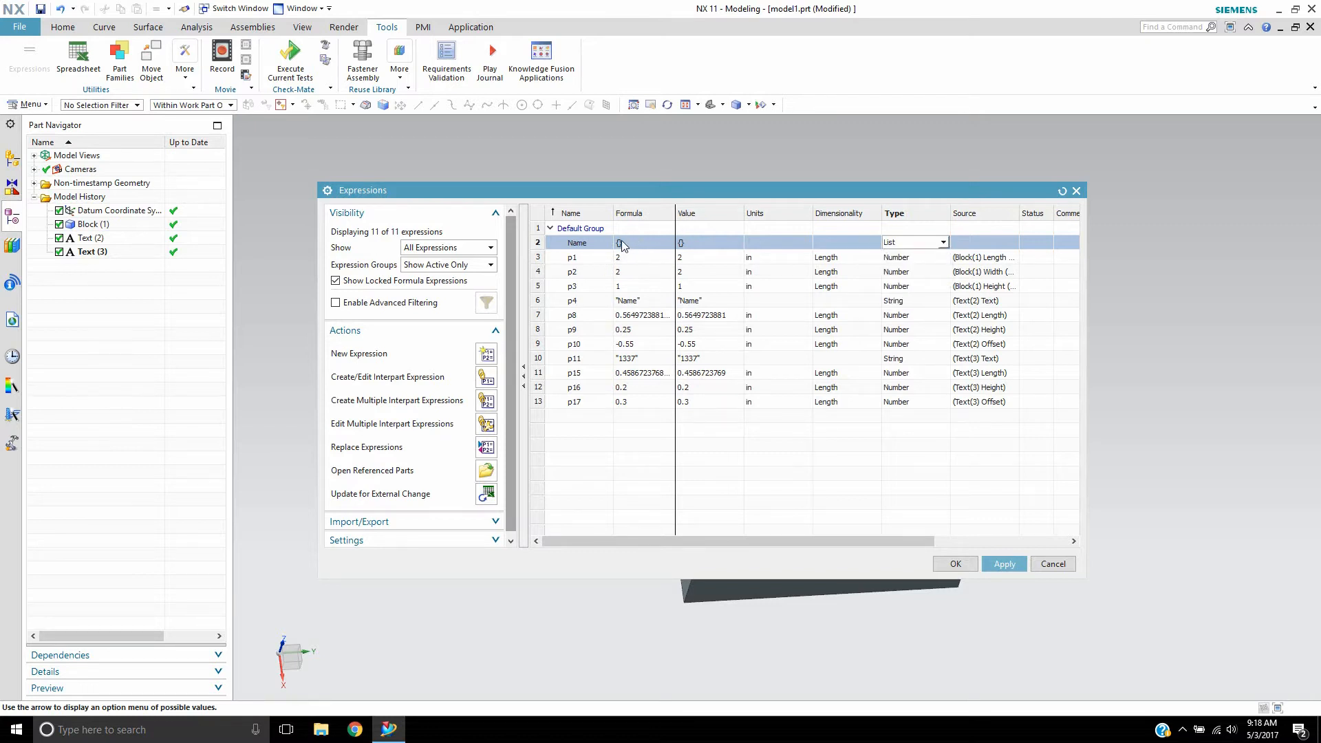
{"action": "left_click", "coordinate": [643, 243]}
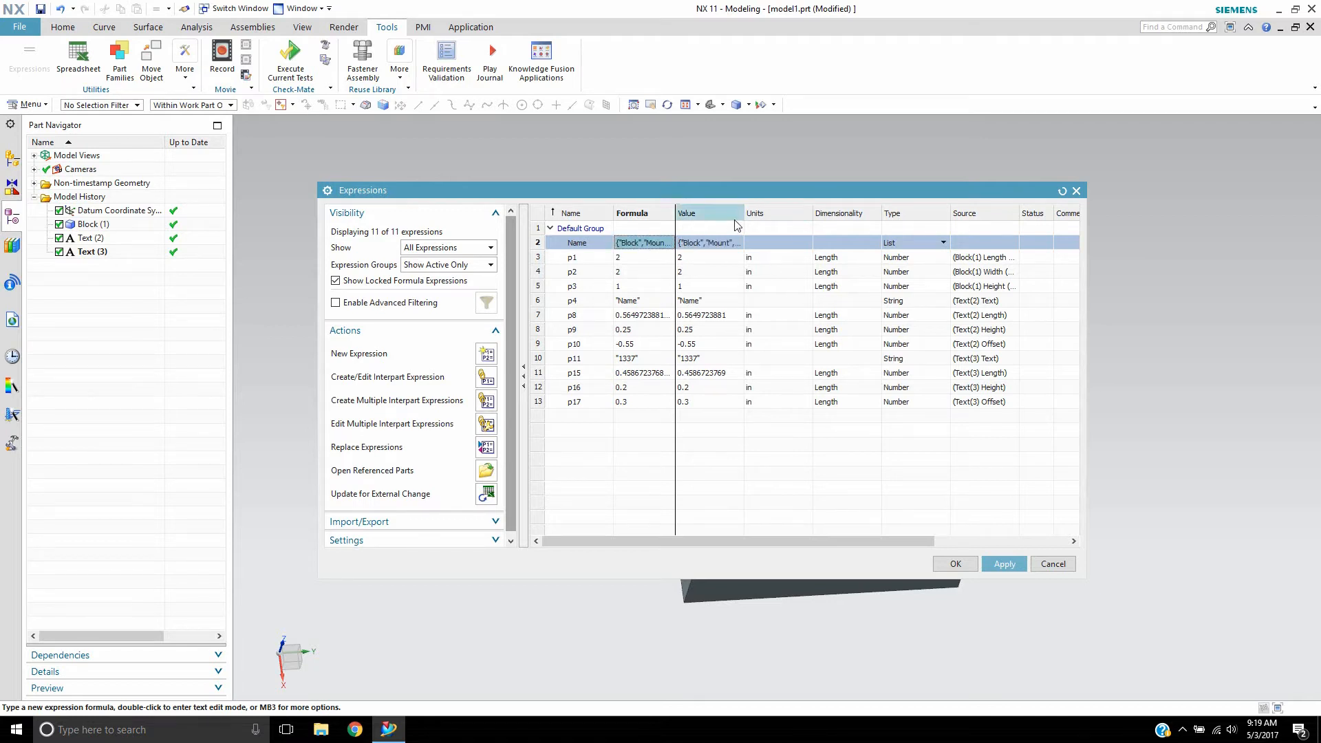
Step: Add a fifth value 'Hello' to the Name list through the table formula editor
{"action": "right_click", "coordinate": [708, 241]}
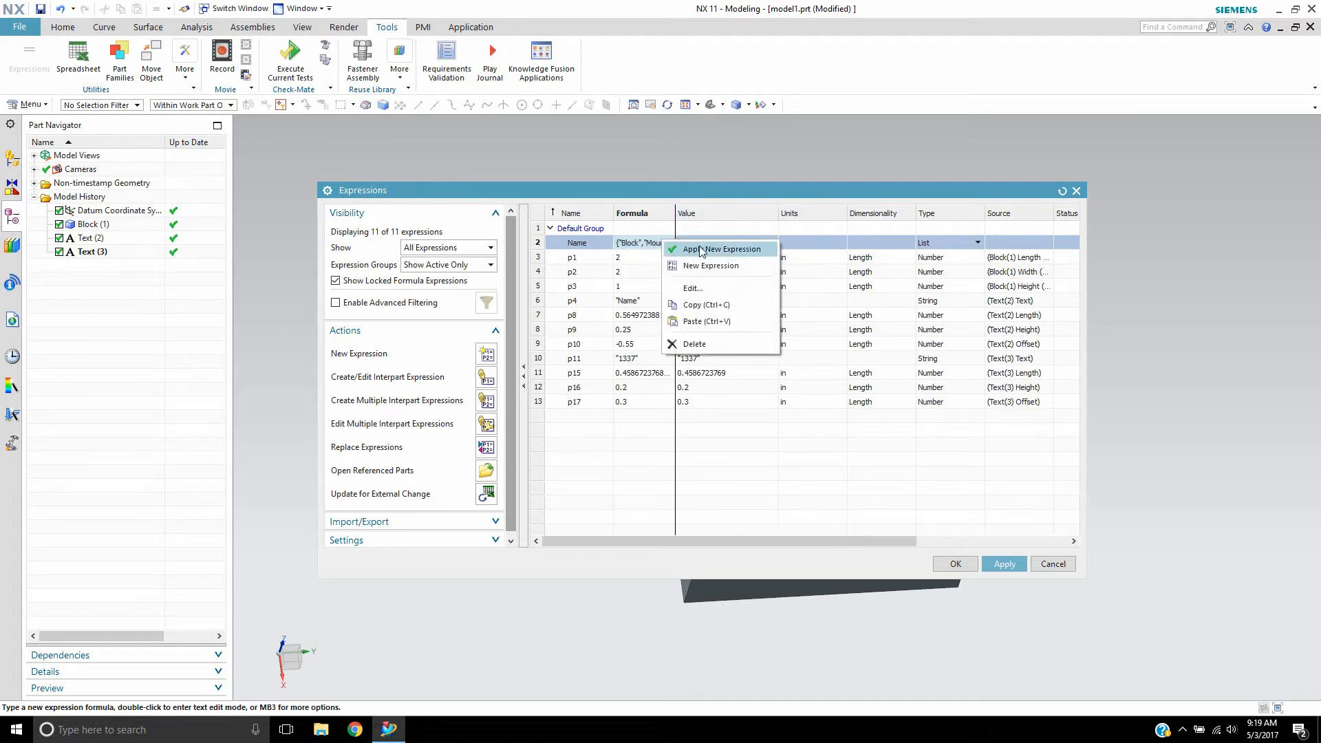
{"action": "mouse_move", "coordinate": [692, 288]}
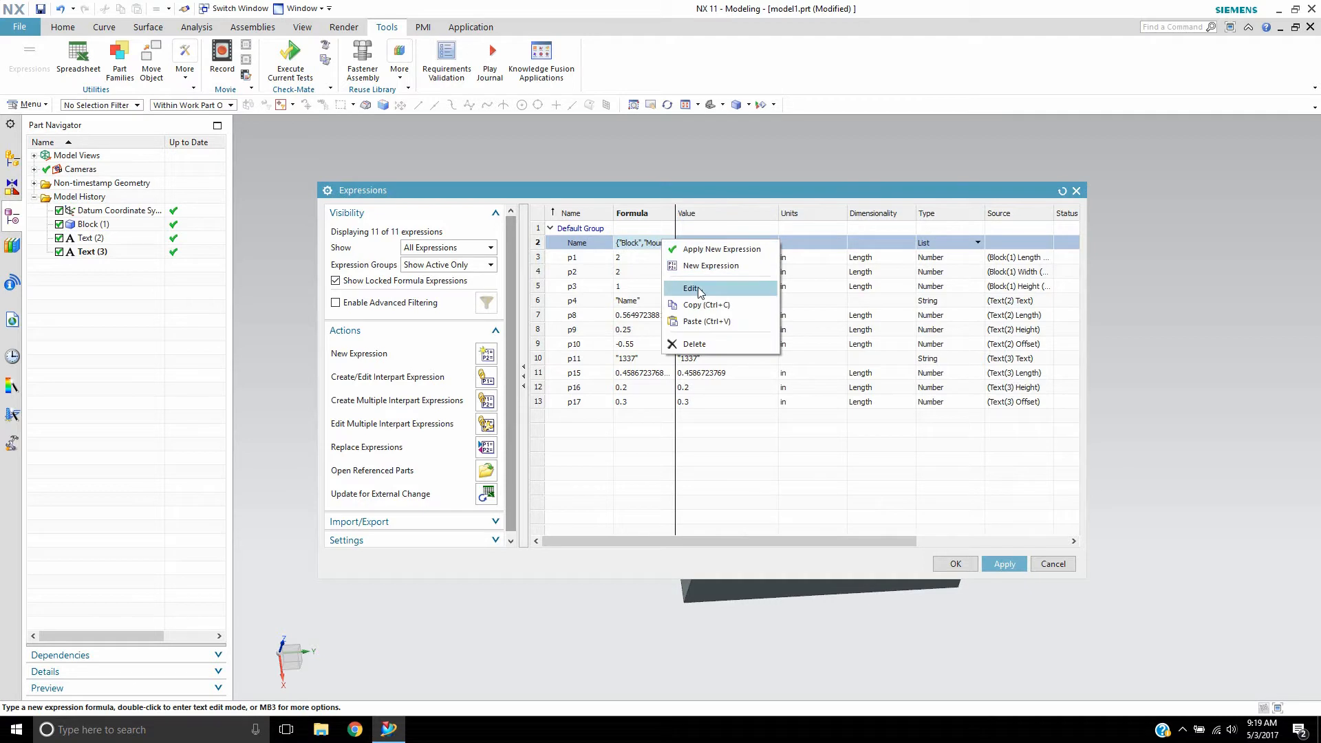
{"action": "left_click", "coordinate": [691, 288]}
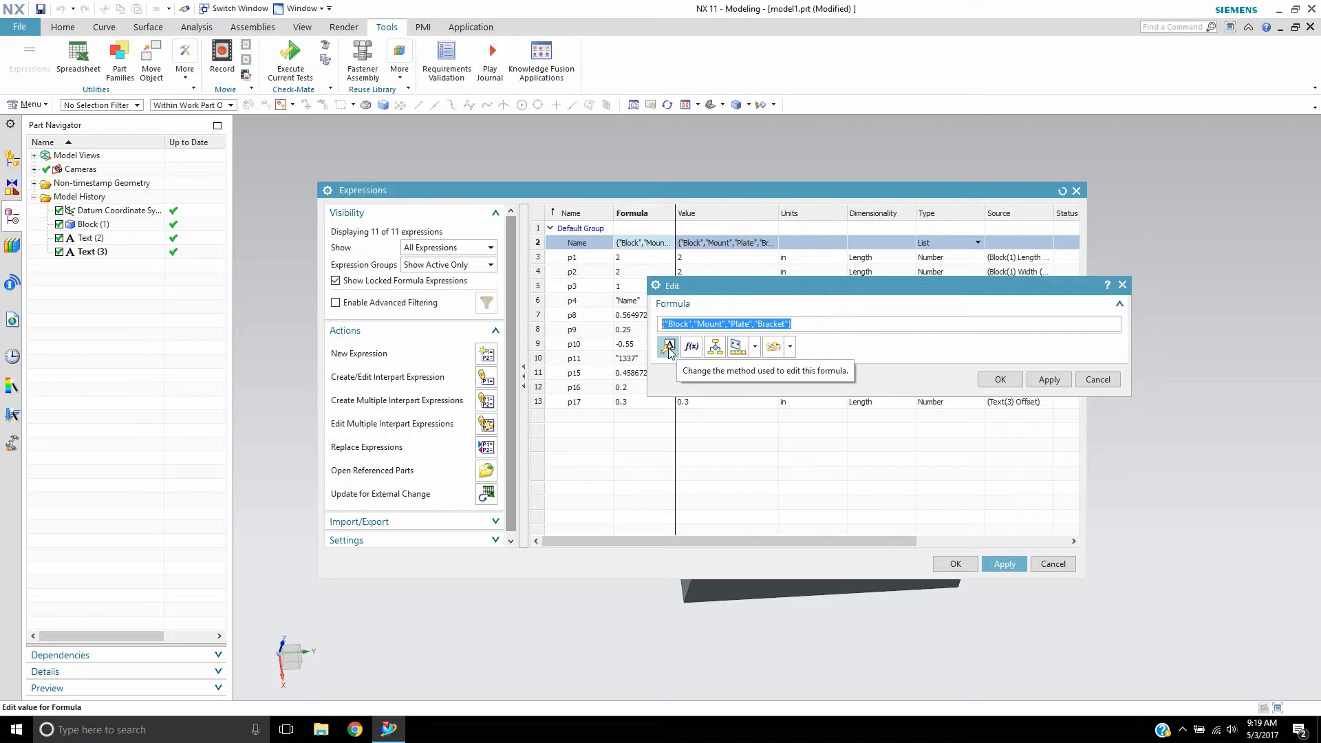
{"action": "left_click", "coordinate": [667, 345]}
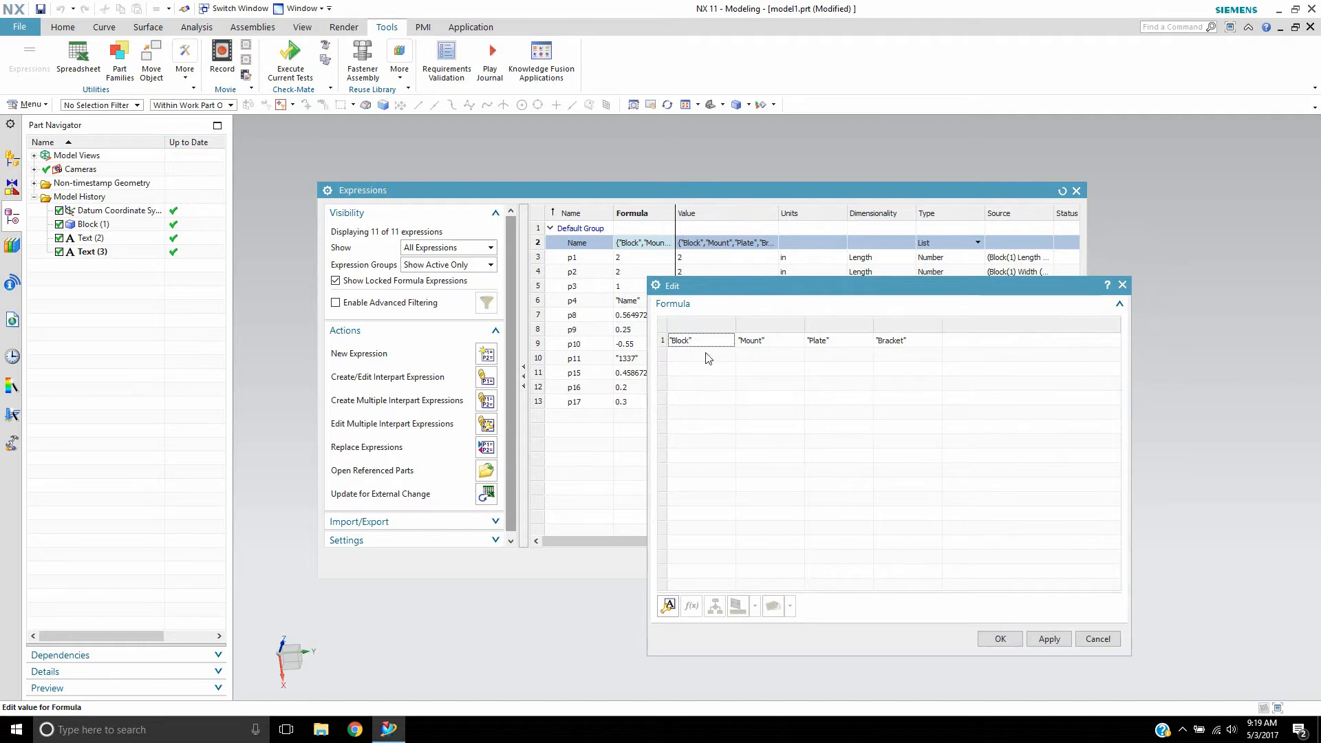
{"action": "mouse_move", "coordinate": [668, 605]}
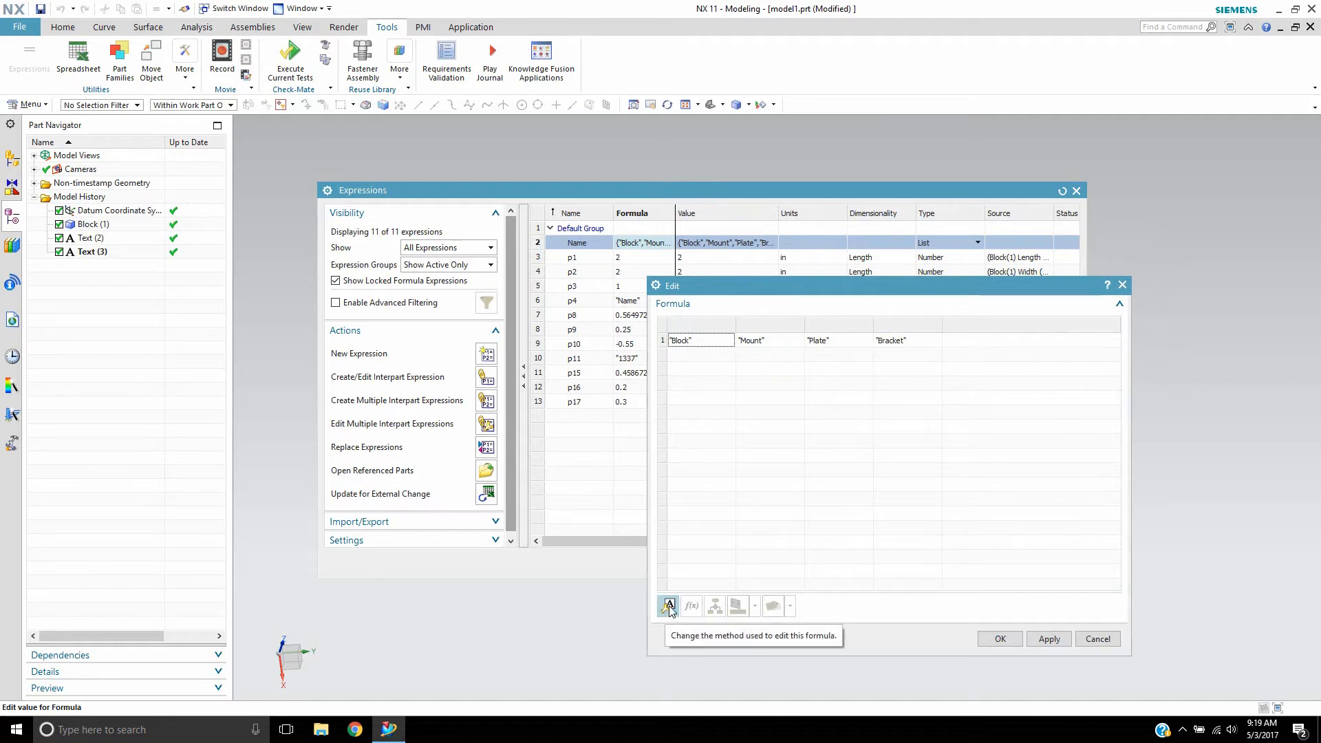
{"action": "right_click", "coordinate": [664, 341]}
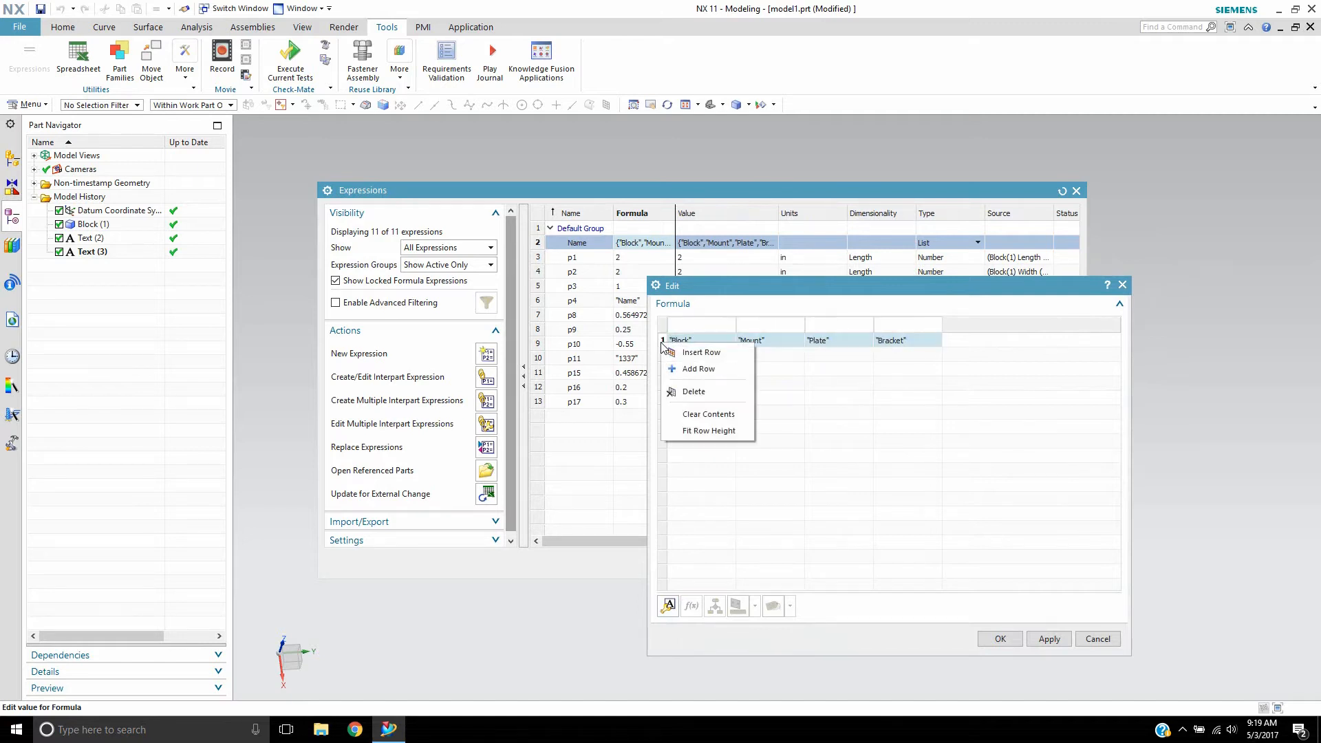
{"action": "mouse_move", "coordinate": [698, 368]}
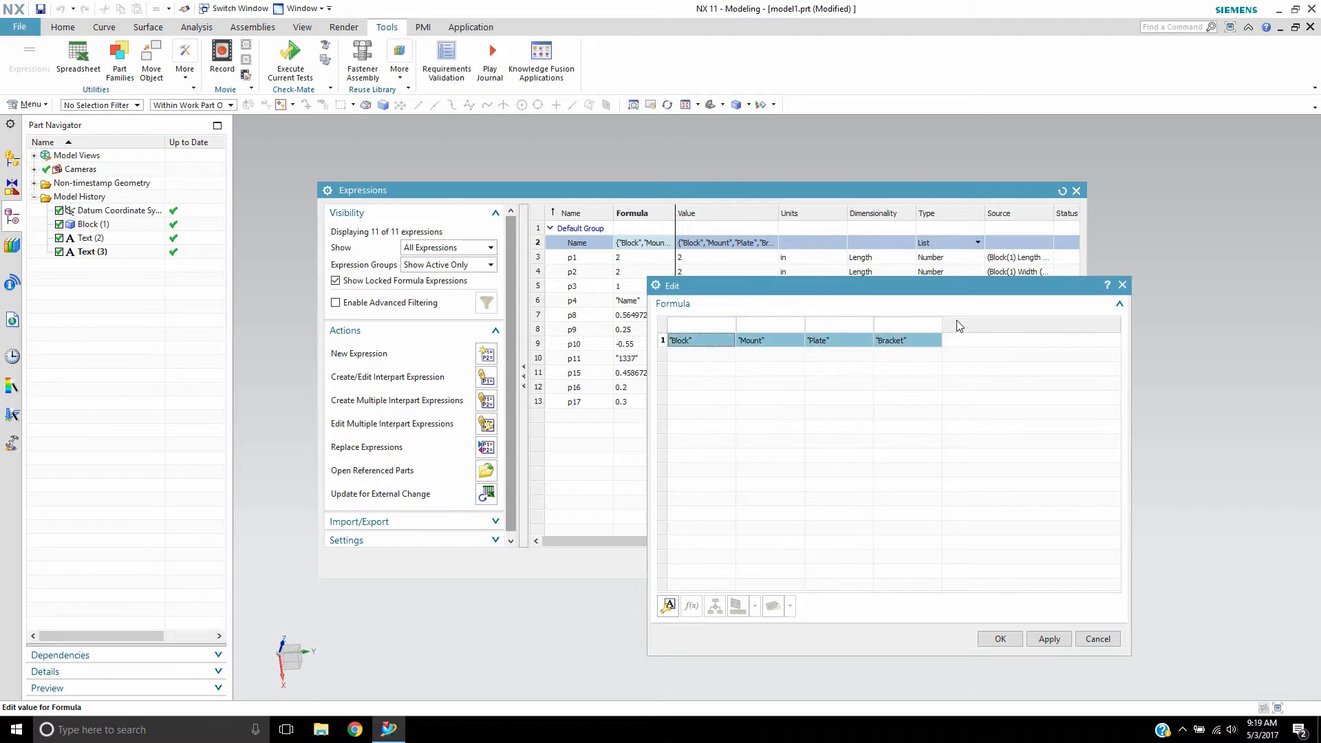
{"action": "right_click", "coordinate": [901, 339]}
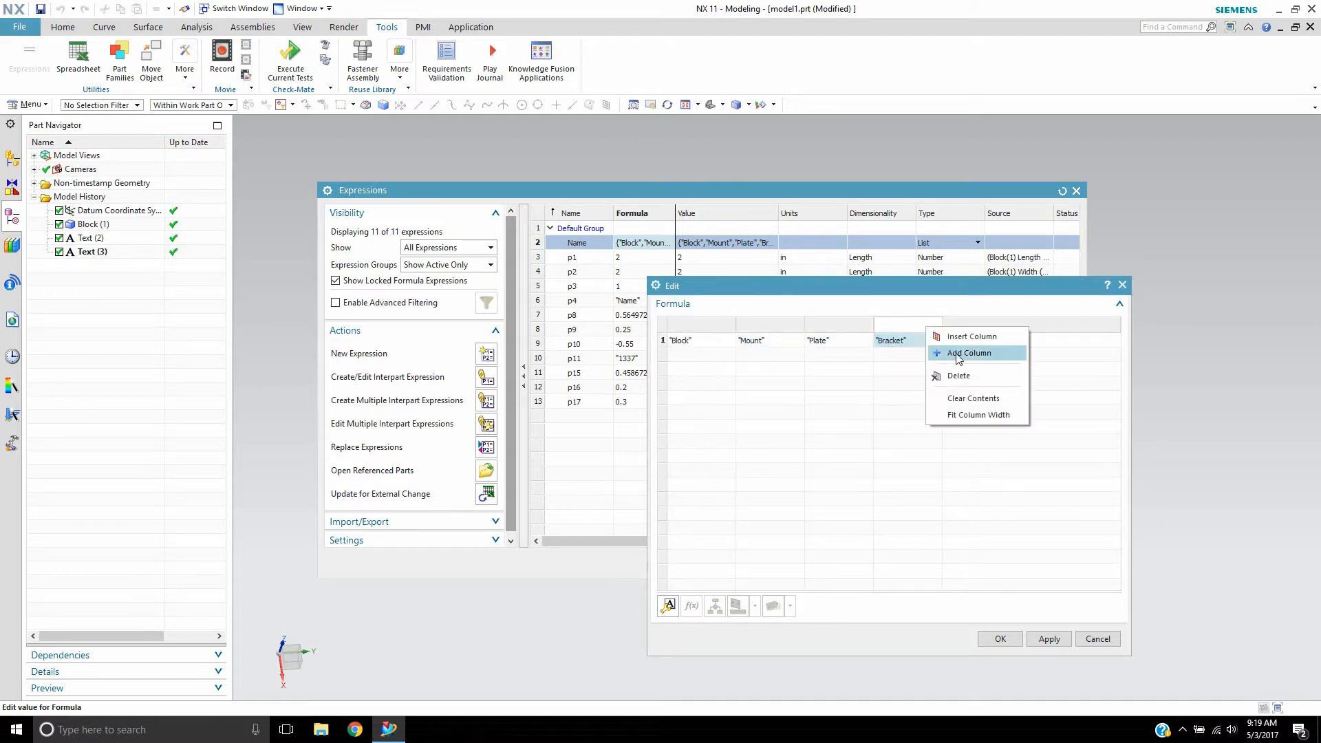
{"action": "left_click", "coordinate": [968, 352]}
{"action": "type", "text": "\"Hi"}
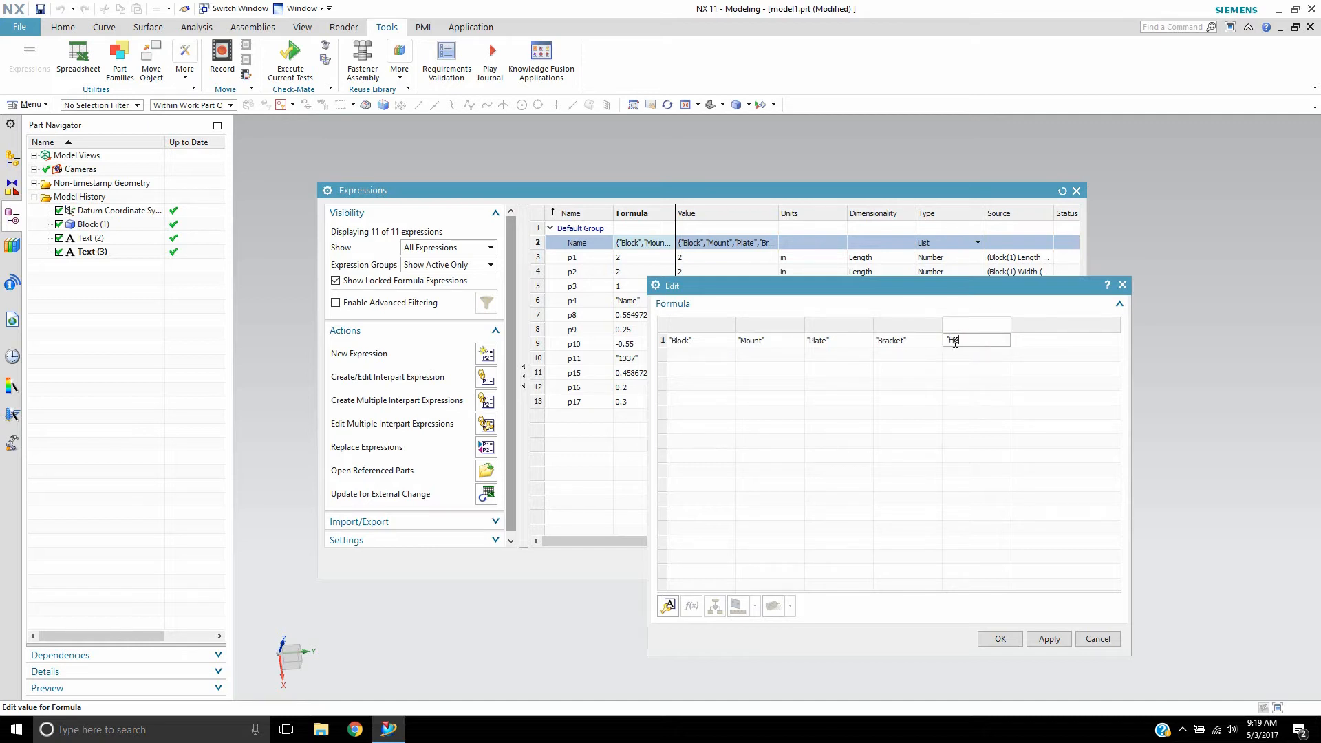
{"action": "type", "text": "ello\"}"}
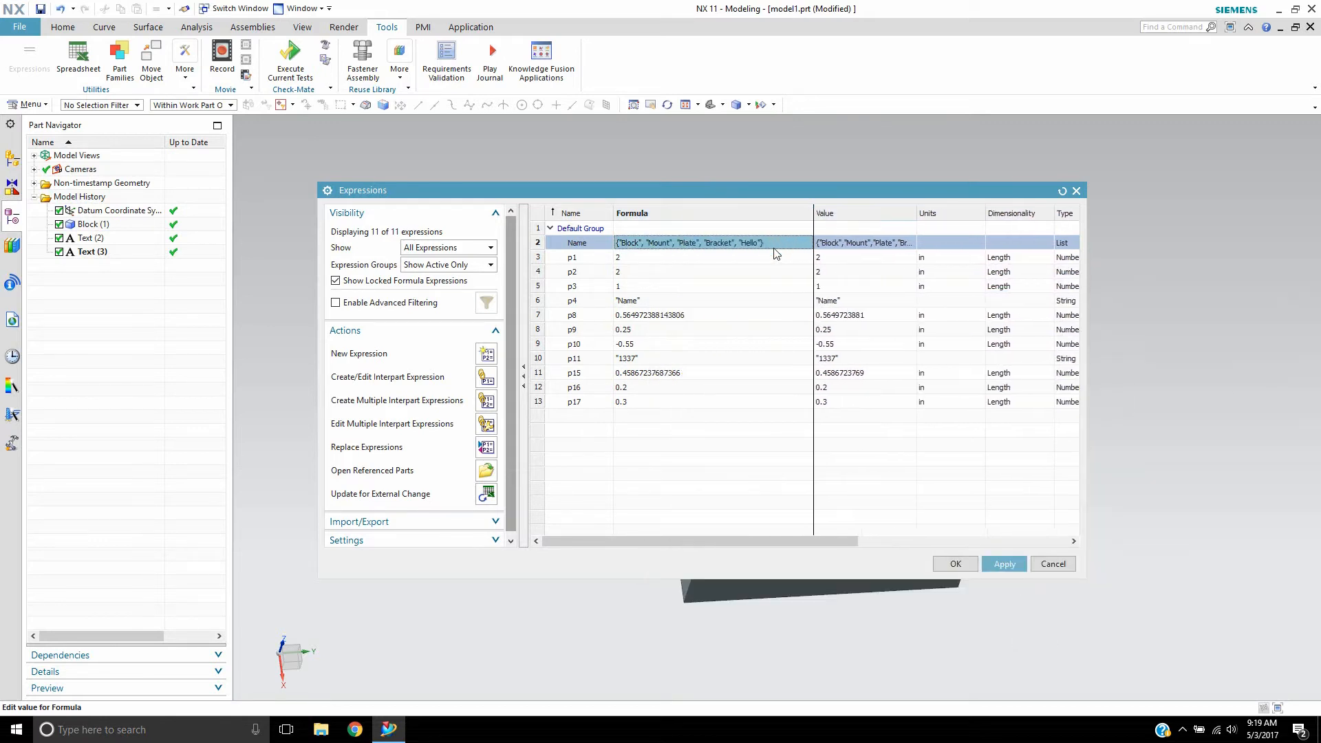
{"action": "mouse_move", "coordinate": [678, 244]}
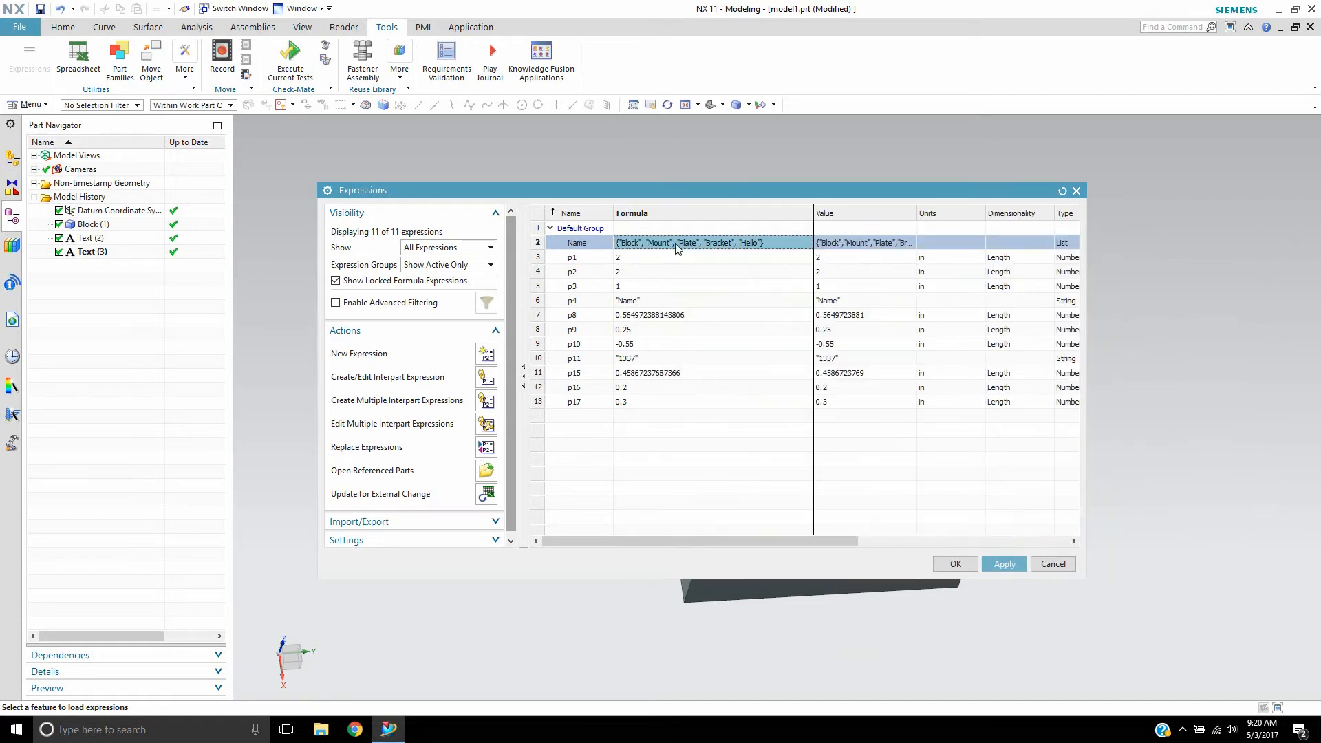
{"action": "mouse_move", "coordinate": [586, 266]}
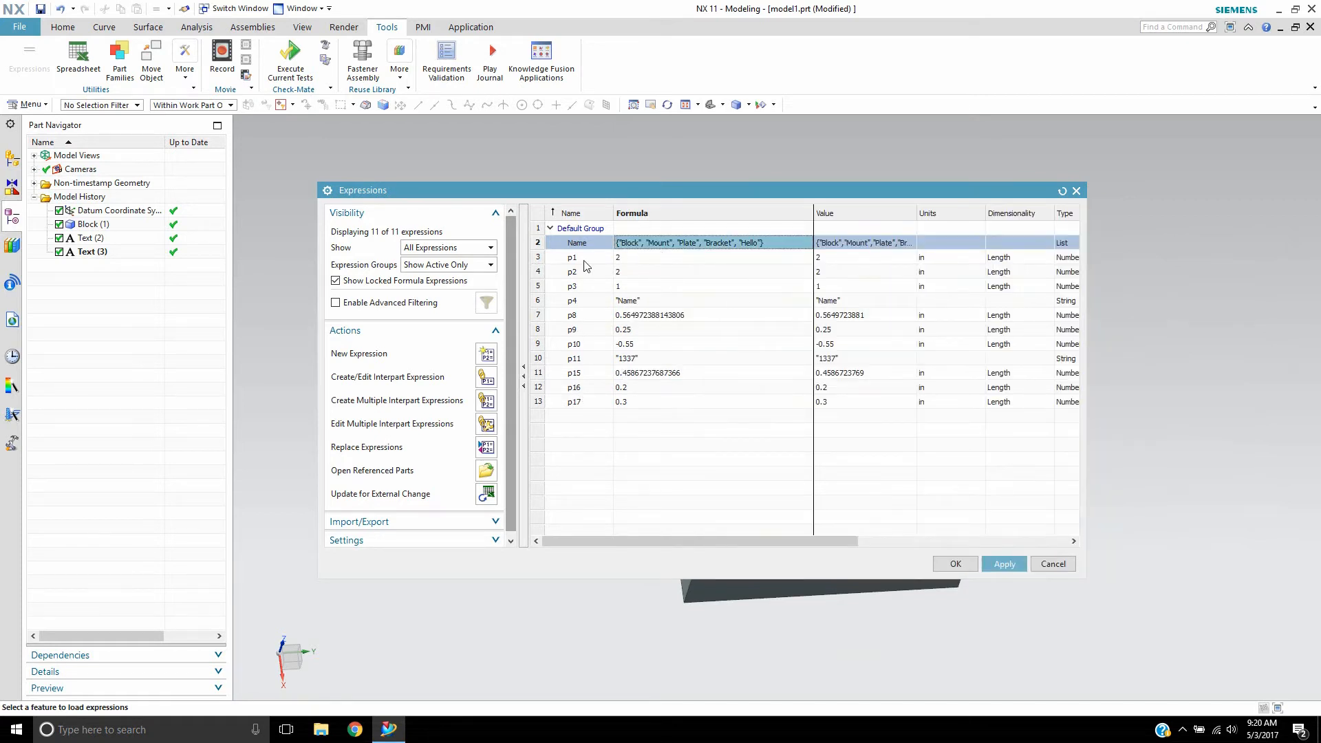
Step: Add a new expression row named Serial with its formula editor open
{"action": "left_click", "coordinate": [954, 563]}
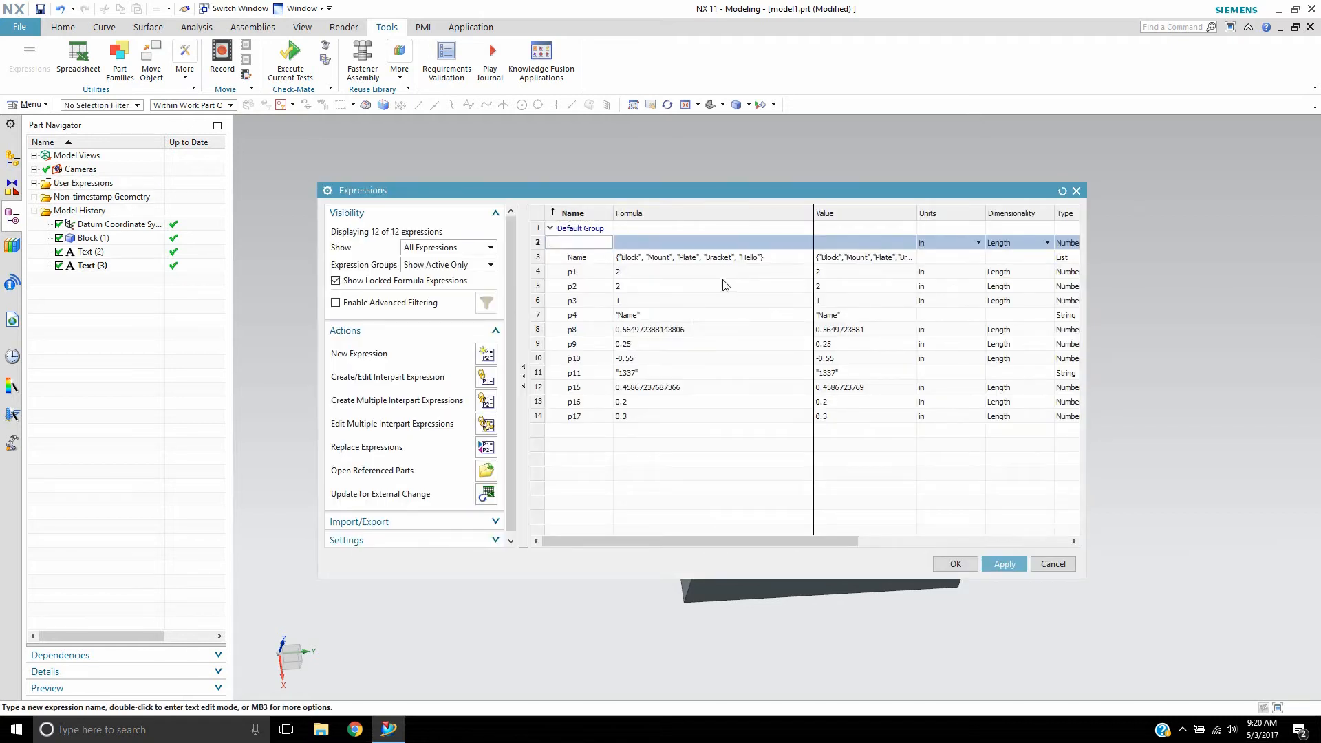
{"action": "type", "text": "Serial"}
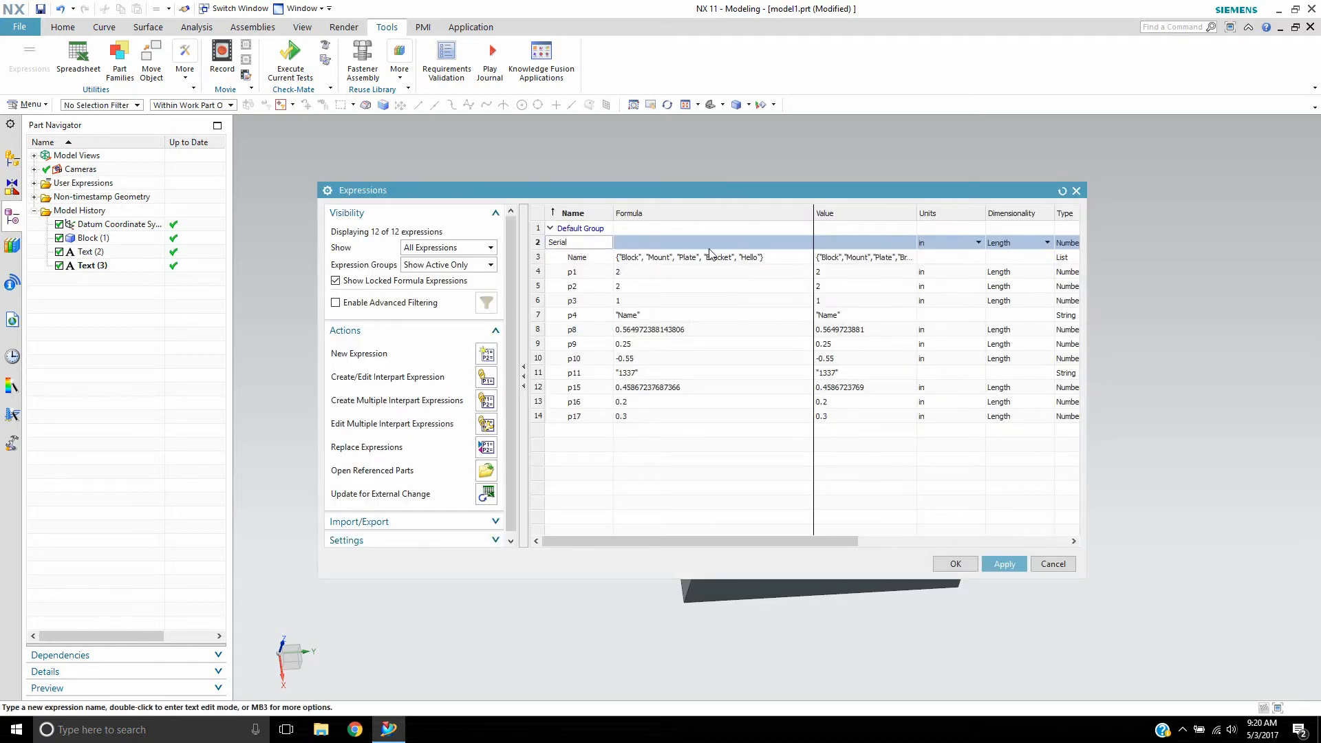
{"action": "left_click", "coordinate": [712, 241]}
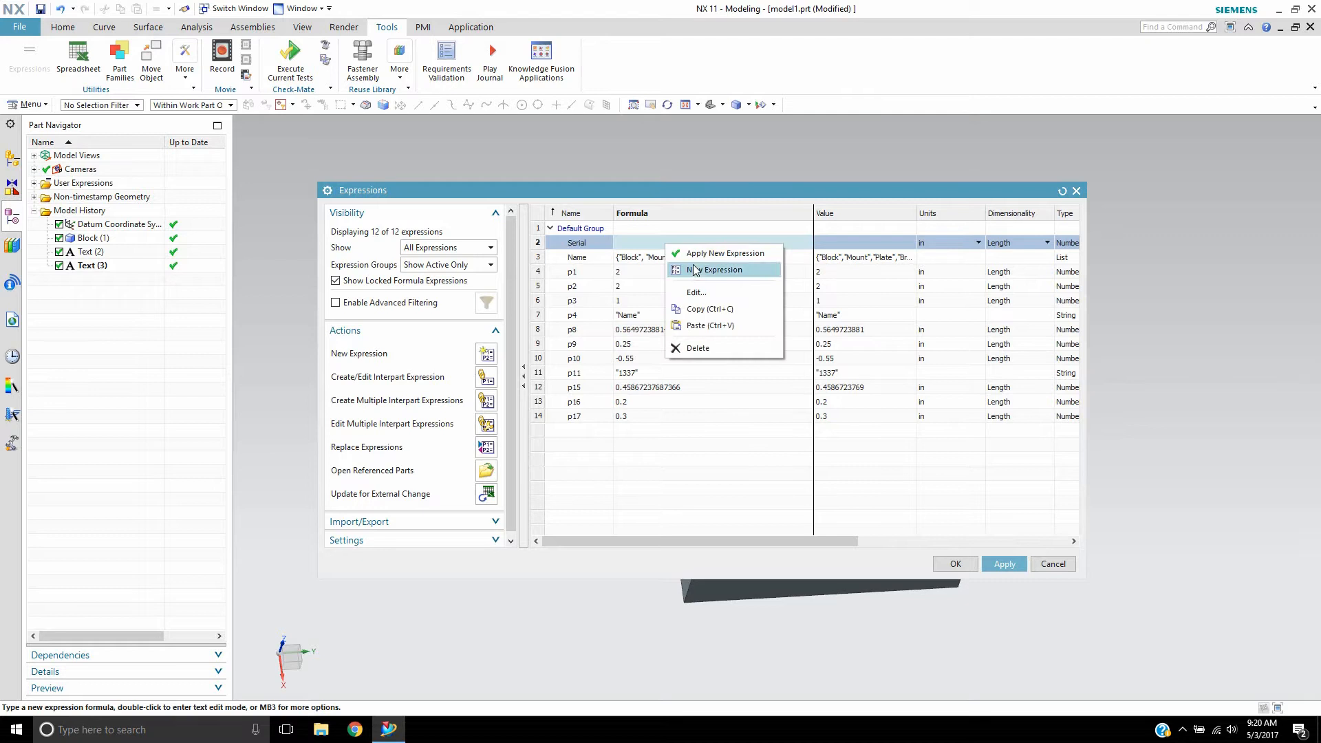
{"action": "left_click", "coordinate": [696, 293]}
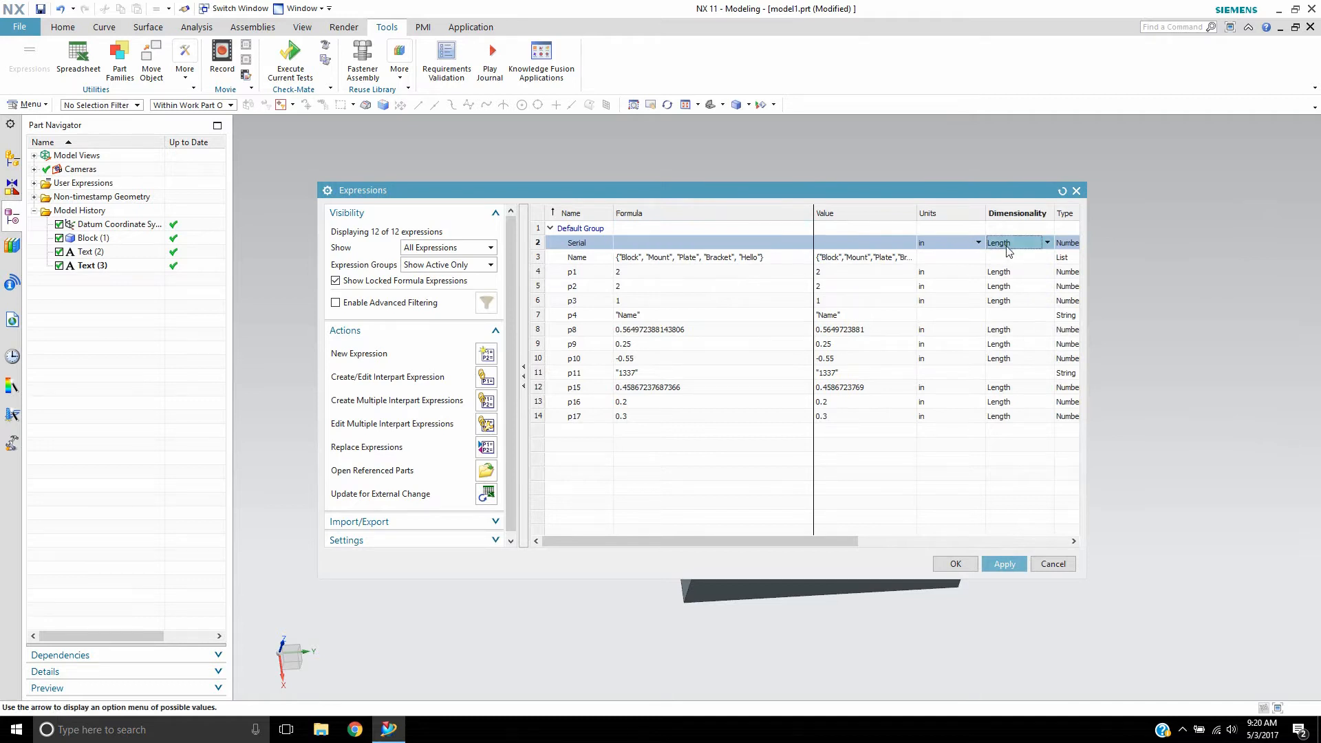
{"action": "left_click", "coordinate": [1045, 243]}
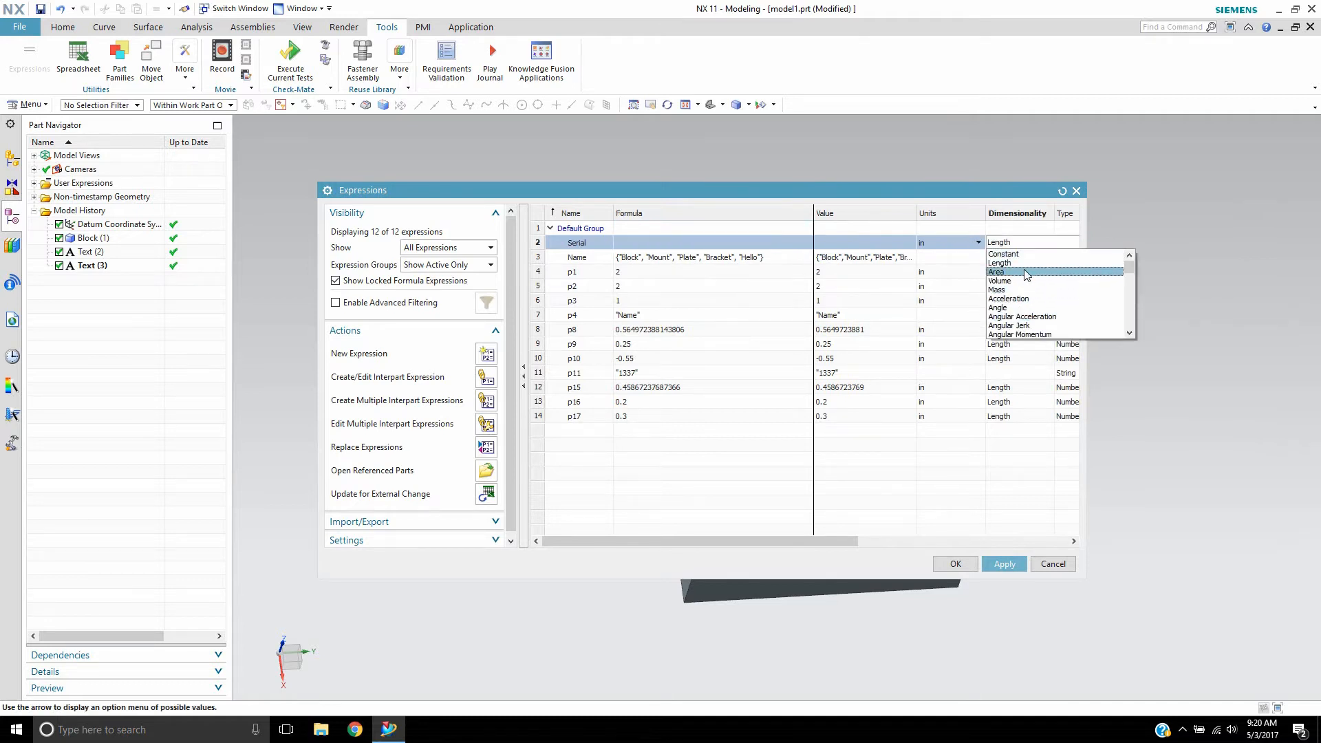
{"action": "scroll", "scroll_direction": "down", "scroll_amount": 3}
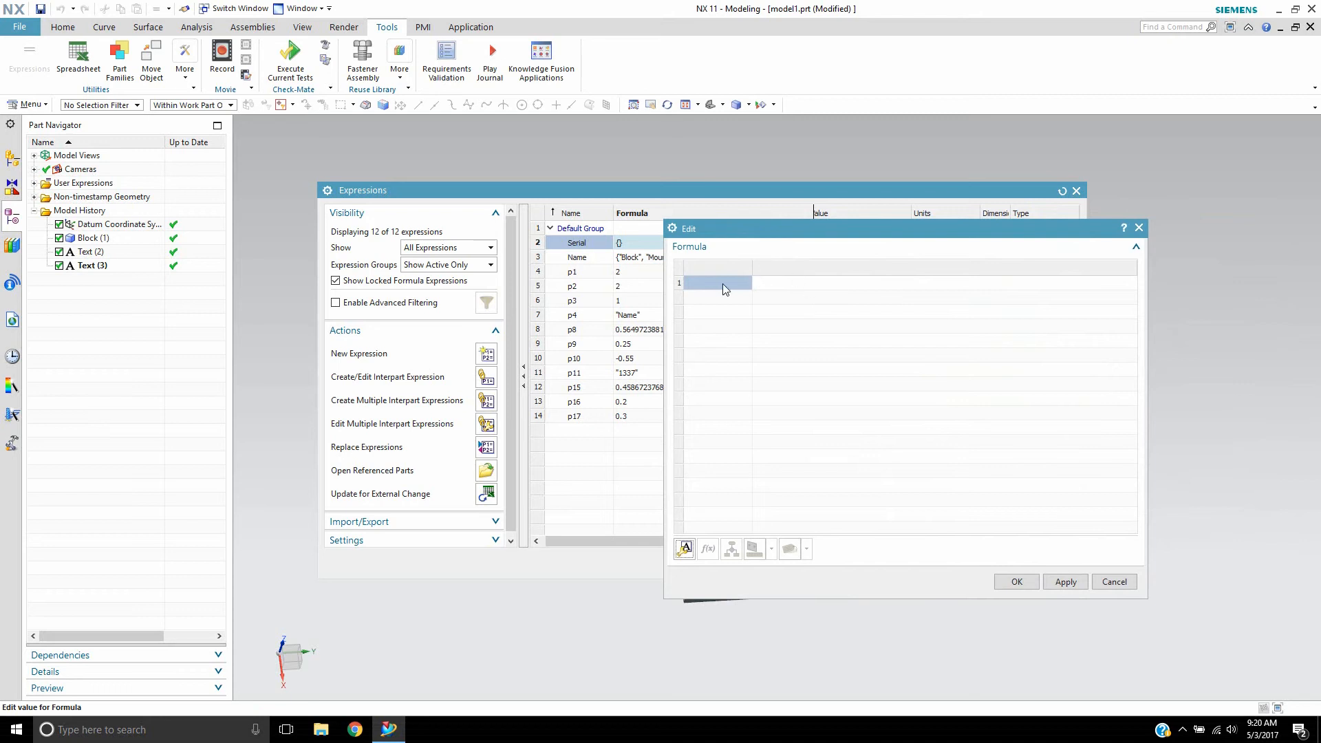
Step: Enter the Serial list values 1337, 61651, 768786, 74857 and 987456
{"action": "left_click", "coordinate": [716, 282]}
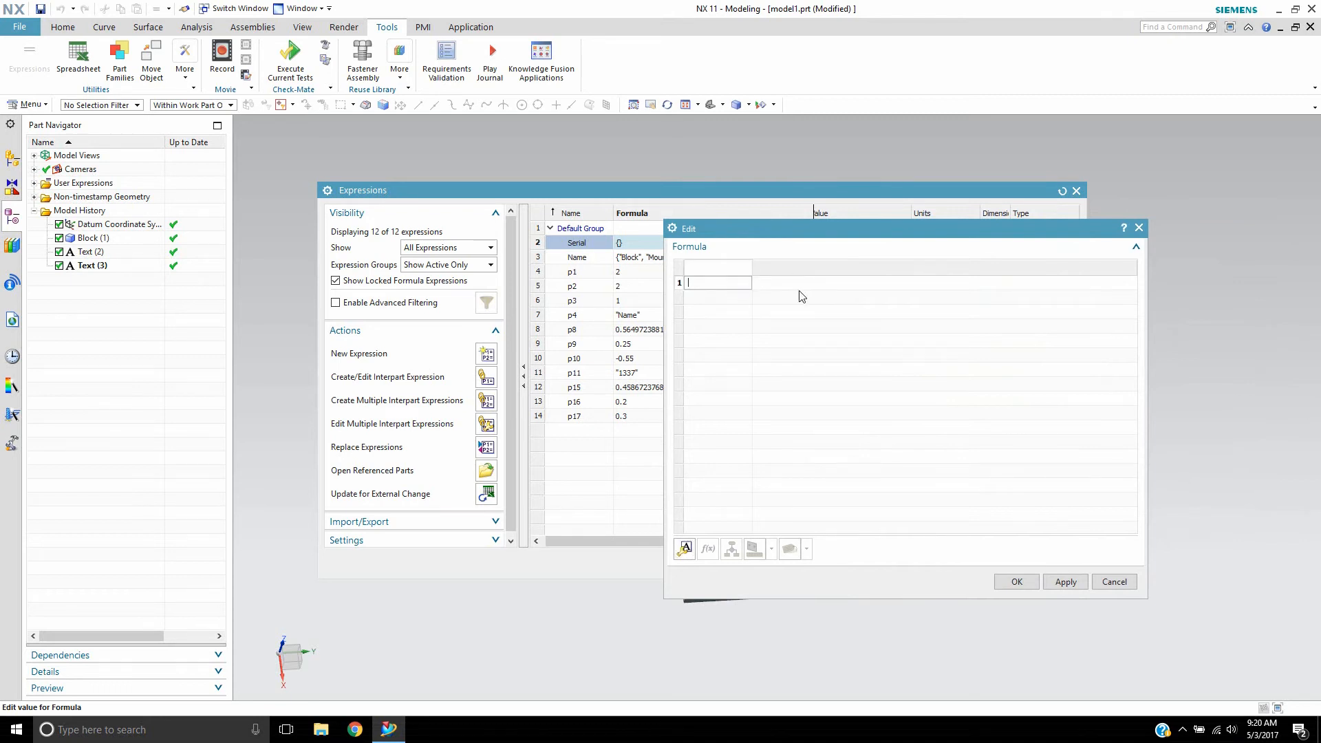
{"action": "type", "text": "1"}
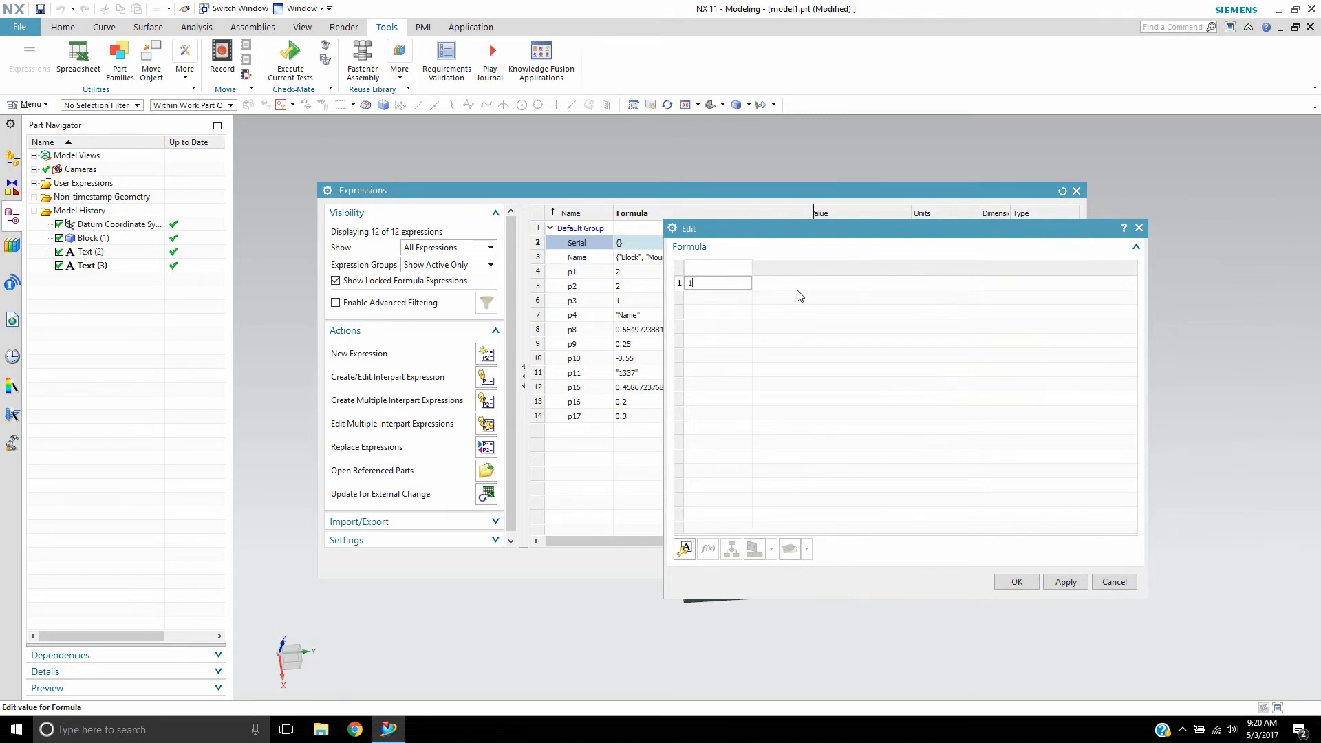
{"action": "type", "text": "1337"}
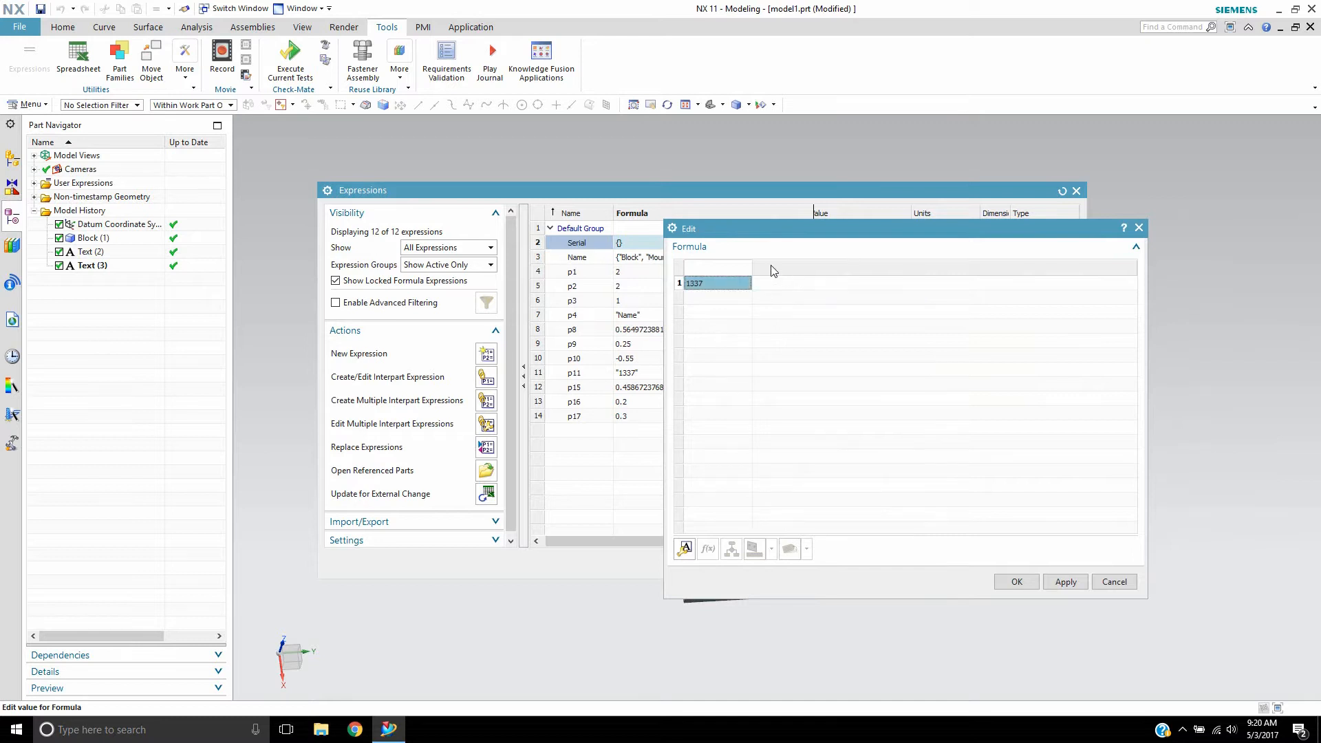
{"action": "right_click", "coordinate": [783, 270]}
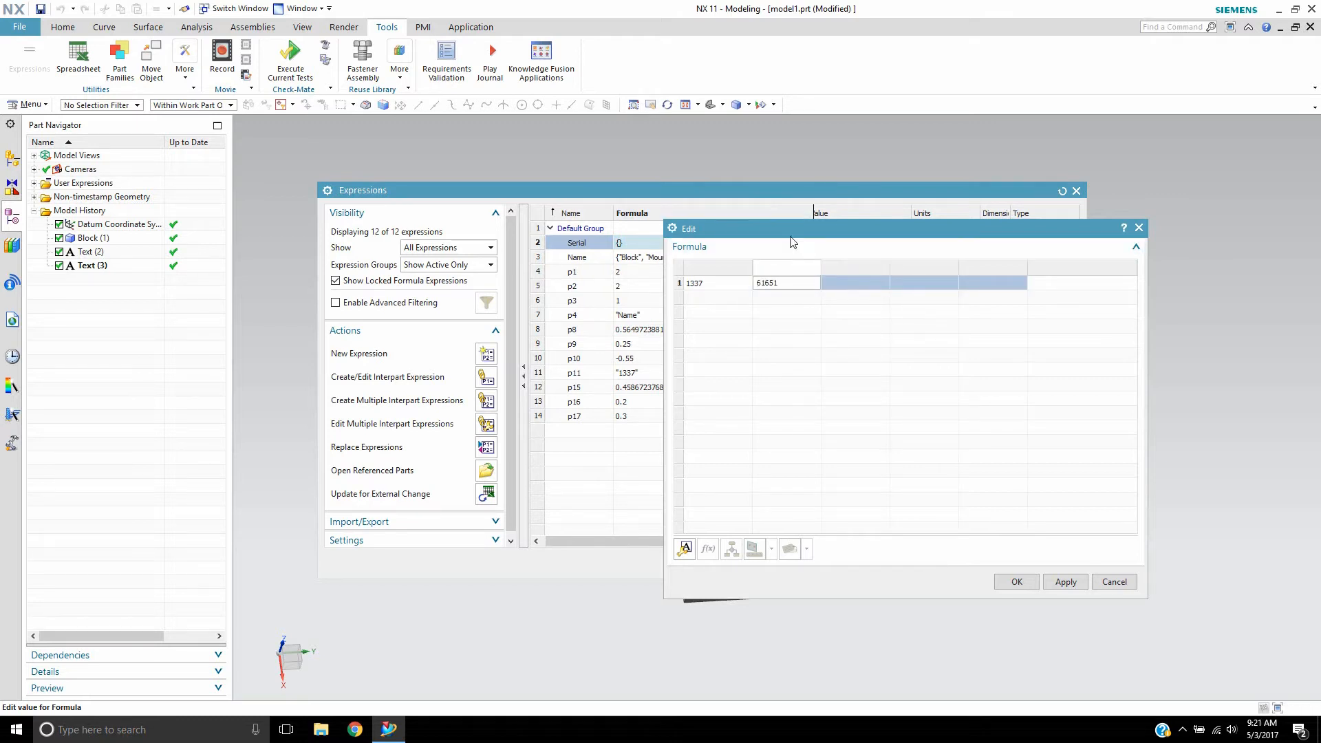
{"action": "type", "text": "768786"}
{"action": "left_click", "coordinate": [924, 283]}
{"action": "type", "text": "748\\72"}
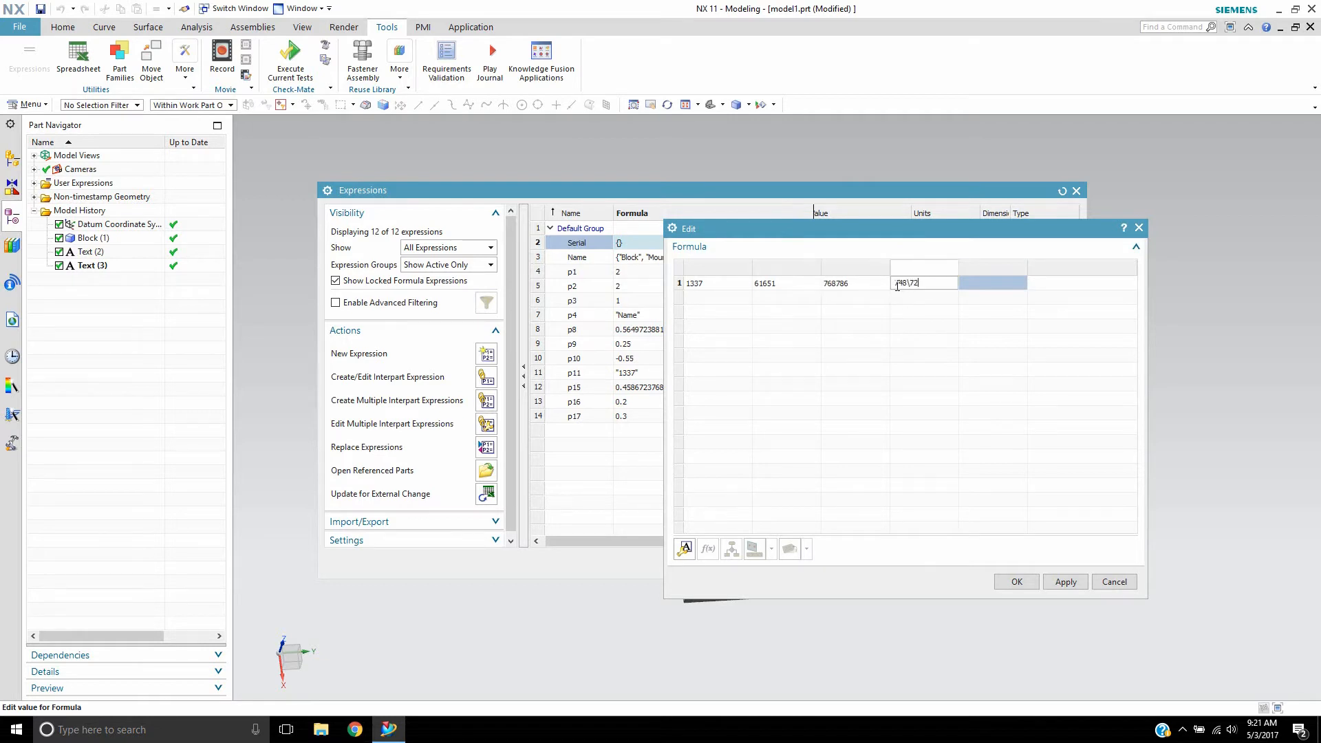
{"action": "type", "text": "7485"}
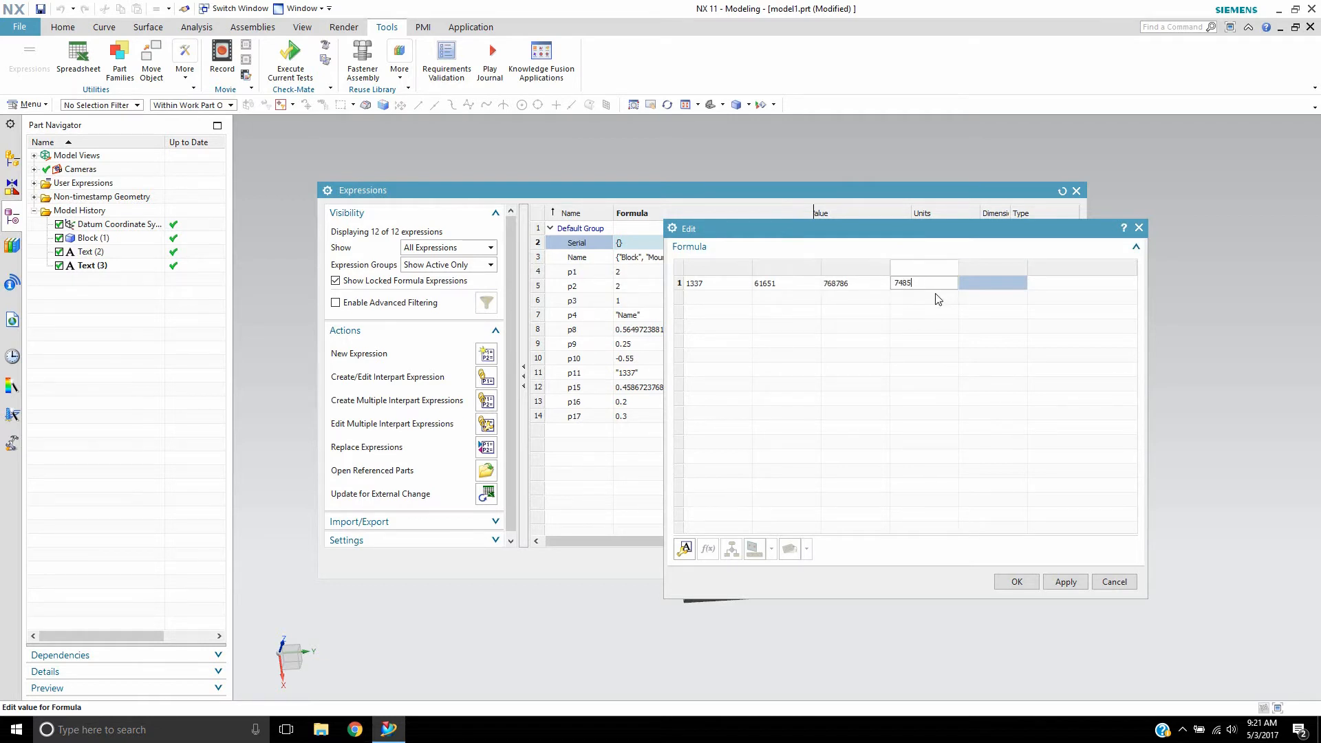
{"action": "left_click", "coordinate": [991, 283]}
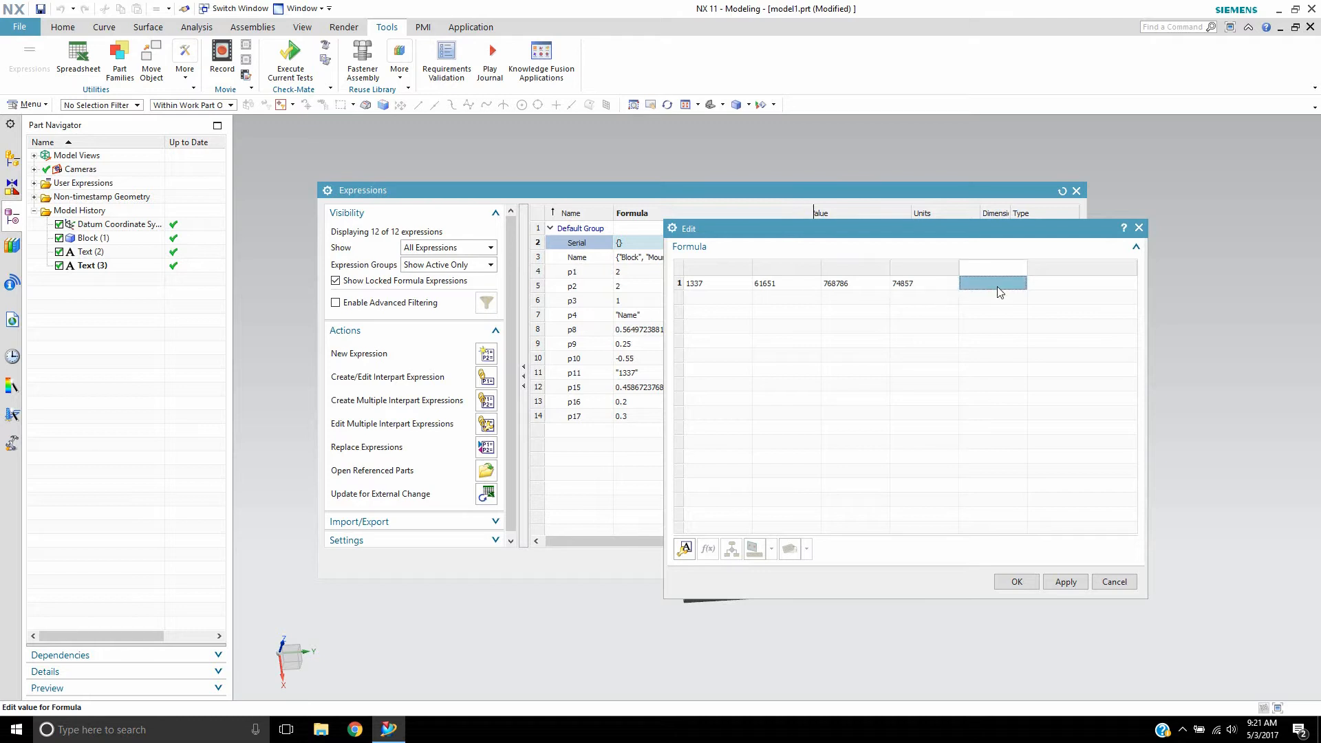
{"action": "left_click", "coordinate": [991, 283]}
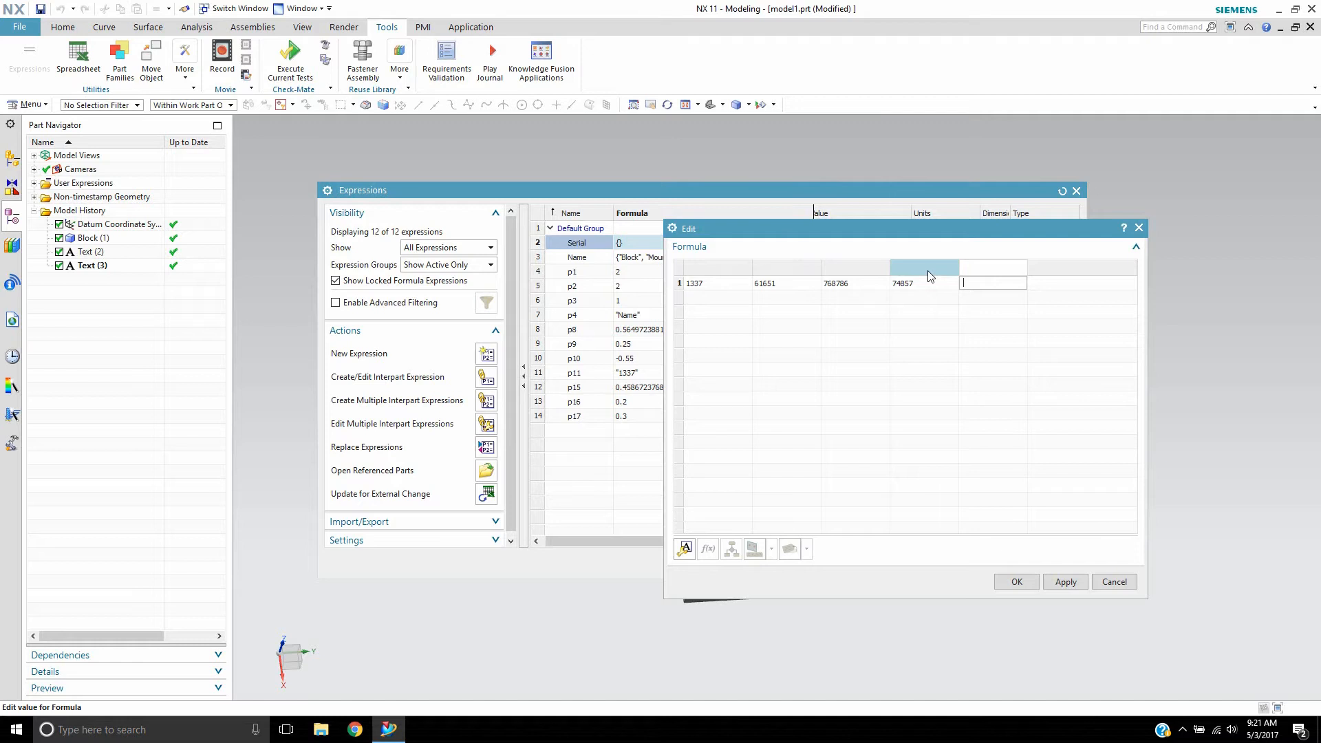
{"action": "type", "text": "9"}
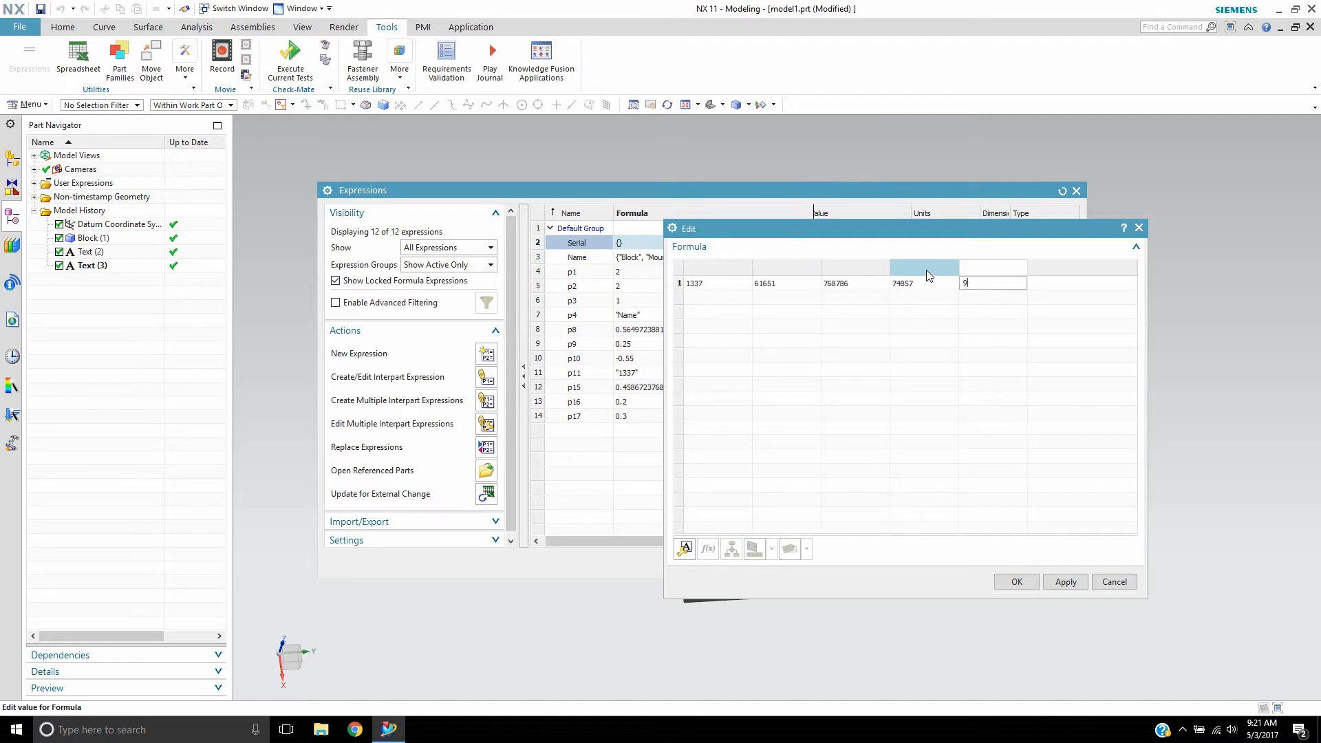
{"action": "type", "text": "987456"}
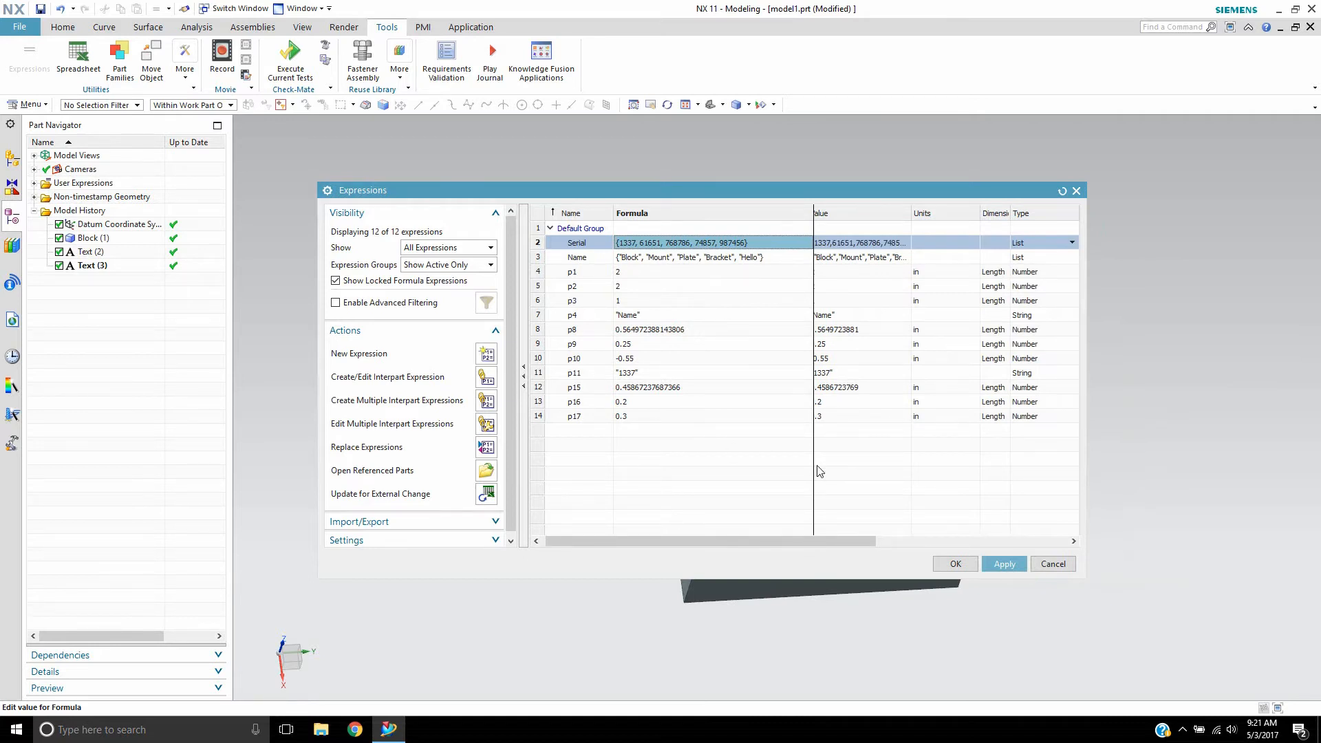
{"action": "mouse_move", "coordinate": [811, 449]}
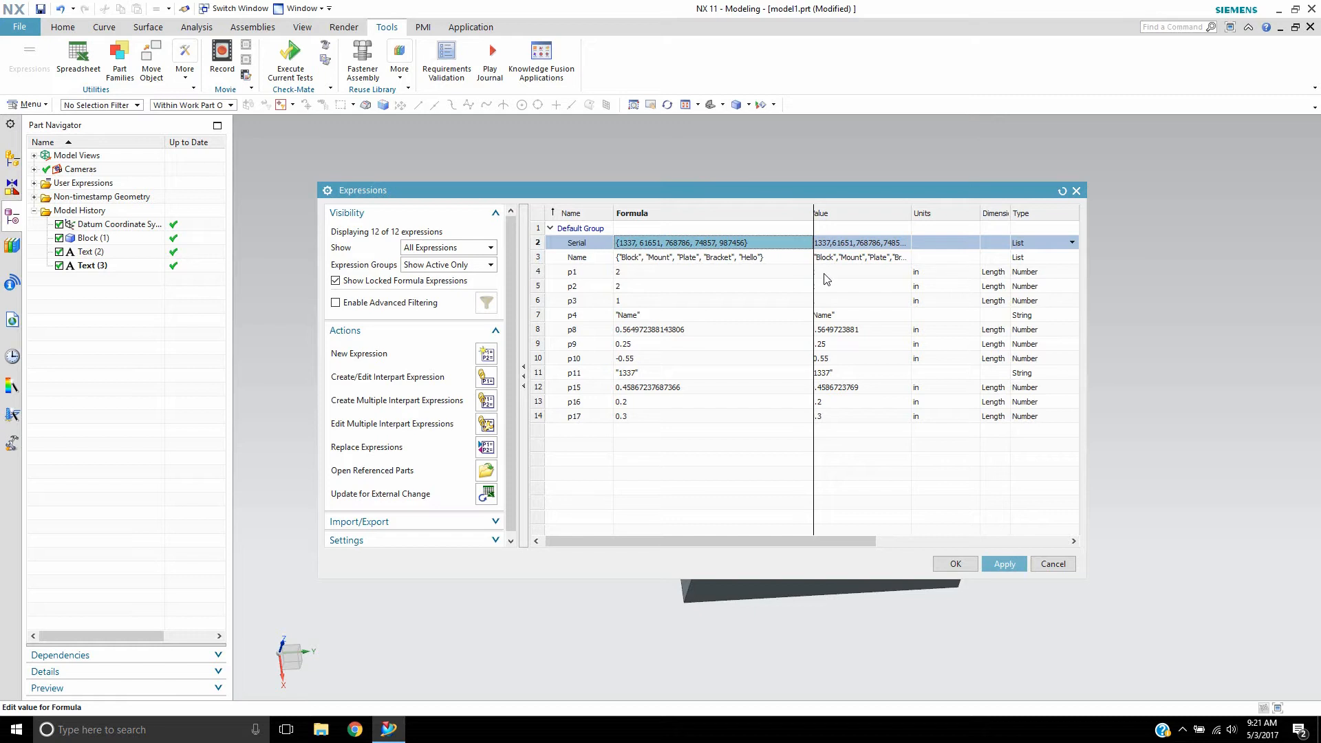
{"action": "mouse_move", "coordinate": [735, 298]}
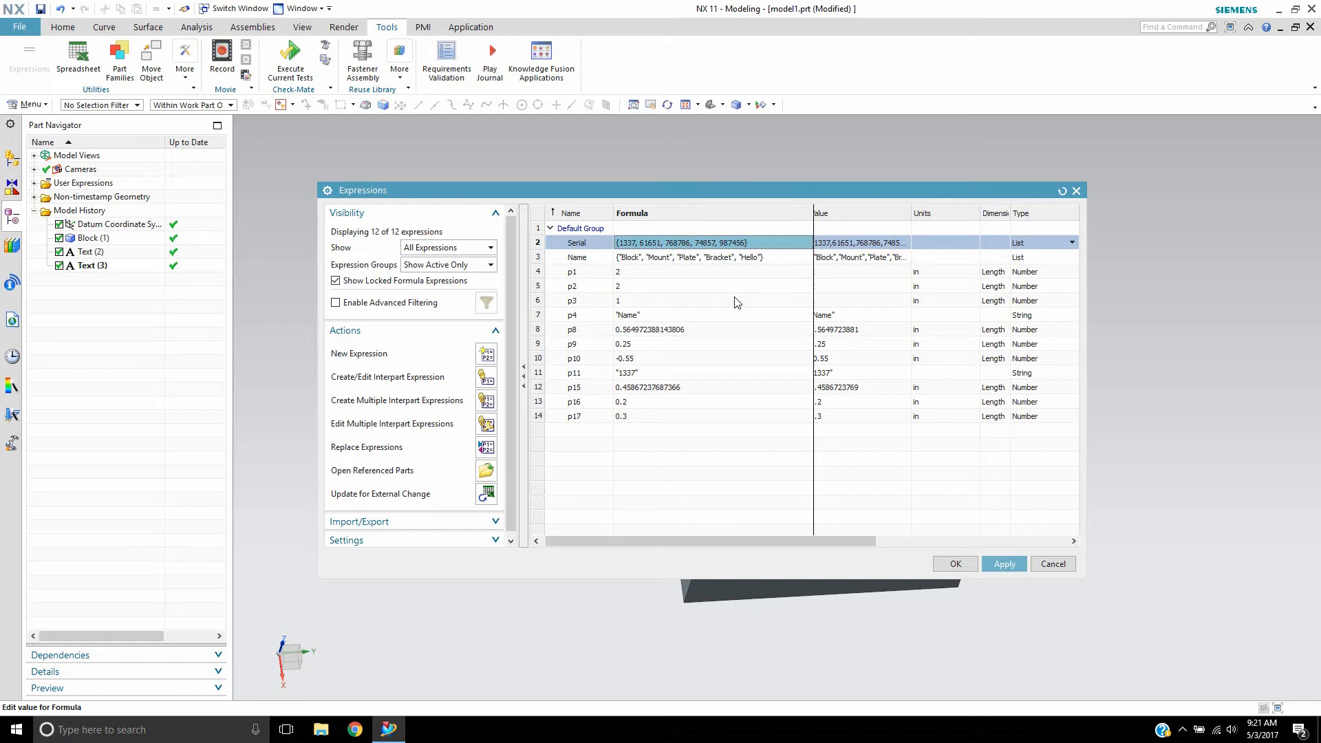
{"action": "mouse_move", "coordinate": [720, 345]}
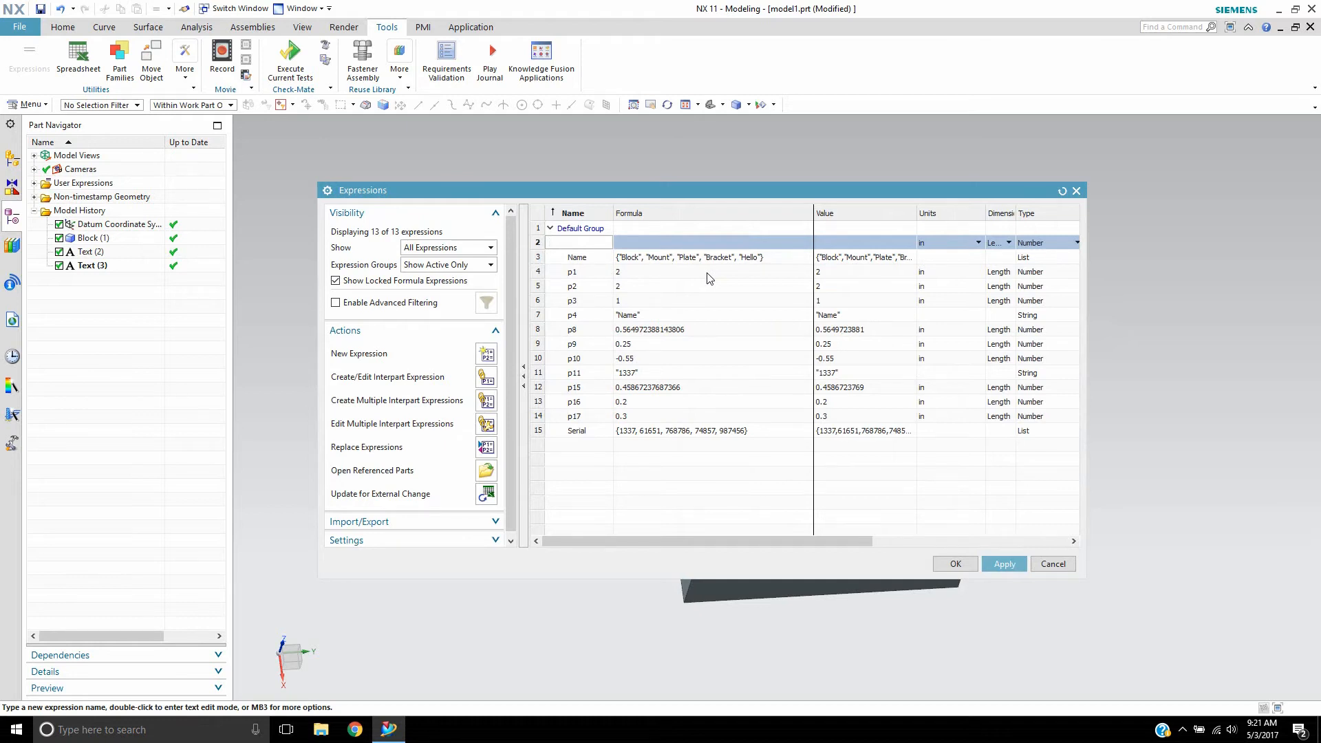
Step: Name the expression NameExp with formula GetListElementAt(Name, 2), previewing Mount
{"action": "type", "text": "NameExp"}
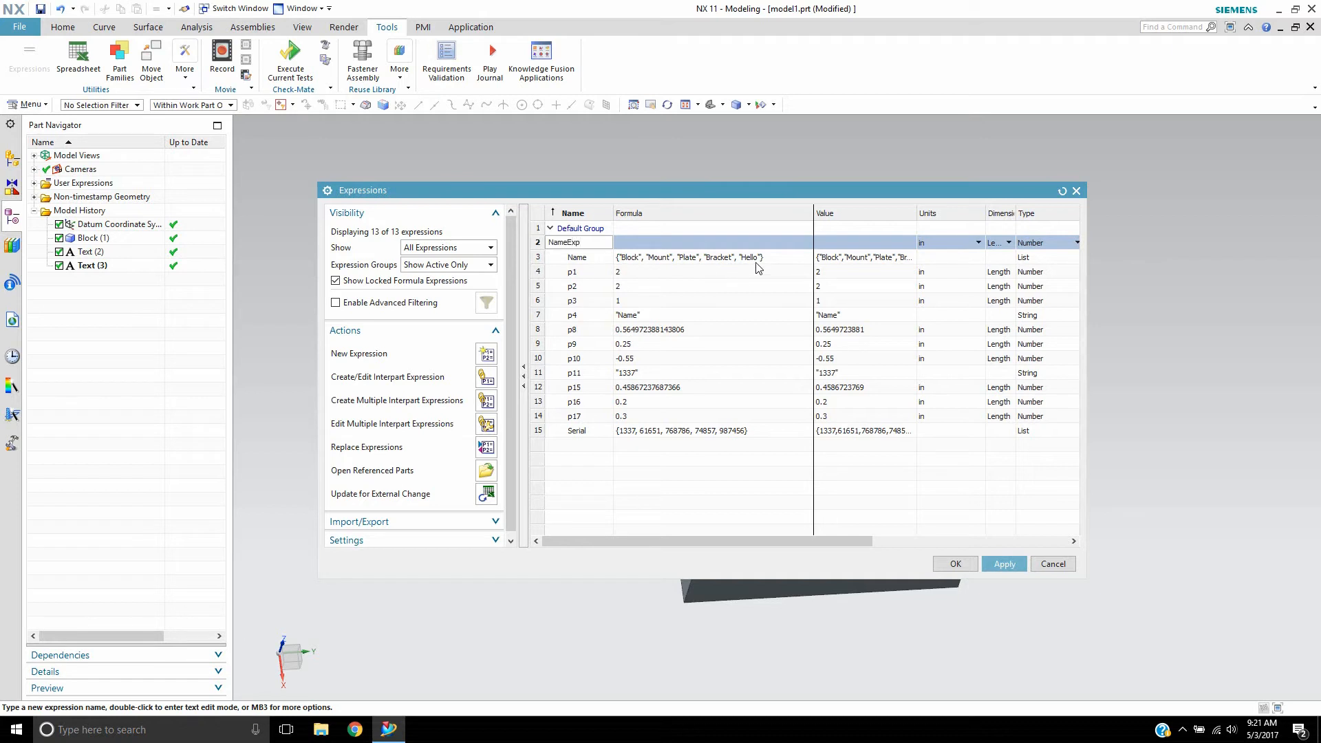
{"action": "left_click", "coordinate": [712, 285]}
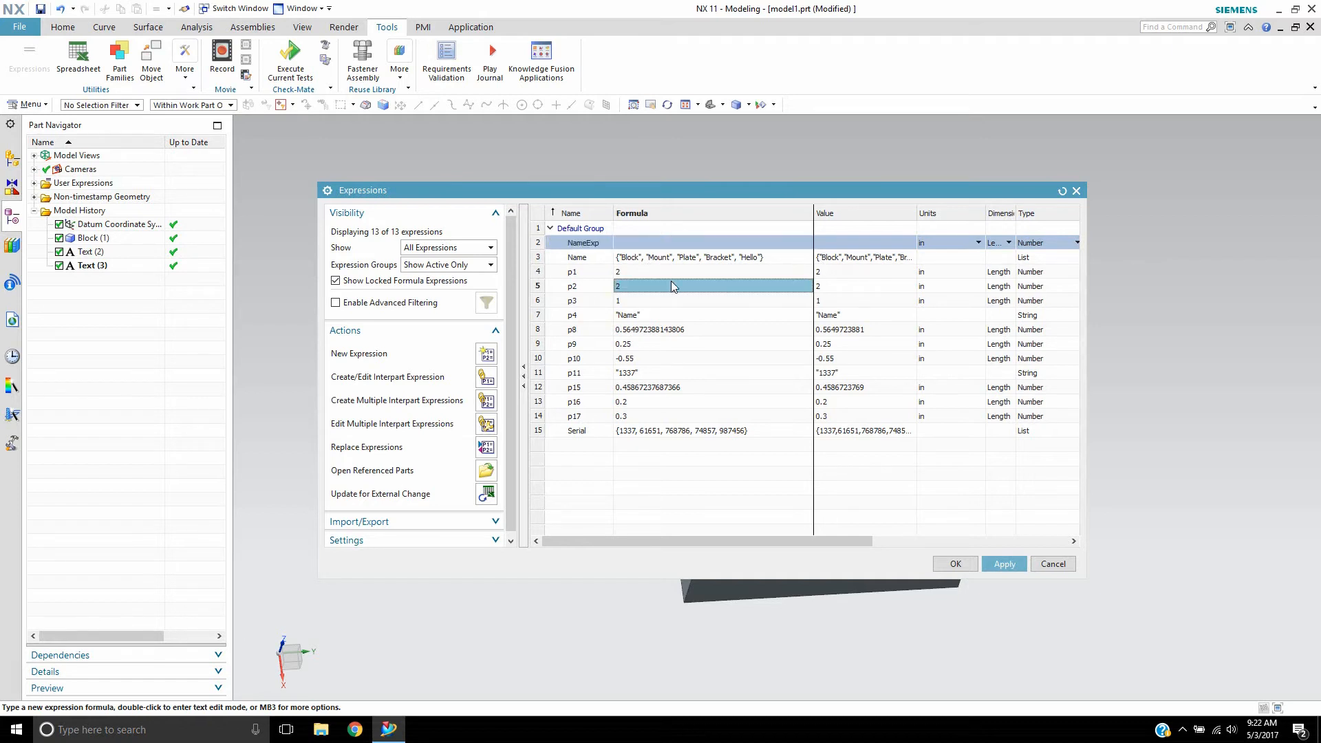
{"action": "double_click", "coordinate": [713, 285]}
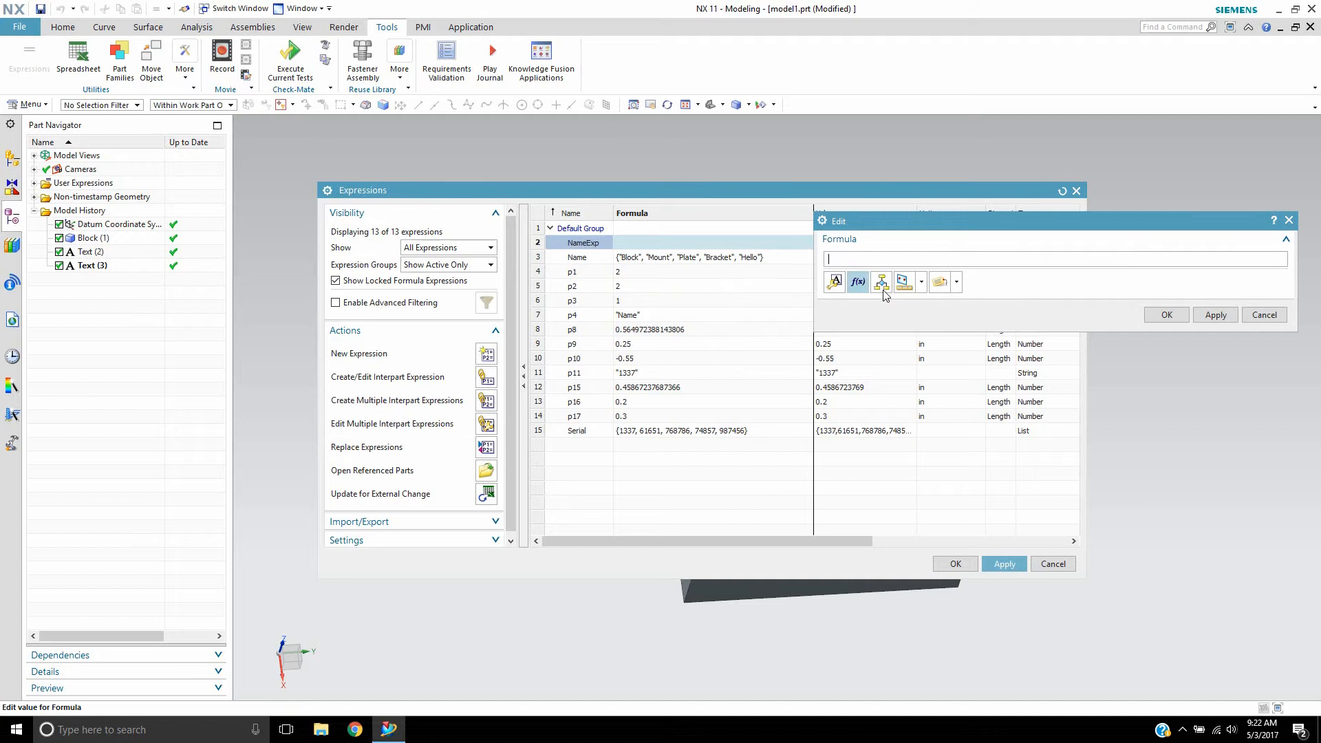
{"action": "mouse_move", "coordinate": [834, 282]}
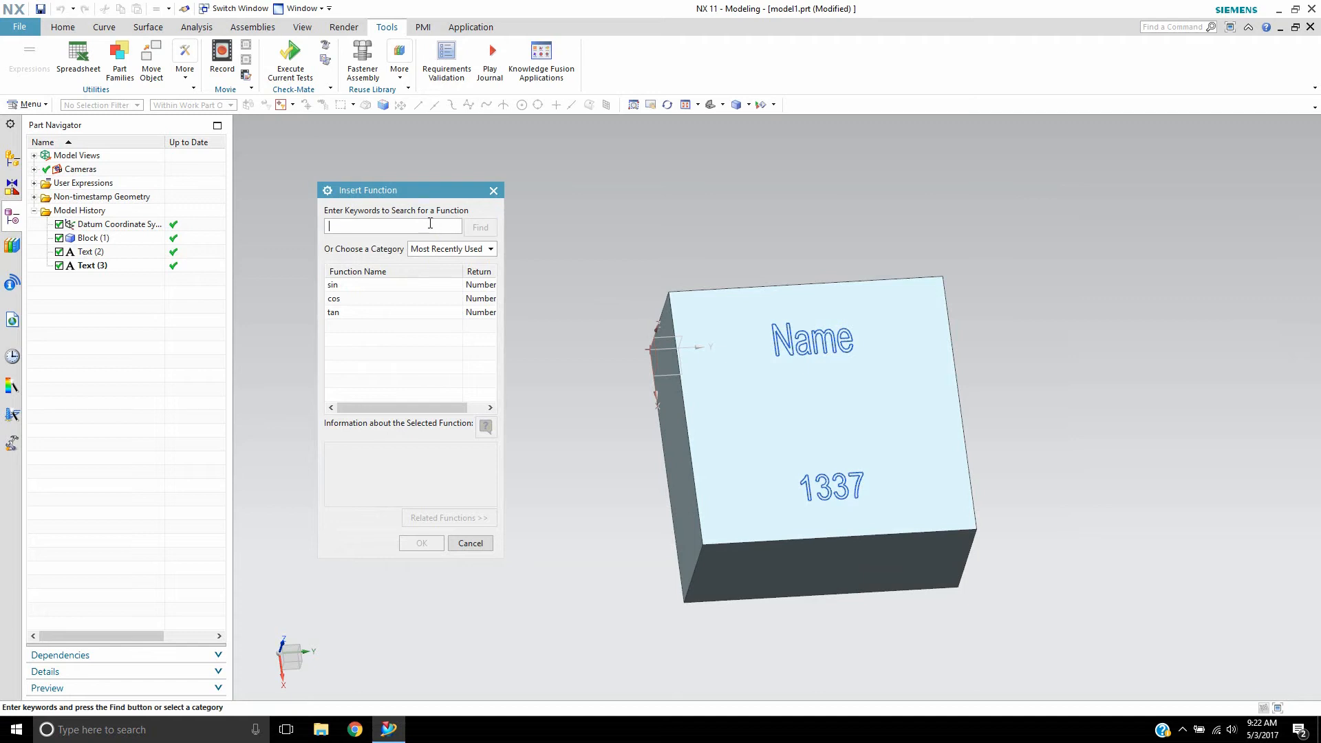
{"action": "type", "text": "Elemen"}
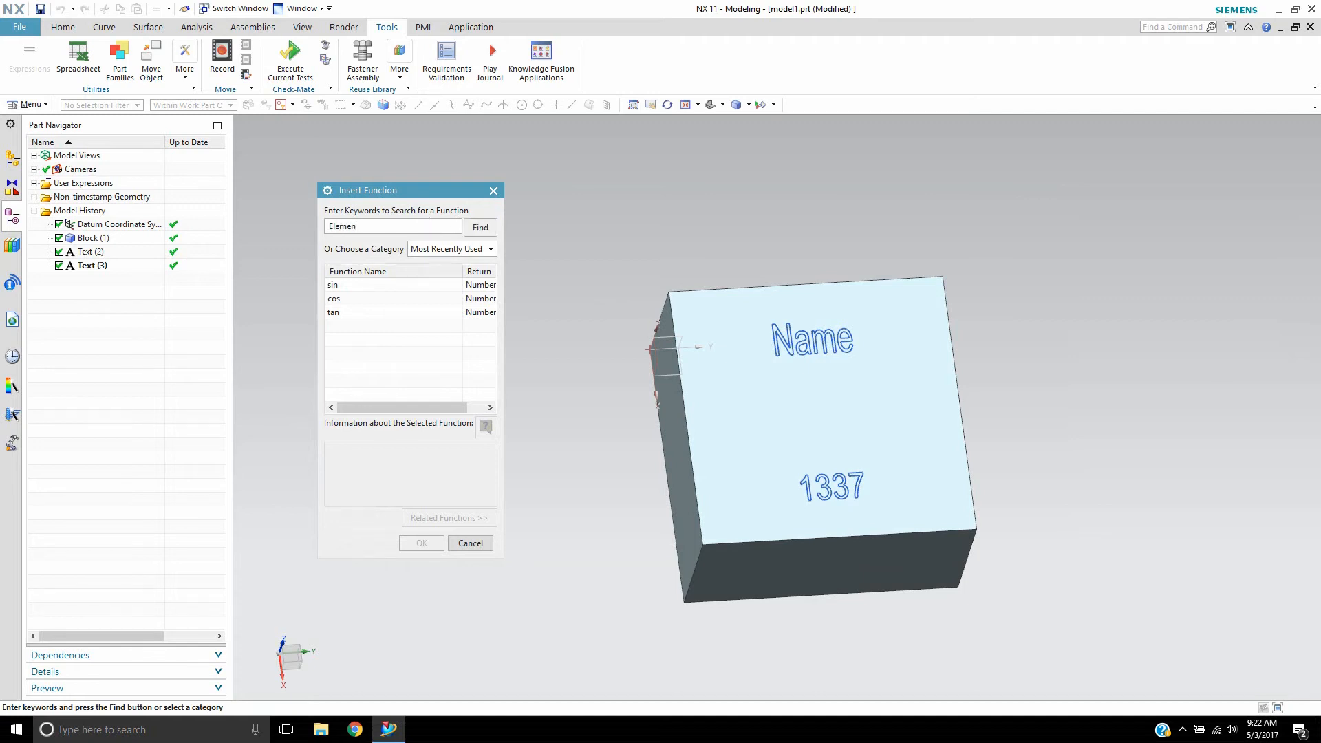
{"action": "left_click", "coordinate": [479, 227]}
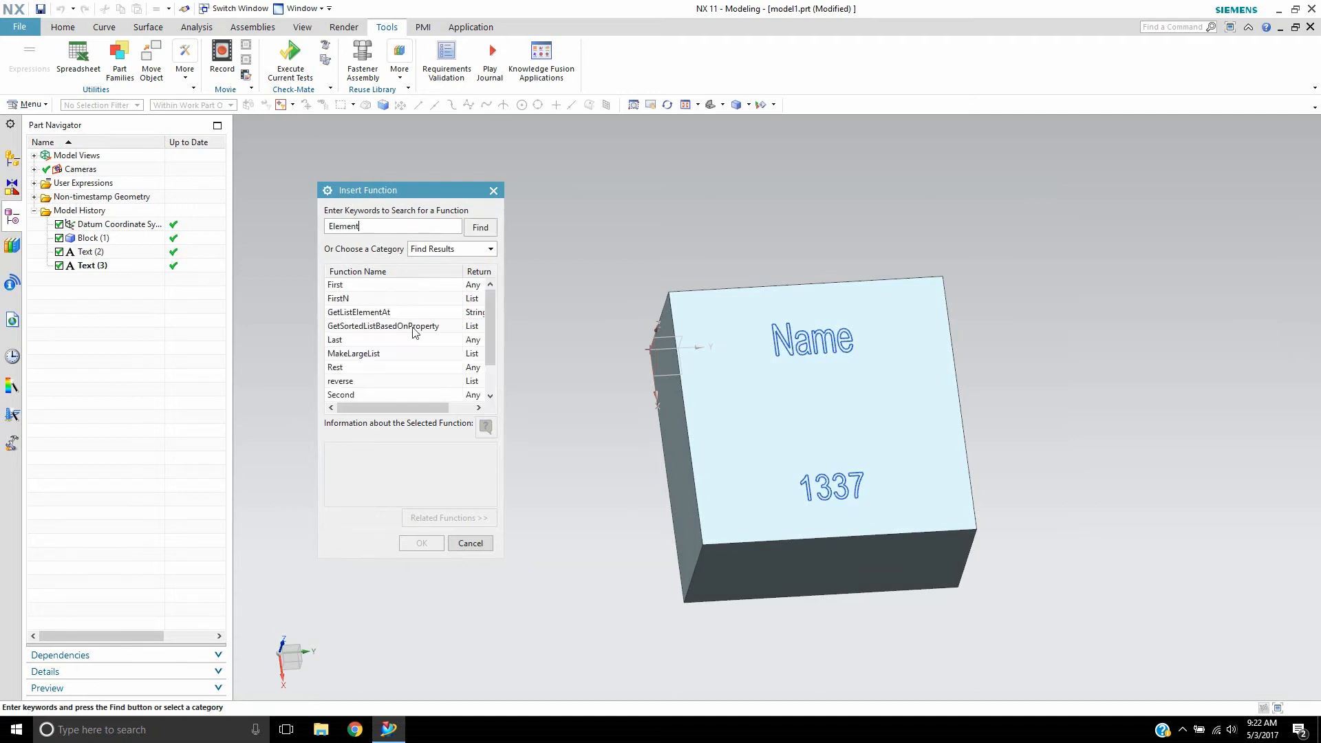
{"action": "left_click", "coordinate": [358, 312]}
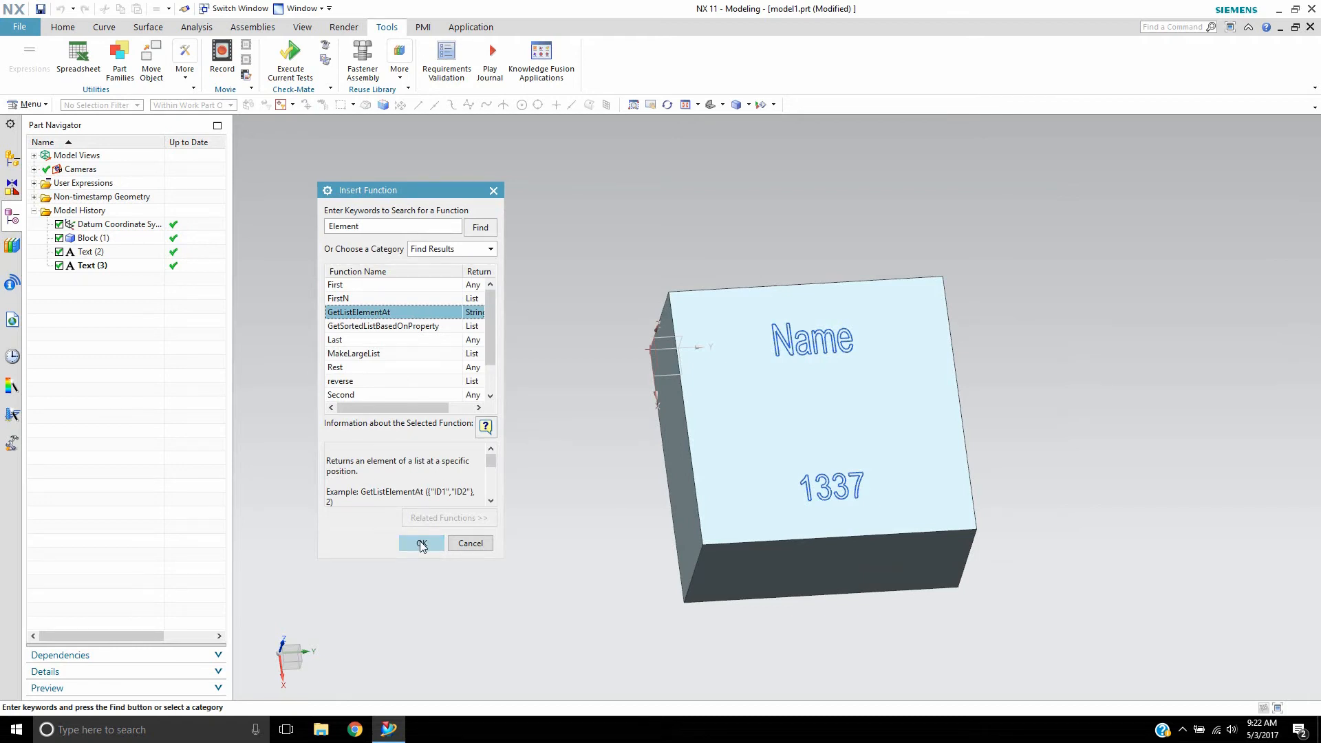
{"action": "left_click", "coordinate": [421, 543]}
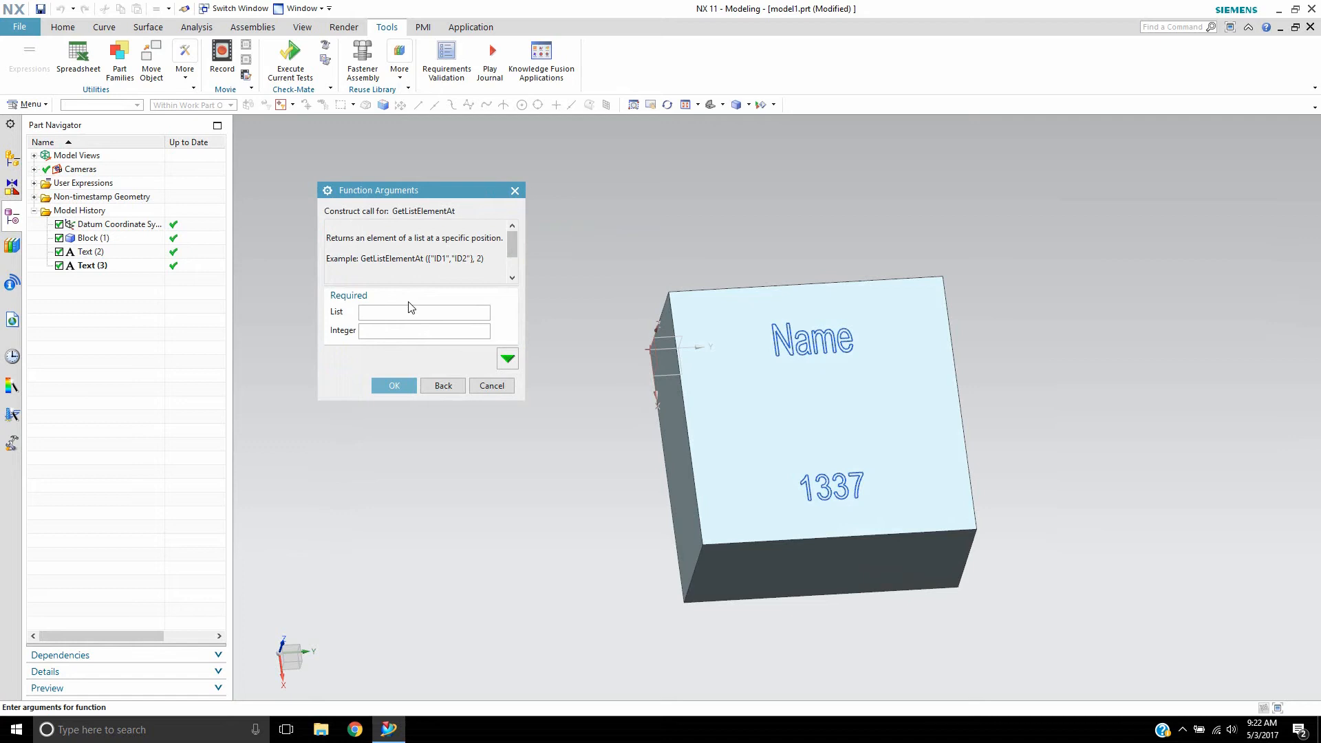
{"action": "type", "text": "Name"}
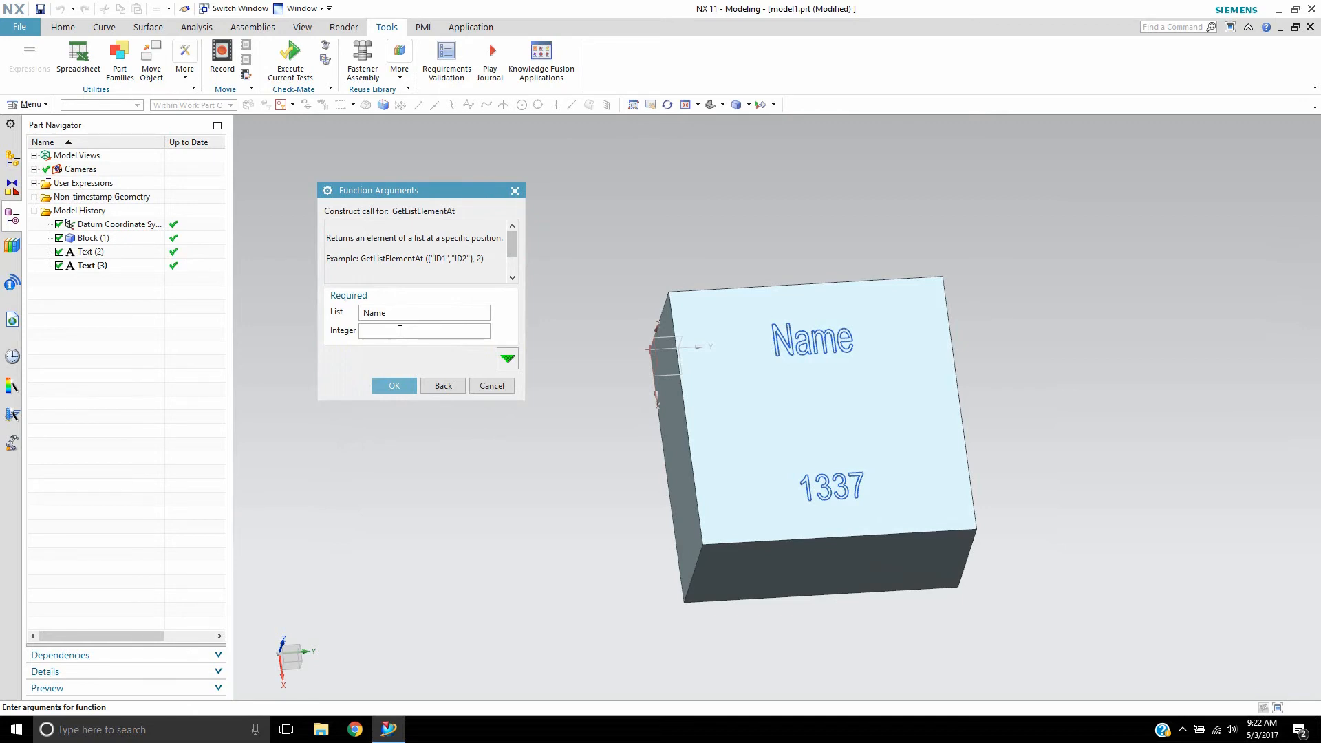
{"action": "type", "text": "2"}
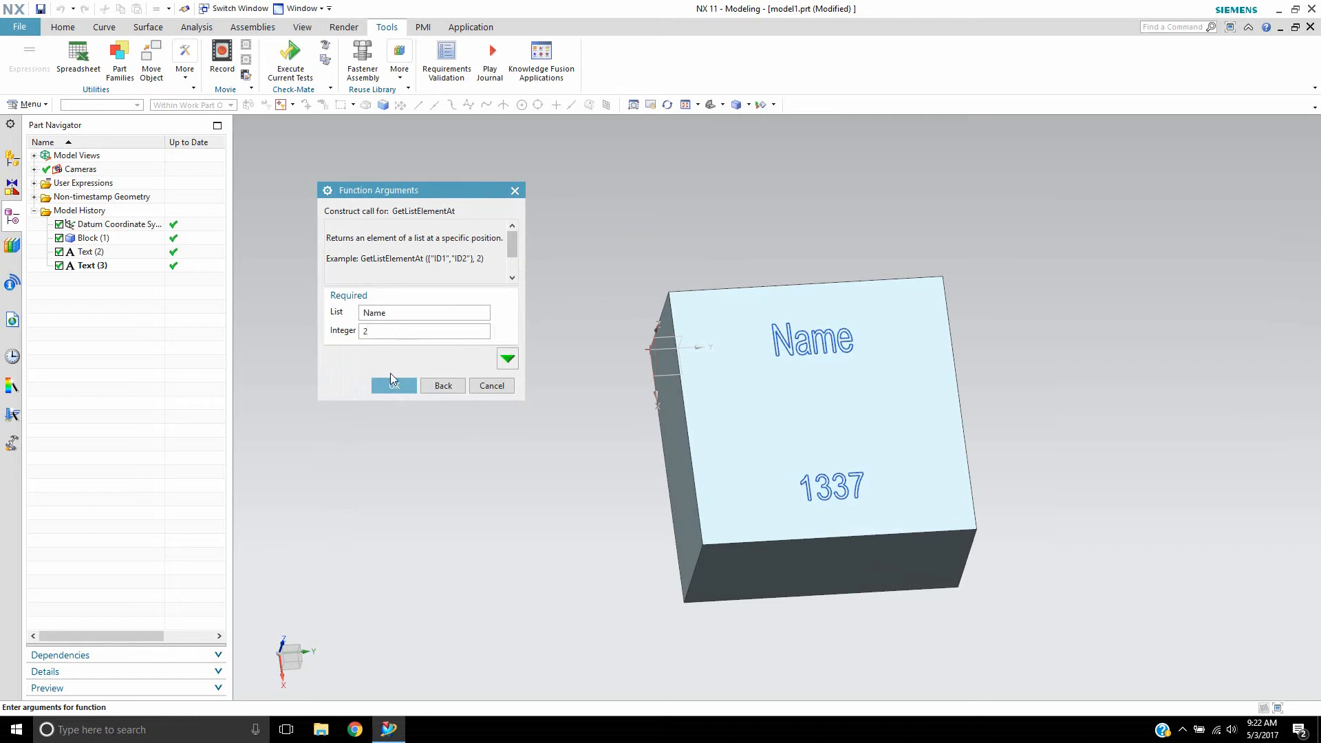
{"action": "left_click", "coordinate": [394, 385]}
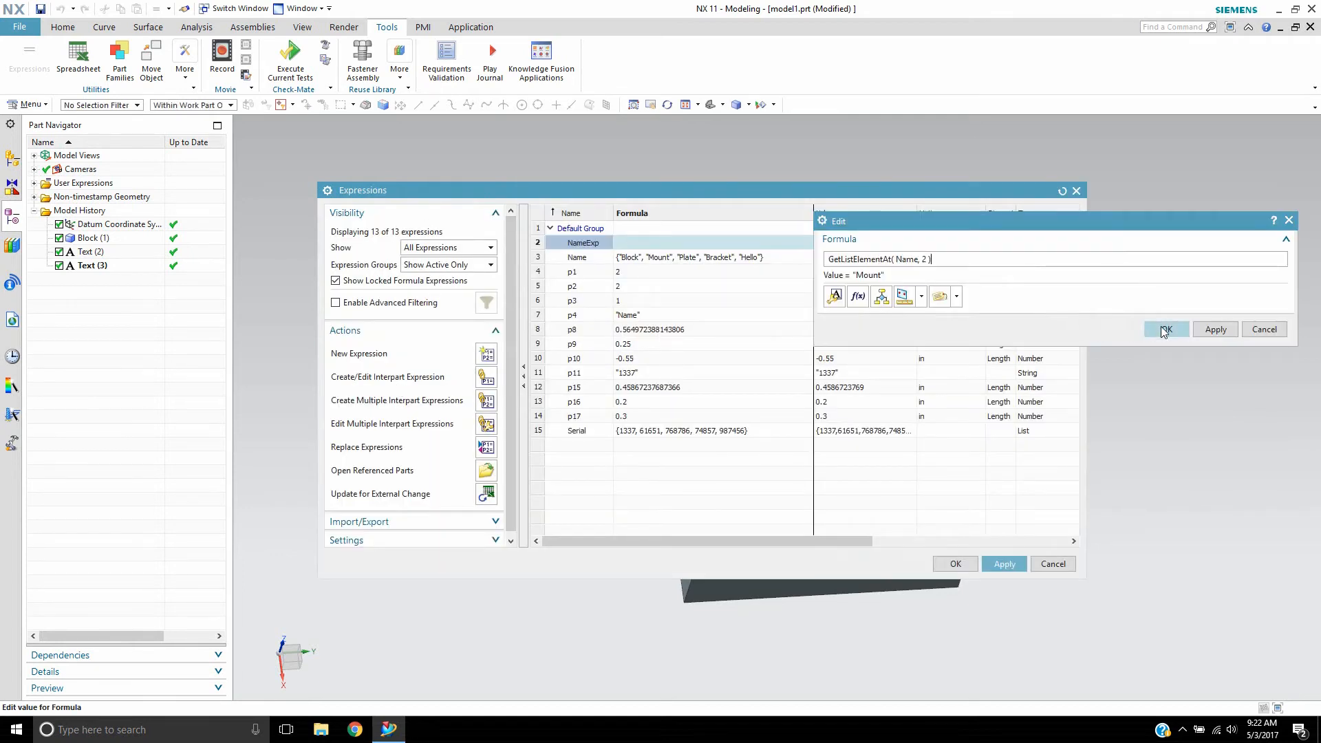
Step: Confirm the formula so NameExp is committed as a String equal to Mount
{"action": "left_click", "coordinate": [1165, 329]}
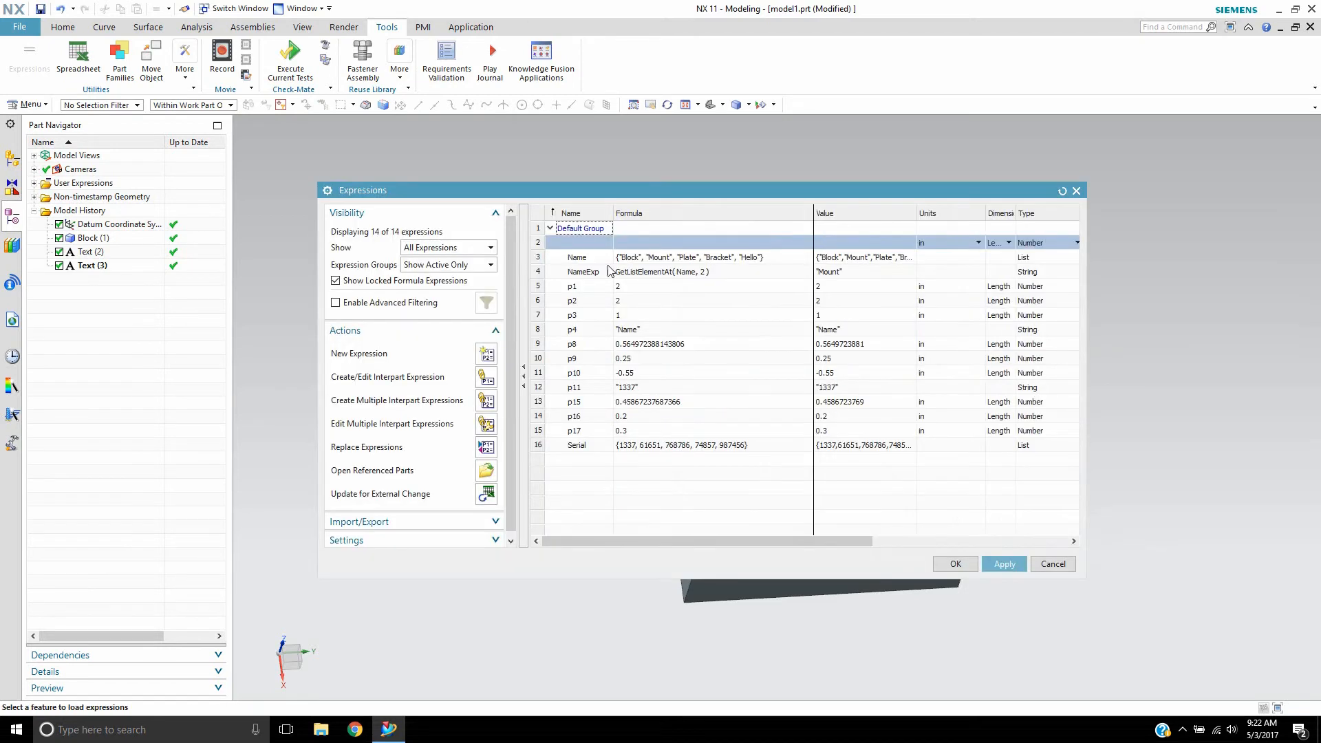
{"action": "mouse_move", "coordinate": [585, 257]}
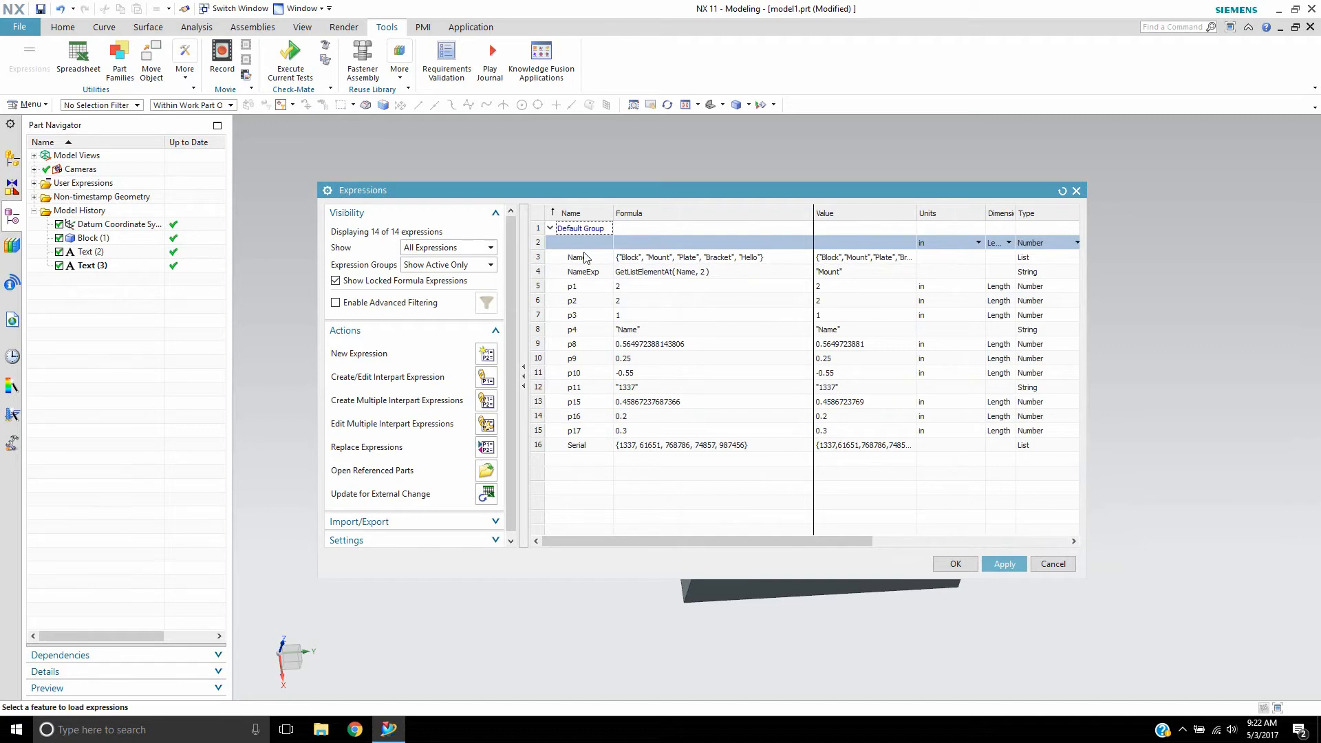
{"action": "mouse_move", "coordinate": [593, 253]}
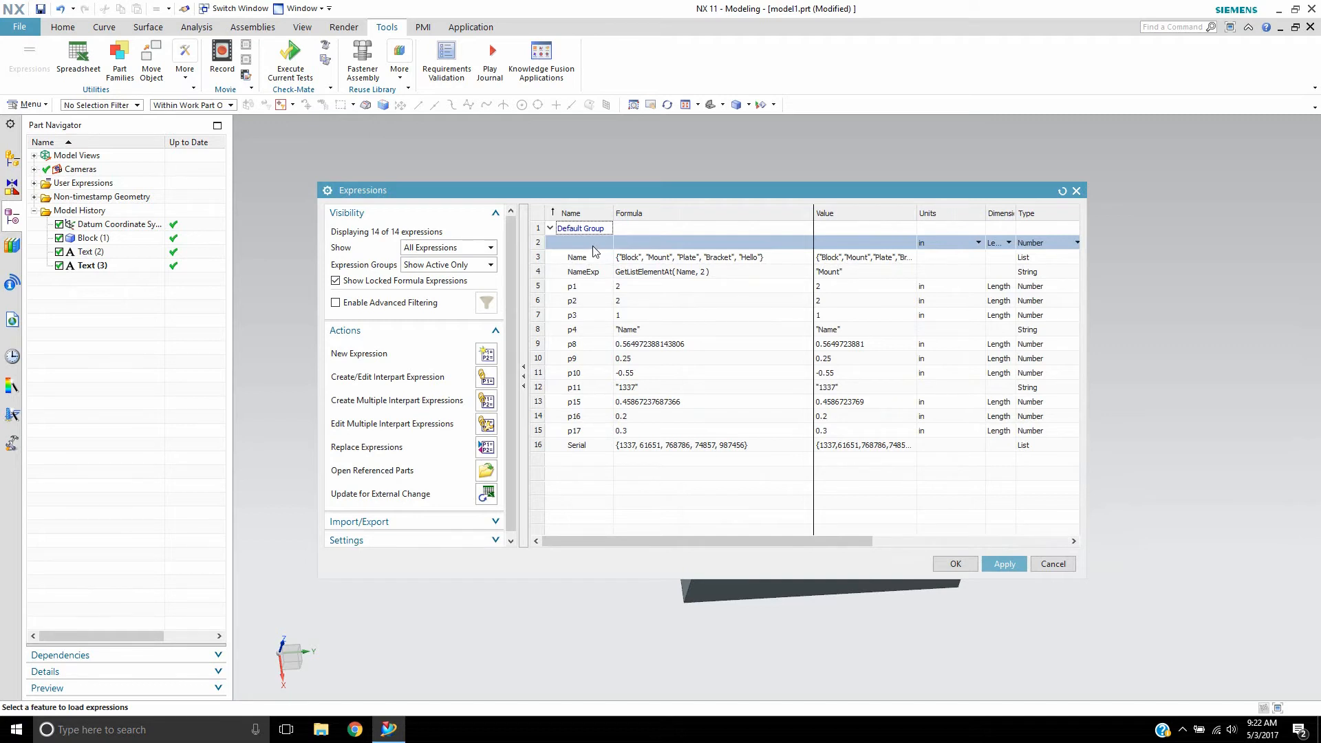
Step: Create SerialExp with formula nth(4, Serial), evaluating to 74857
{"action": "left_click", "coordinate": [581, 243]}
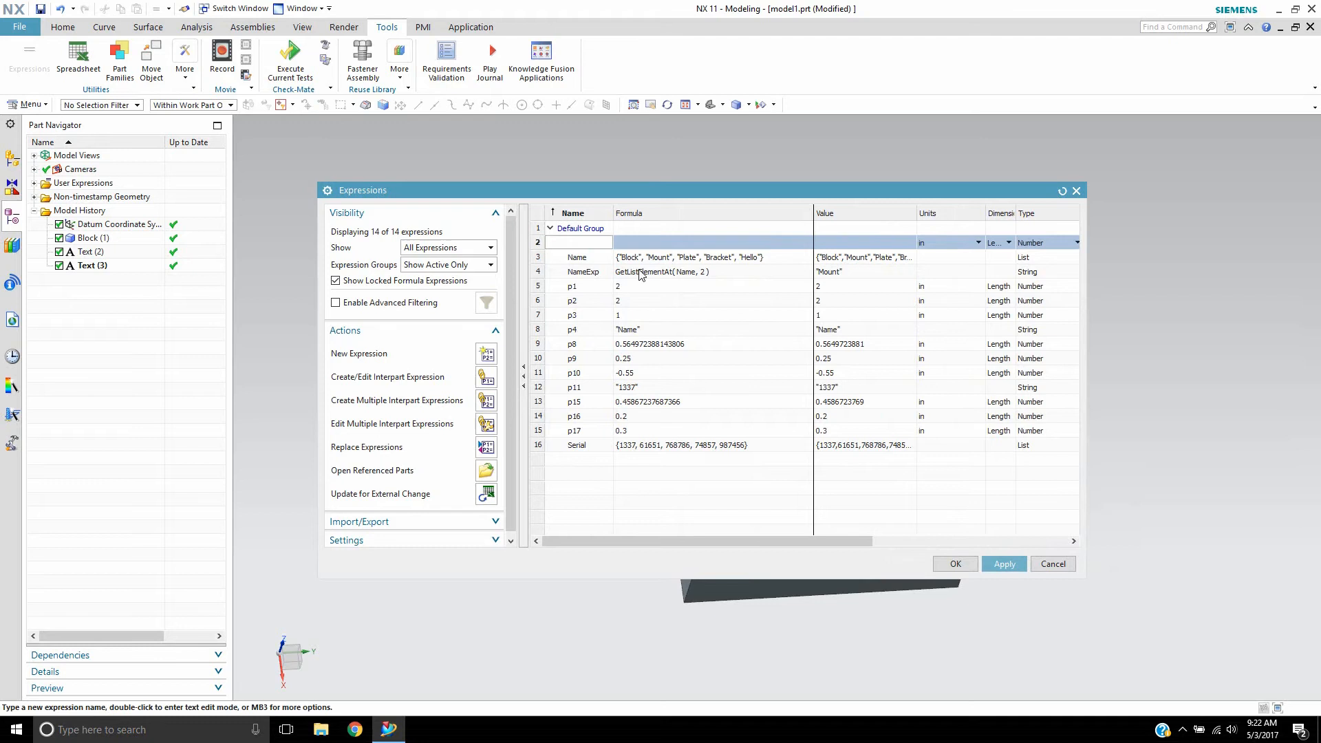
{"action": "left_click", "coordinate": [577, 242]}
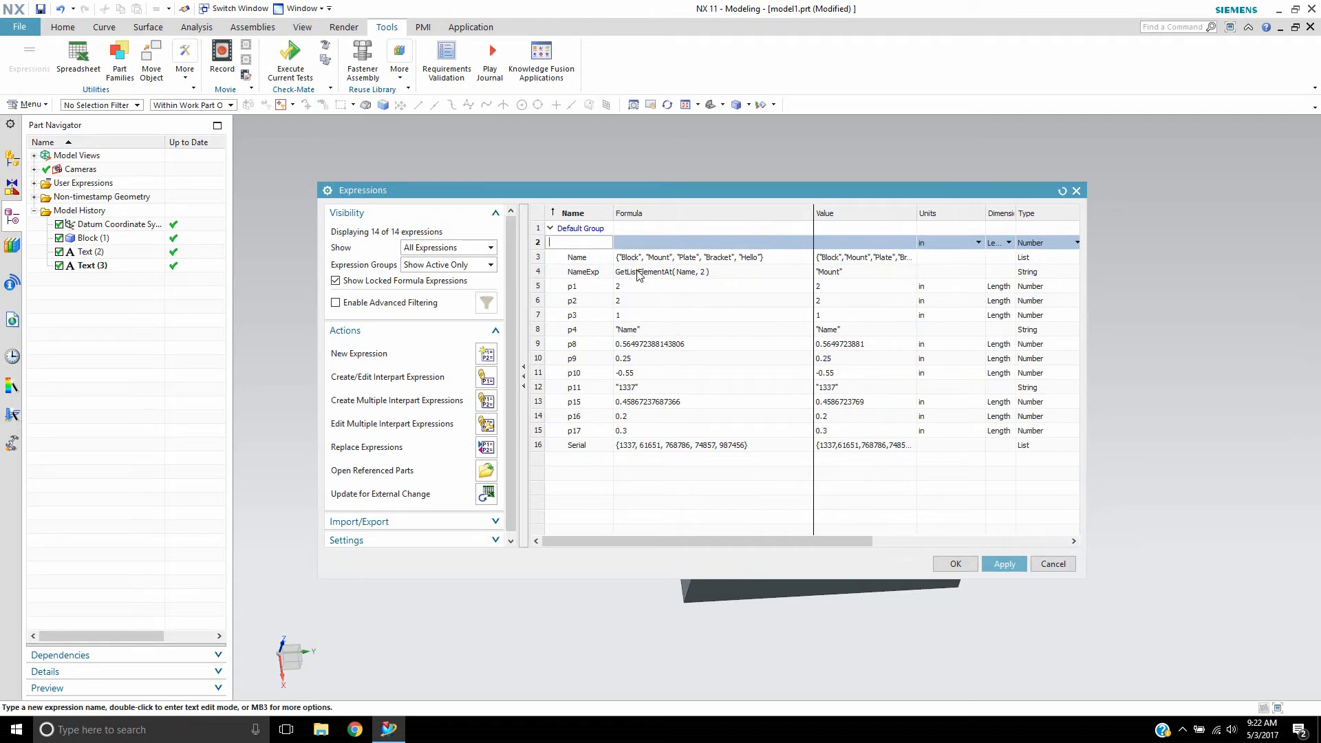
{"action": "type", "text": "SerialExp"}
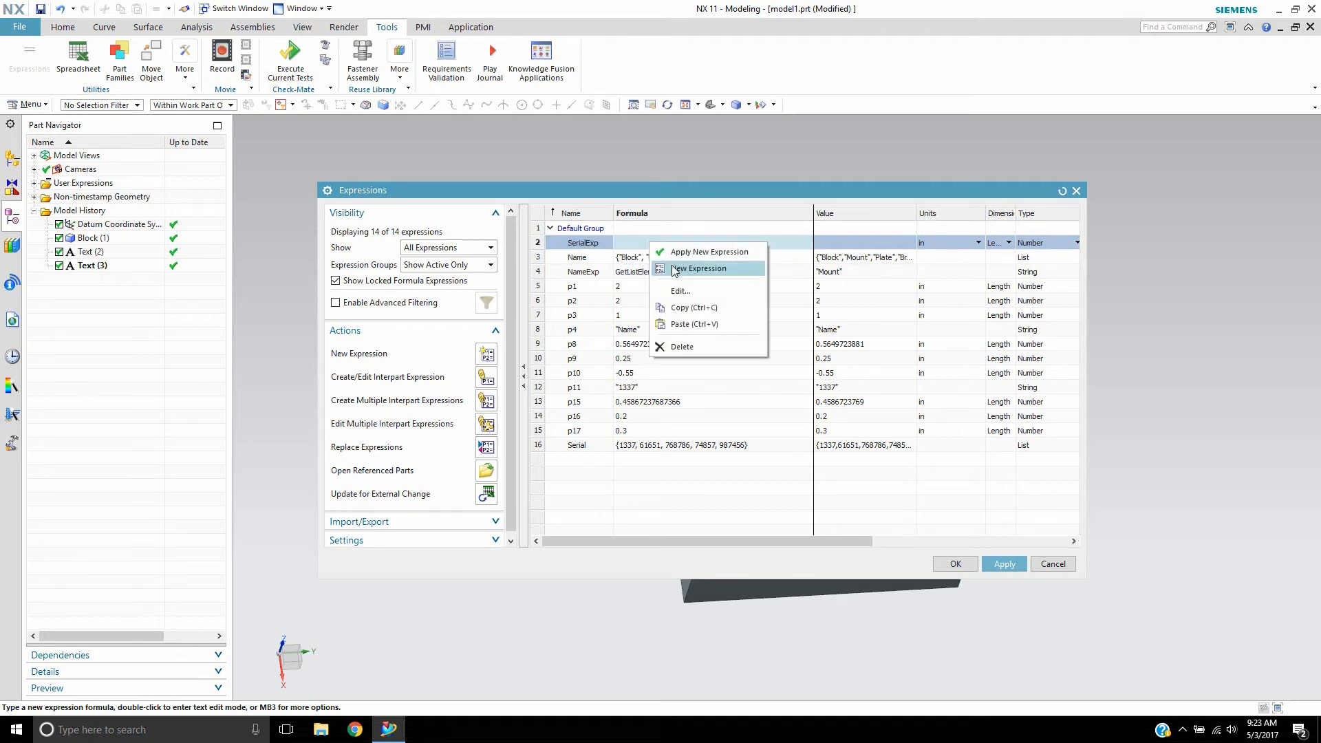
{"action": "left_click", "coordinate": [698, 267]}
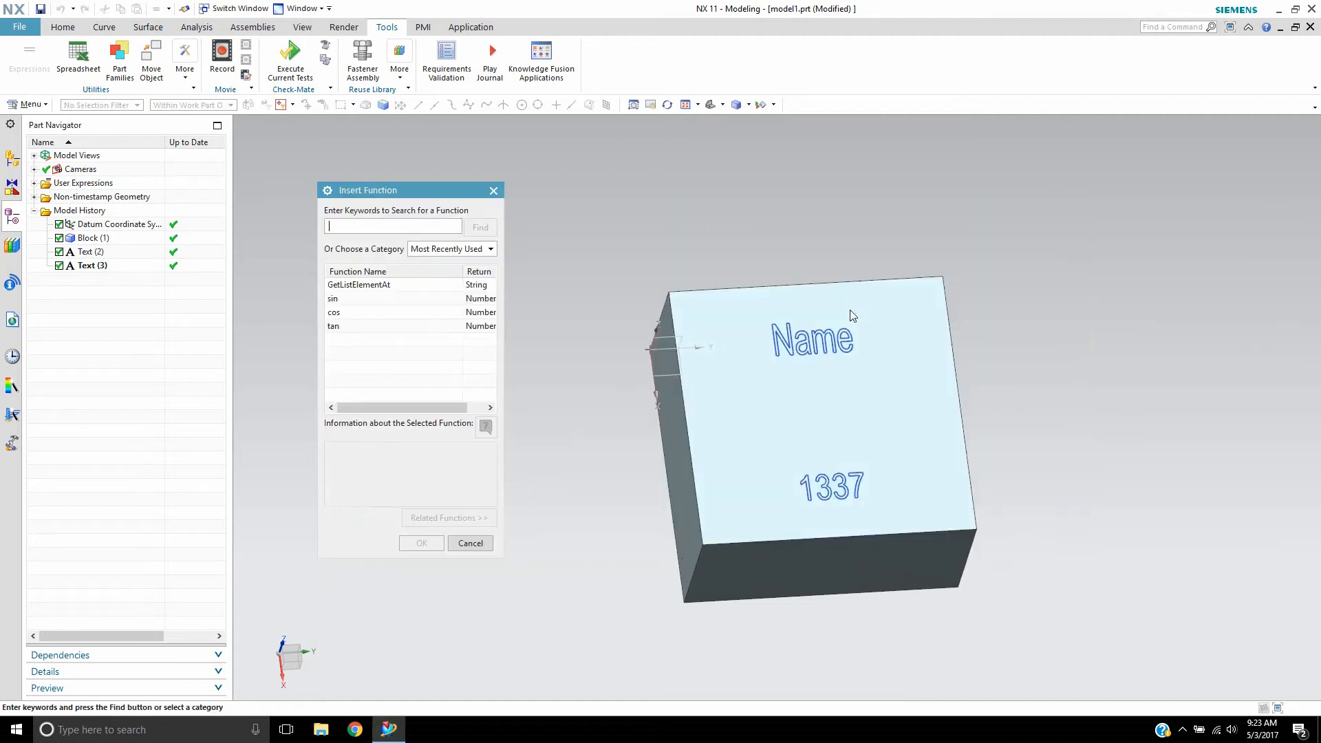
{"action": "type", "text": "nth"}
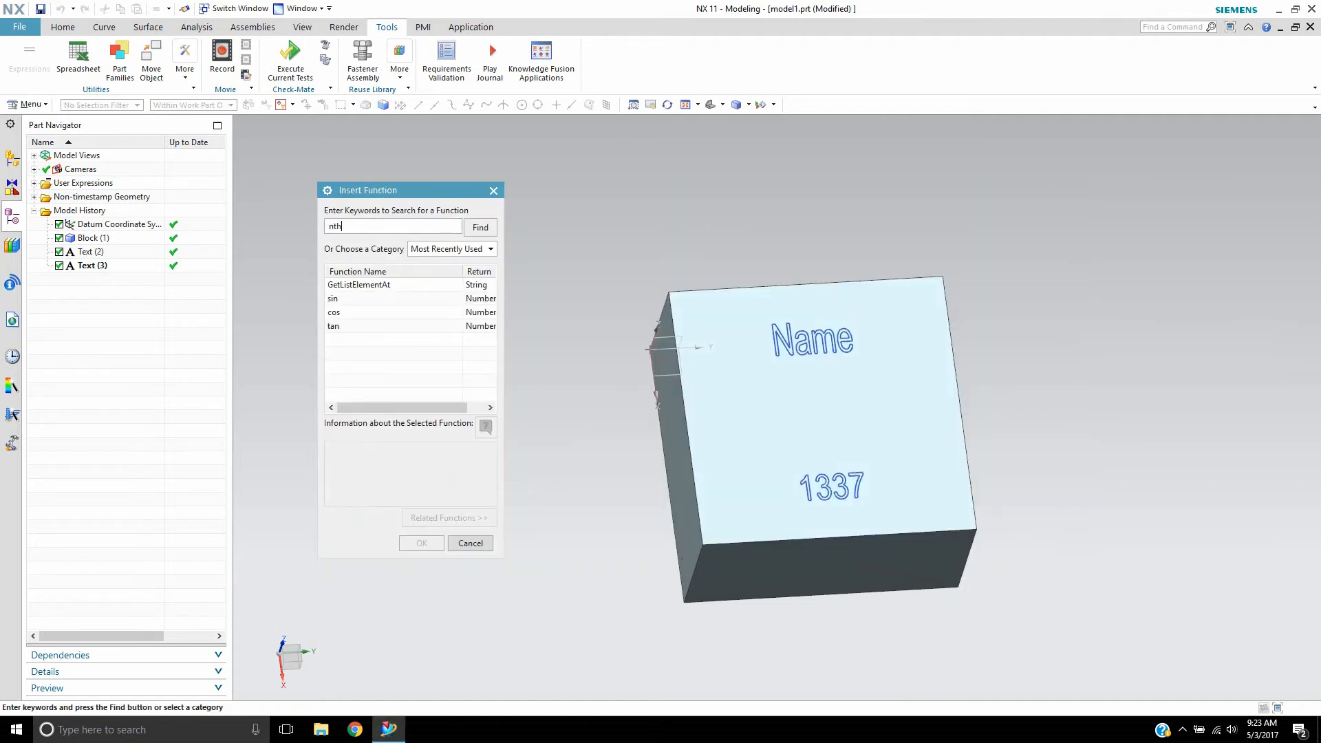
{"action": "left_click", "coordinate": [480, 227]}
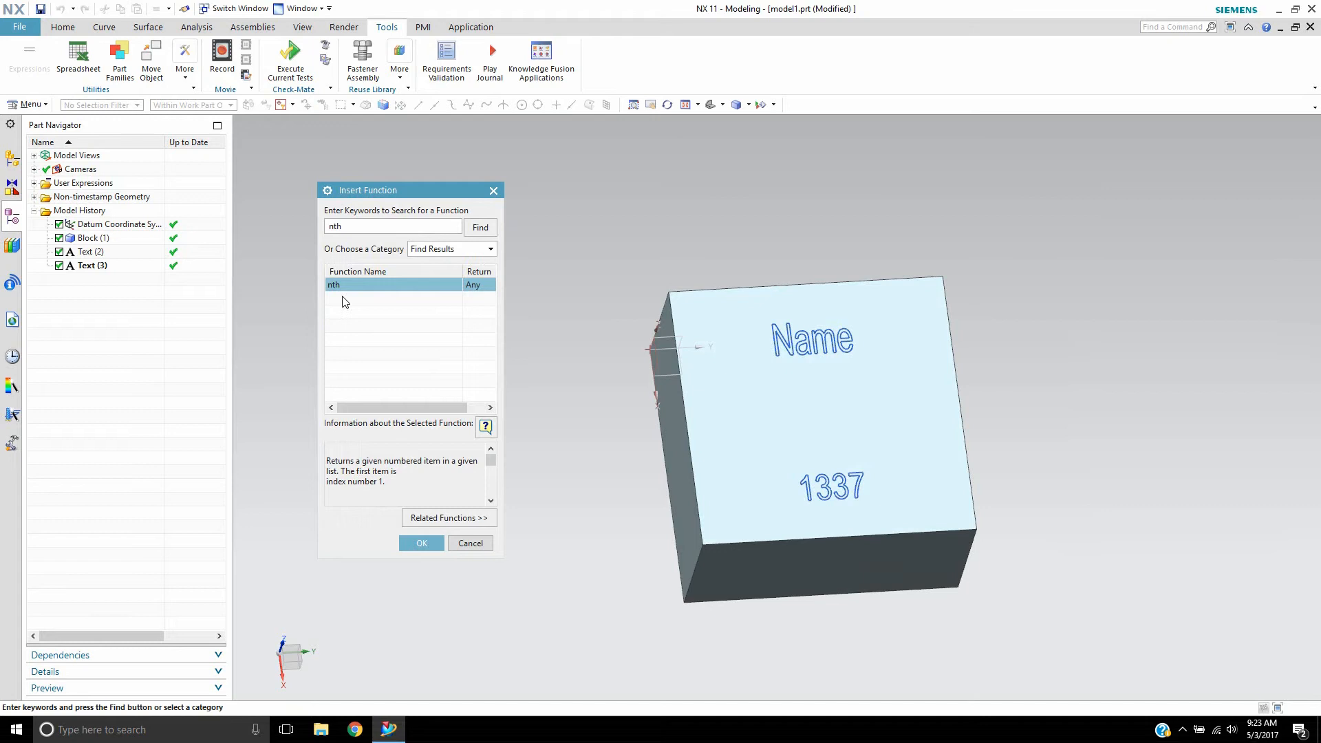
{"action": "mouse_move", "coordinate": [412, 469]}
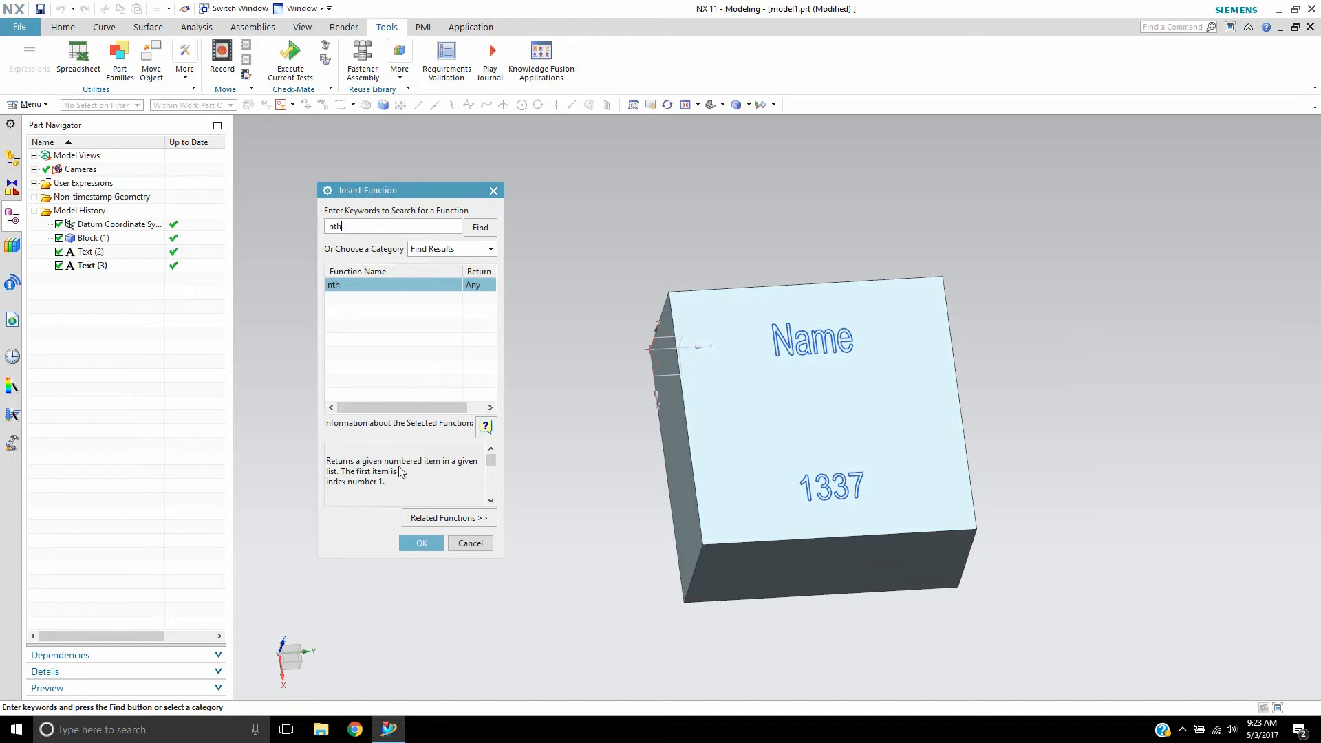
{"action": "left_click", "coordinate": [421, 543]}
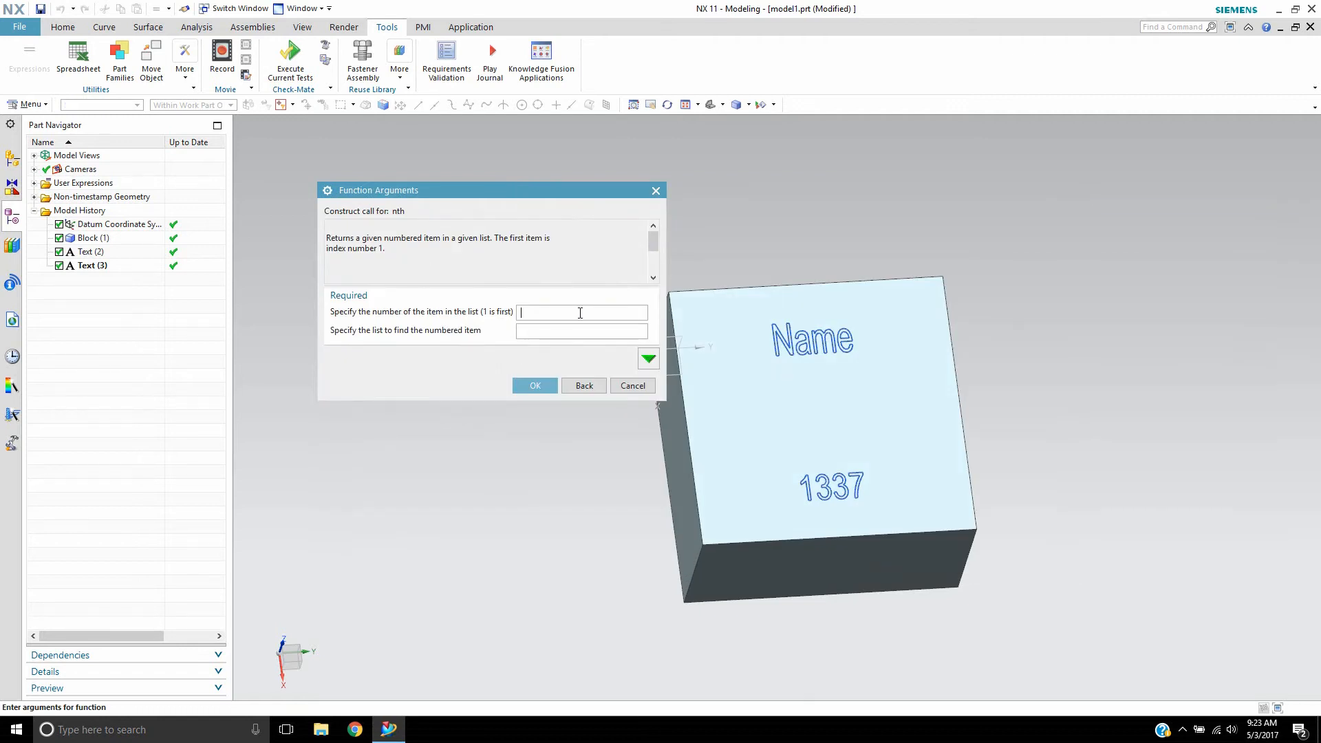
{"action": "type", "text": "4"}
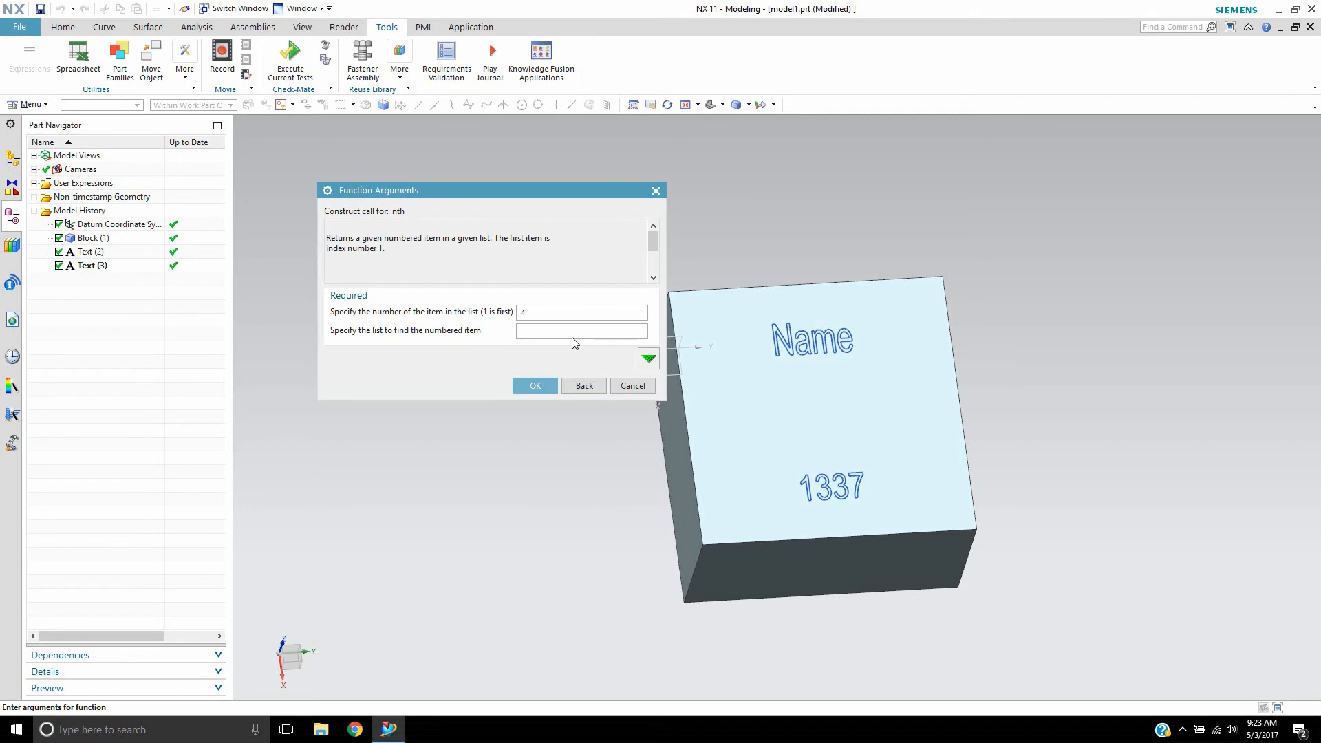
{"action": "type", "text": "Serial )"}
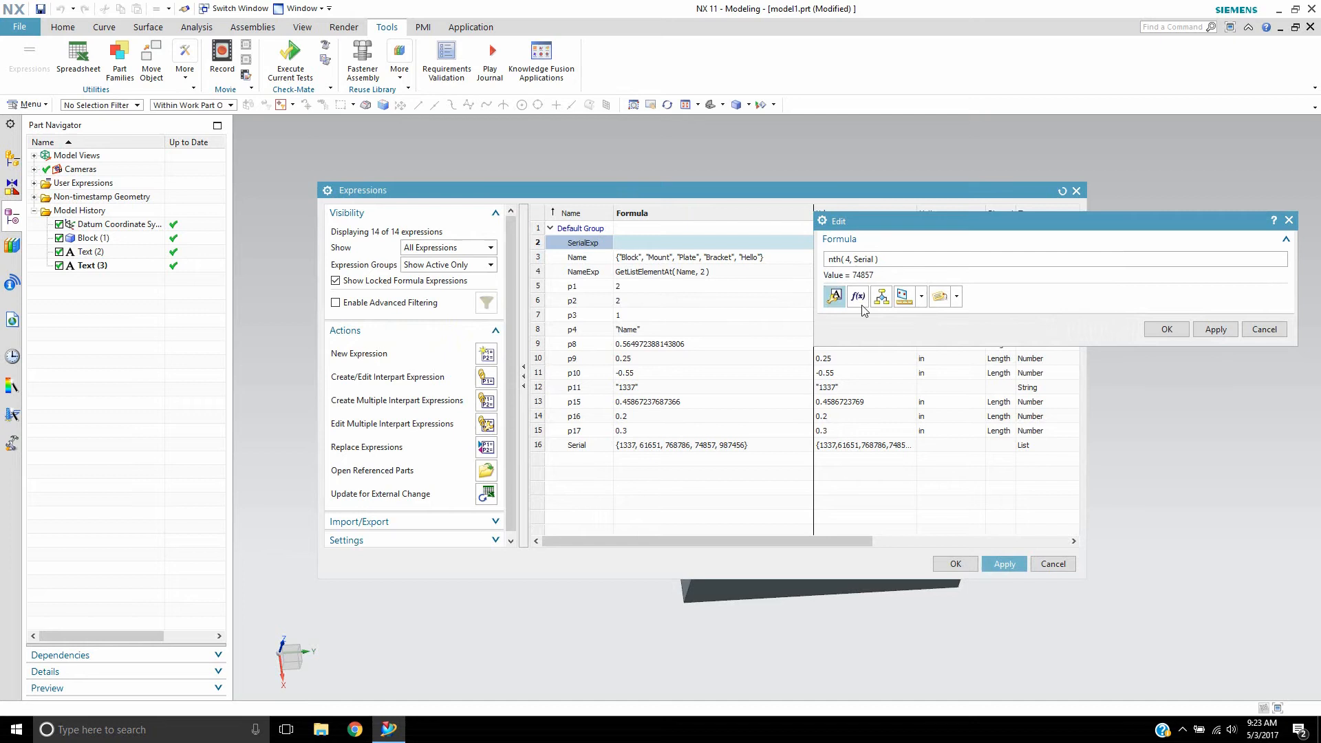
{"action": "left_click", "coordinate": [1166, 329]}
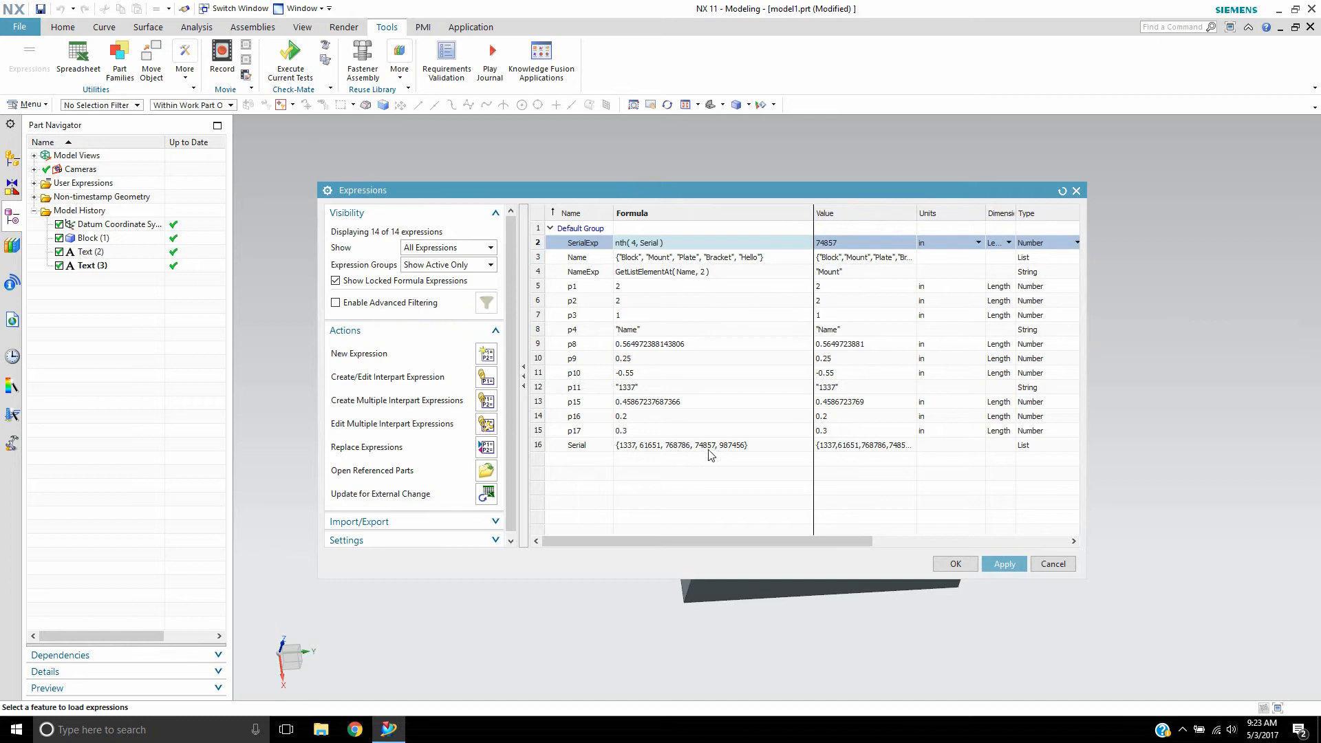
{"action": "mouse_move", "coordinate": [808, 373]}
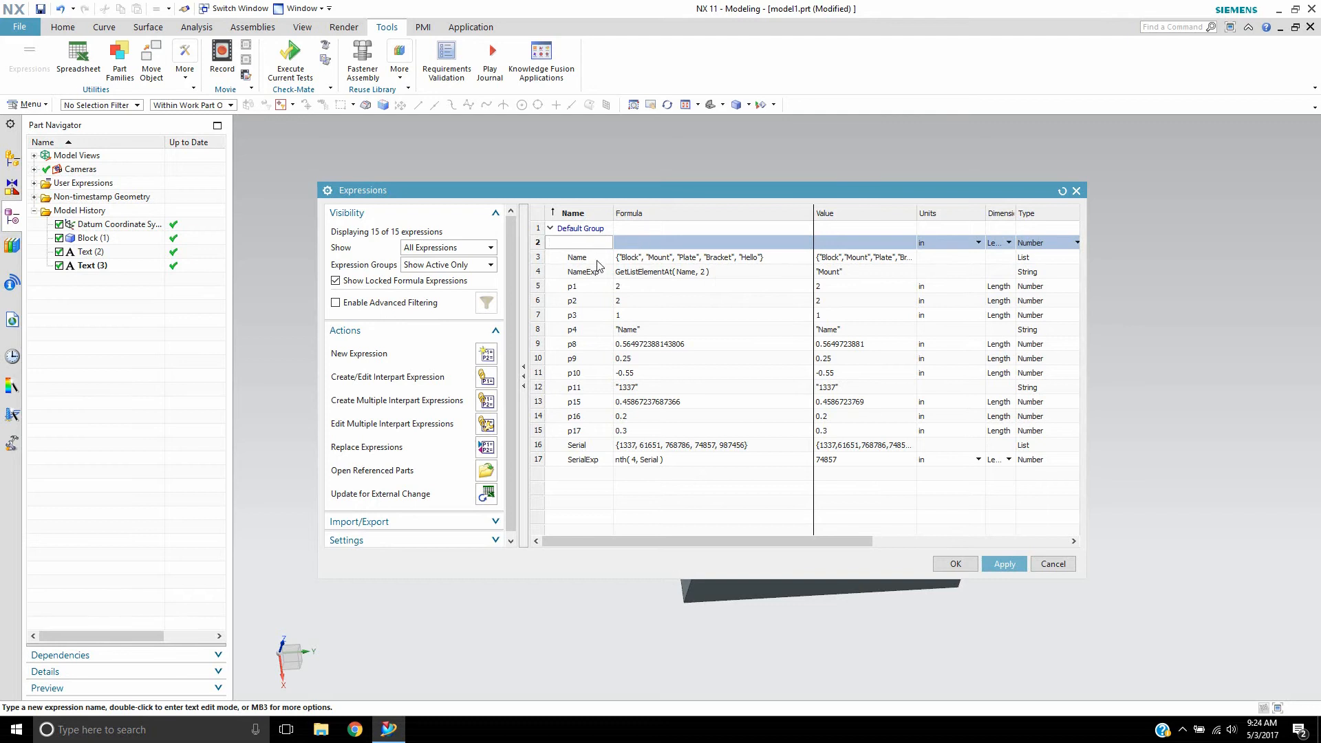
Step: Append '_options' to the Name list expression's name, making it Name_options
{"action": "left_click", "coordinate": [577, 256]}
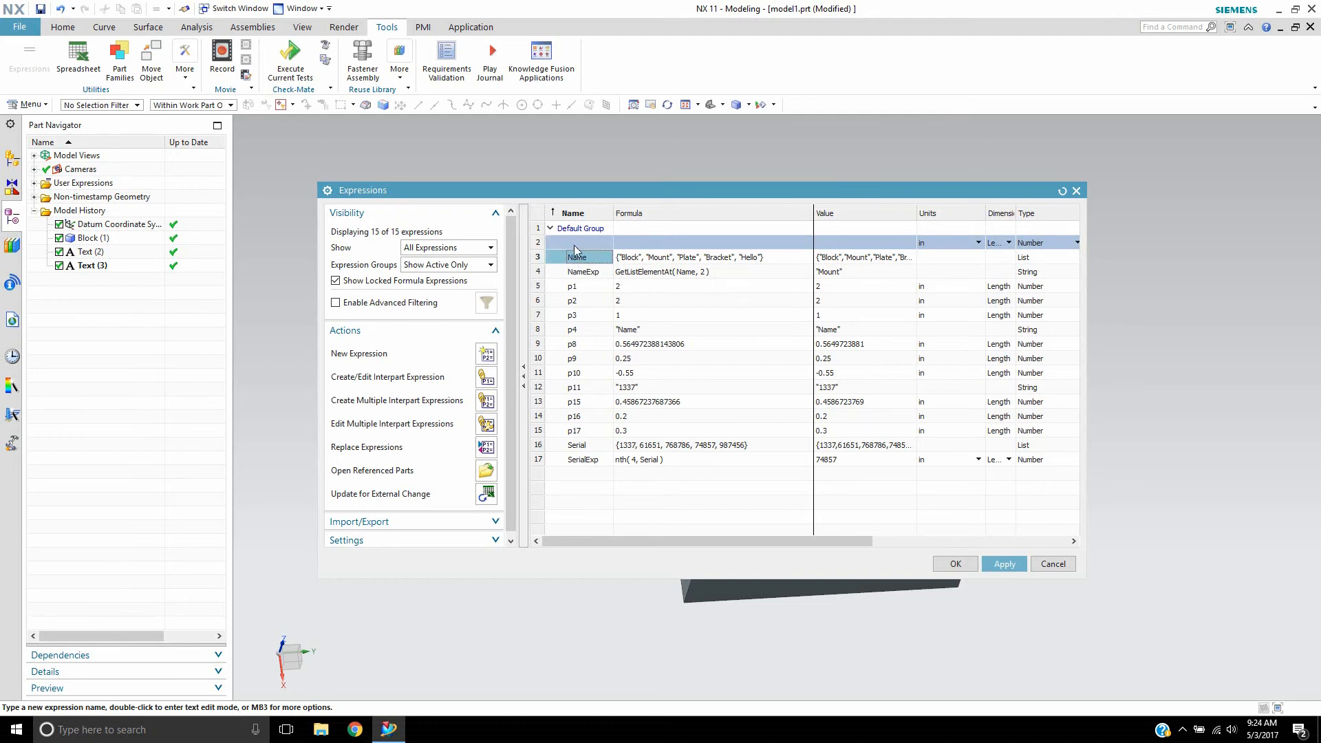
{"action": "double_click", "coordinate": [577, 257]}
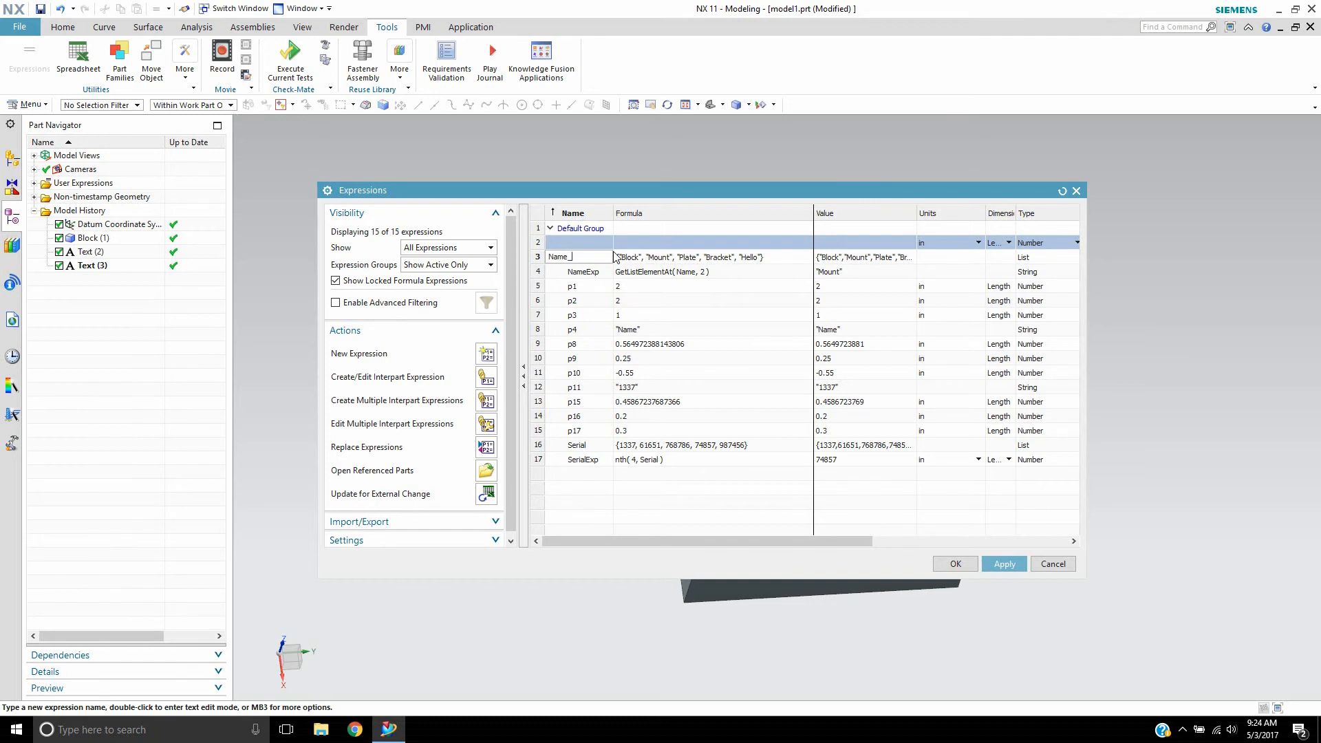
{"action": "type", "text": "options"}
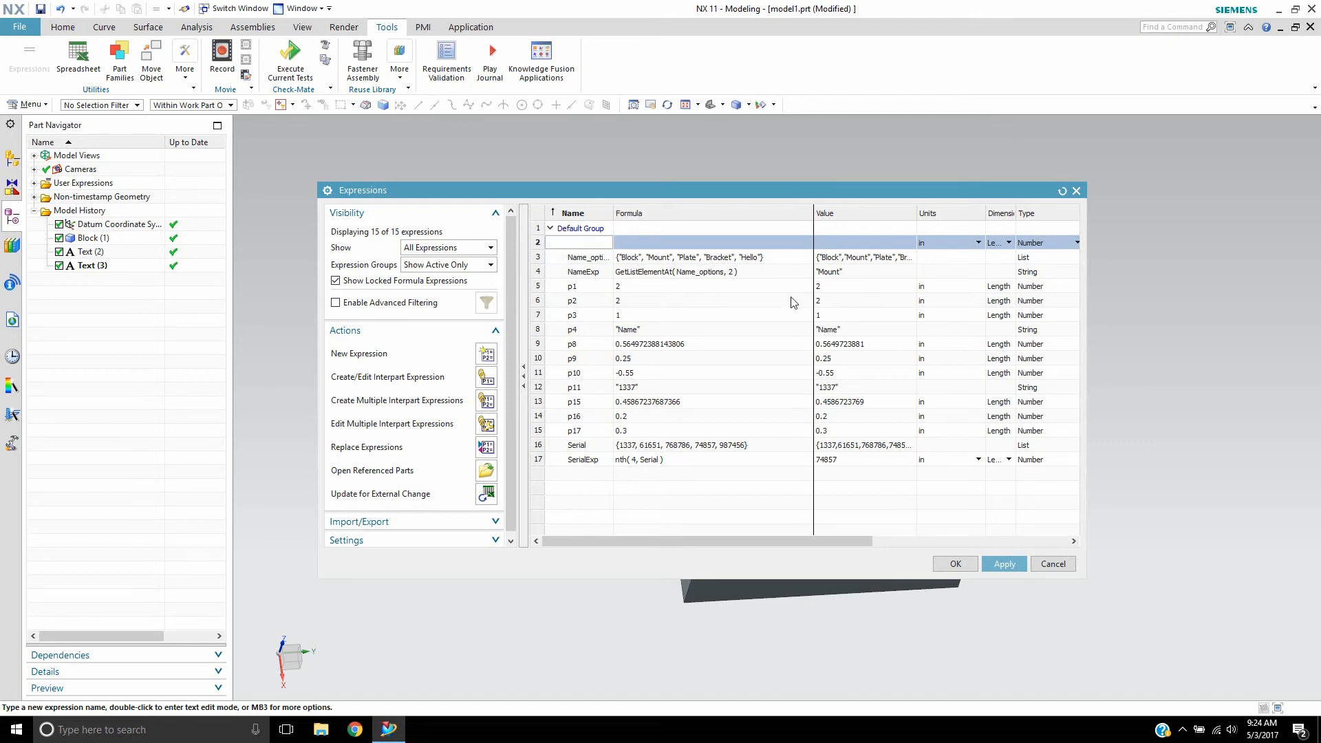
Step: Add String expression Name, picking values like Plate and Mount from Name_options
{"action": "type", "text": "Name"}
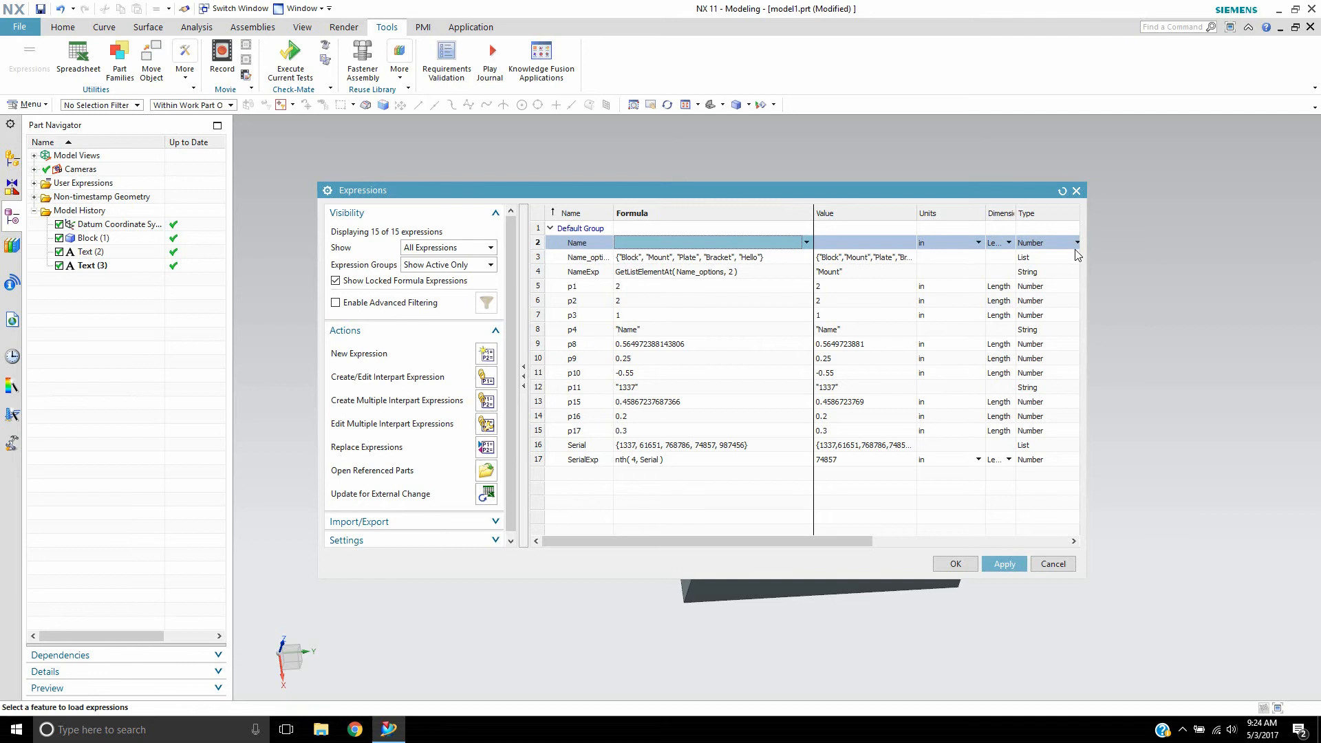
{"action": "left_click", "coordinate": [1070, 241]}
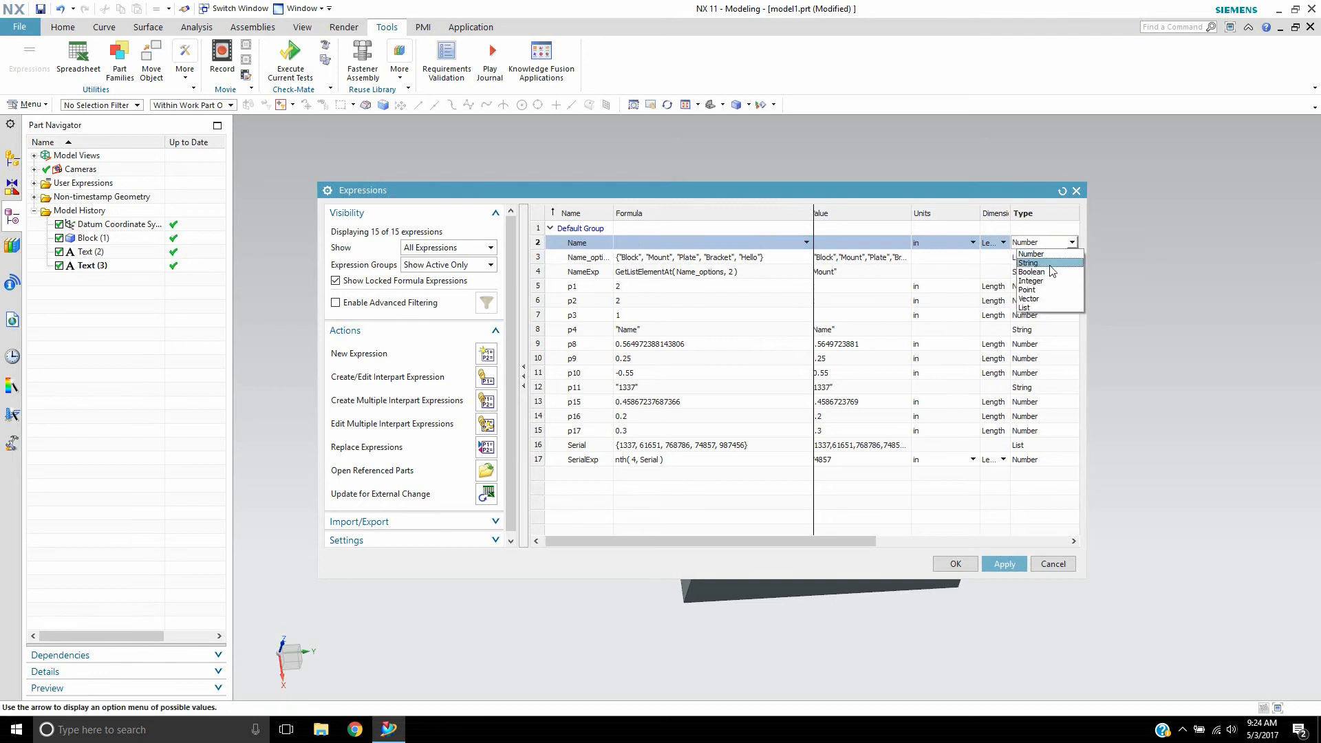
{"action": "left_click", "coordinate": [1025, 262]}
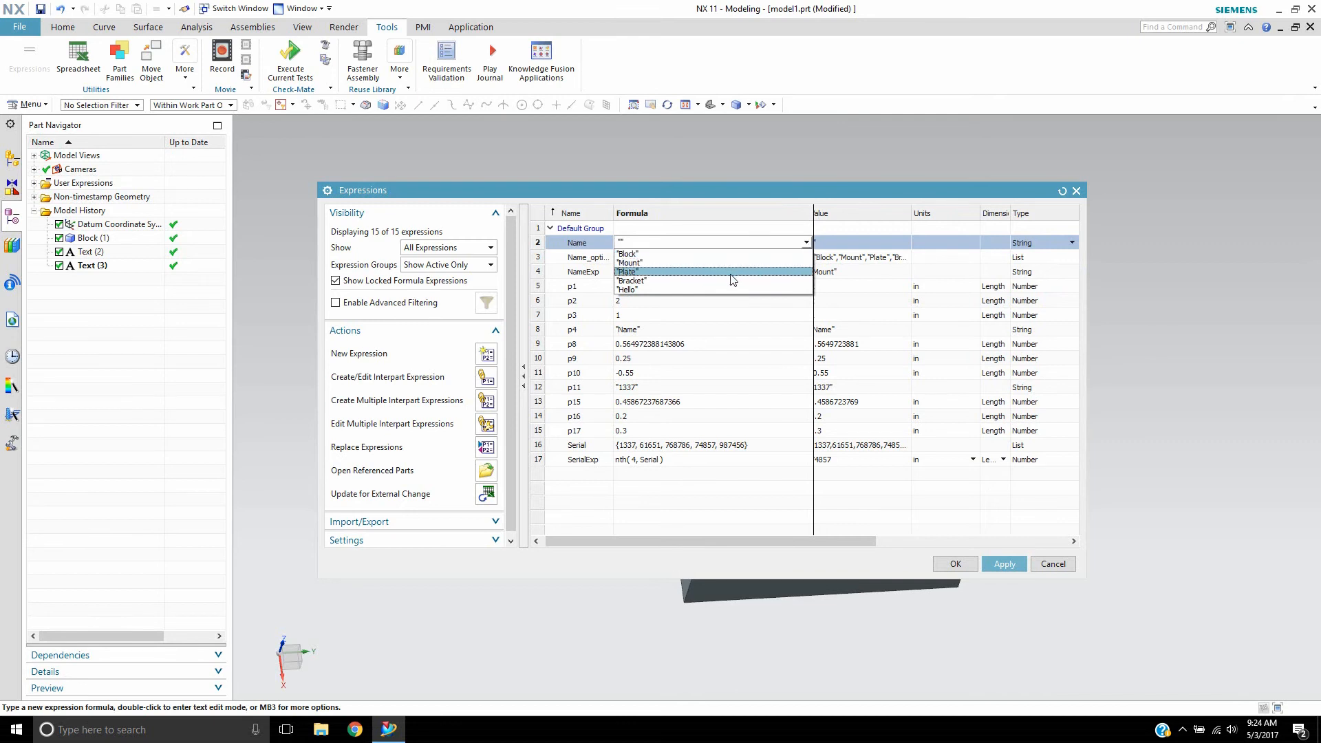
{"action": "left_click", "coordinate": [628, 270]}
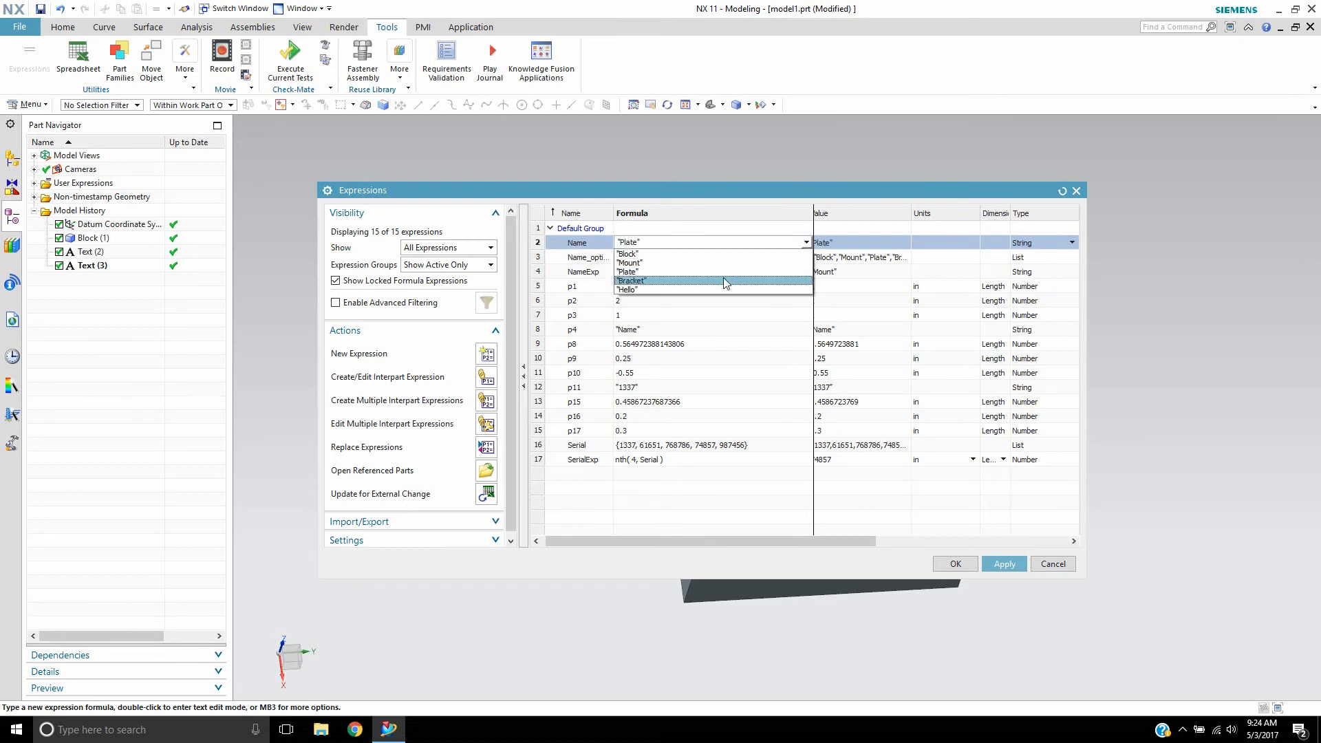
{"action": "left_click", "coordinate": [627, 289]}
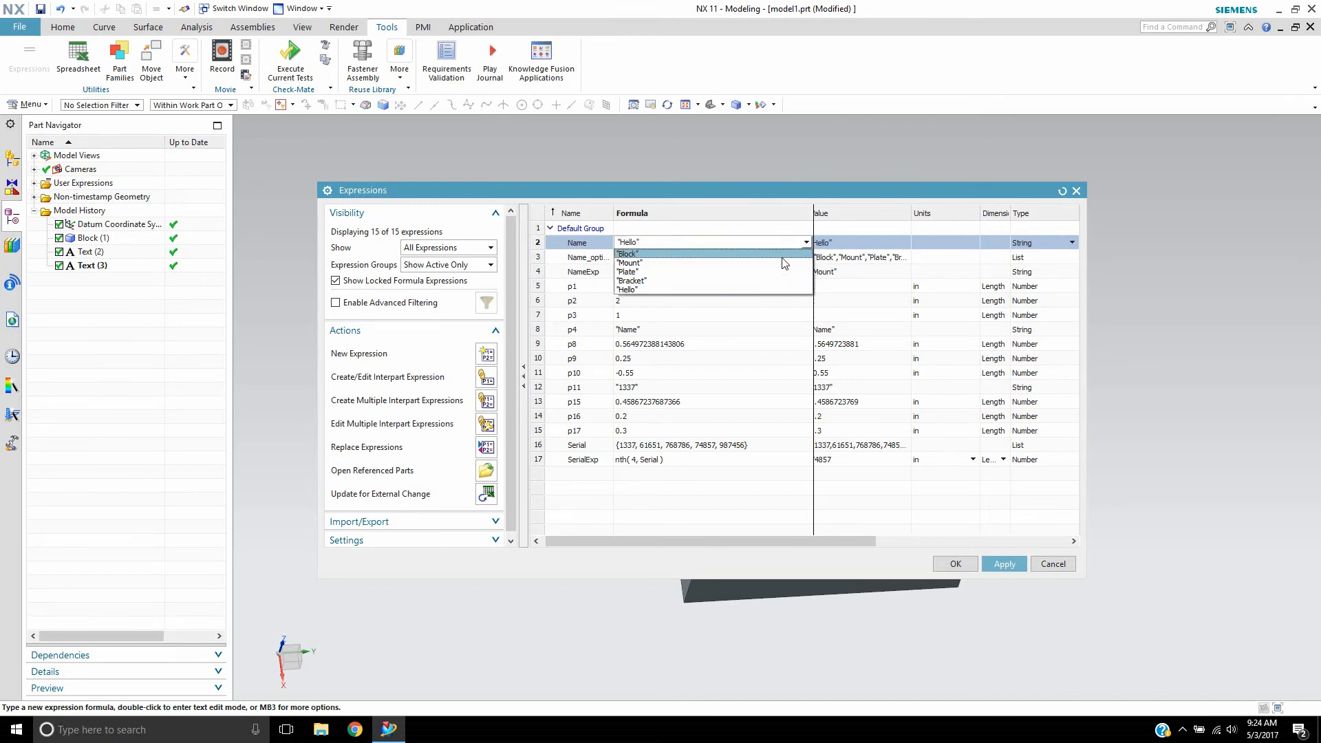
{"action": "left_click", "coordinate": [628, 262]}
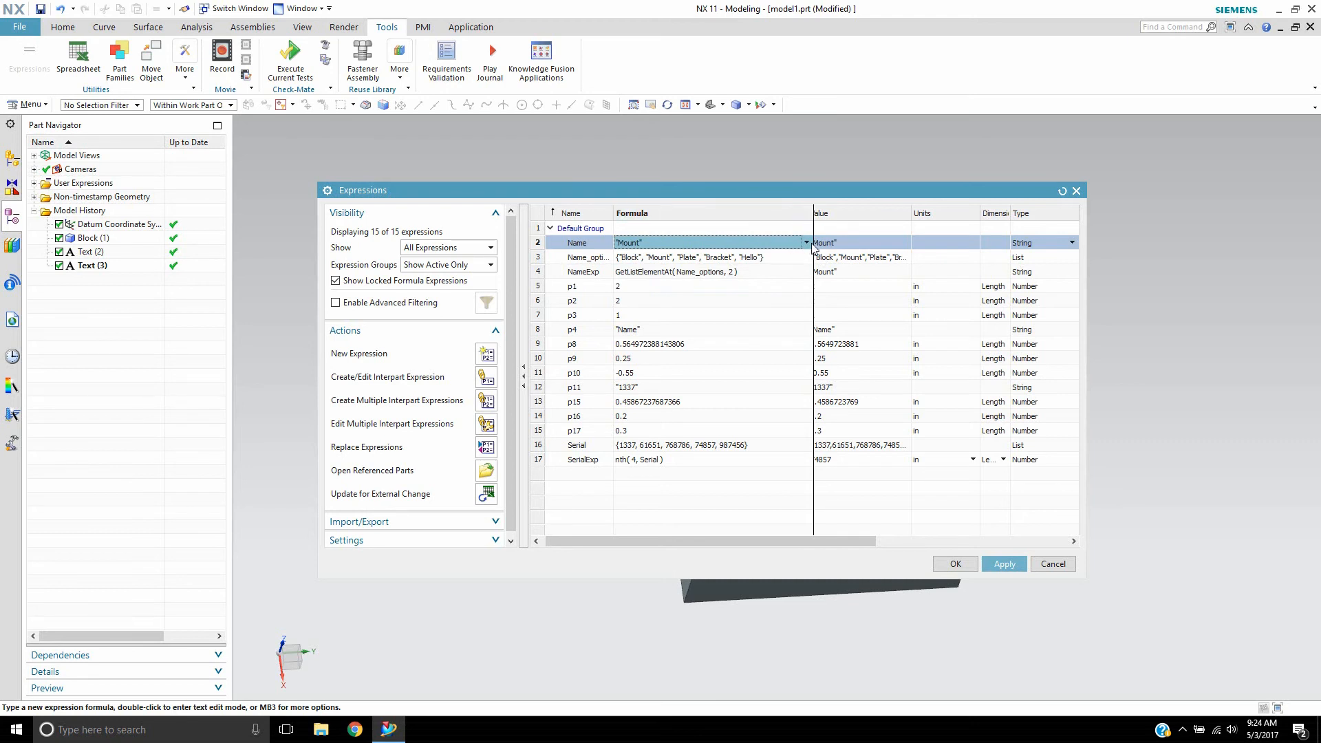
{"action": "left_click", "coordinate": [805, 242]}
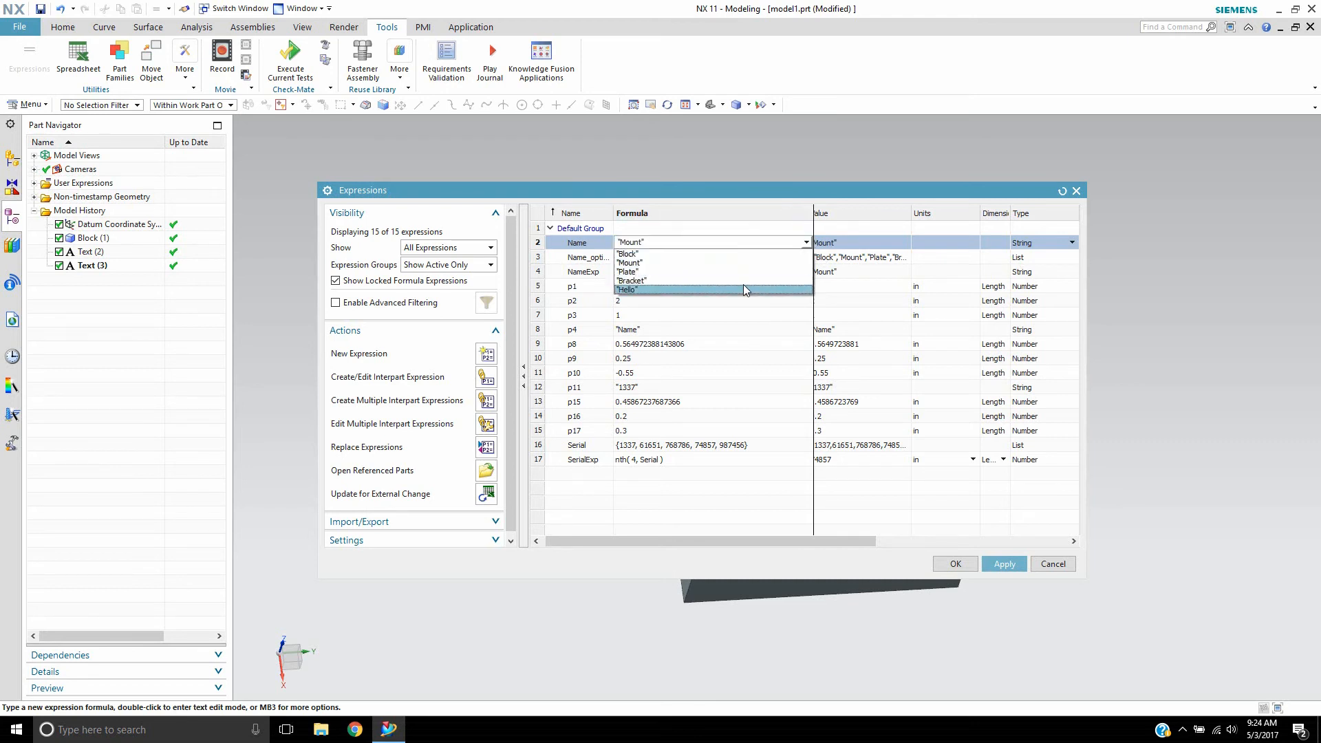
{"action": "left_click", "coordinate": [711, 271]}
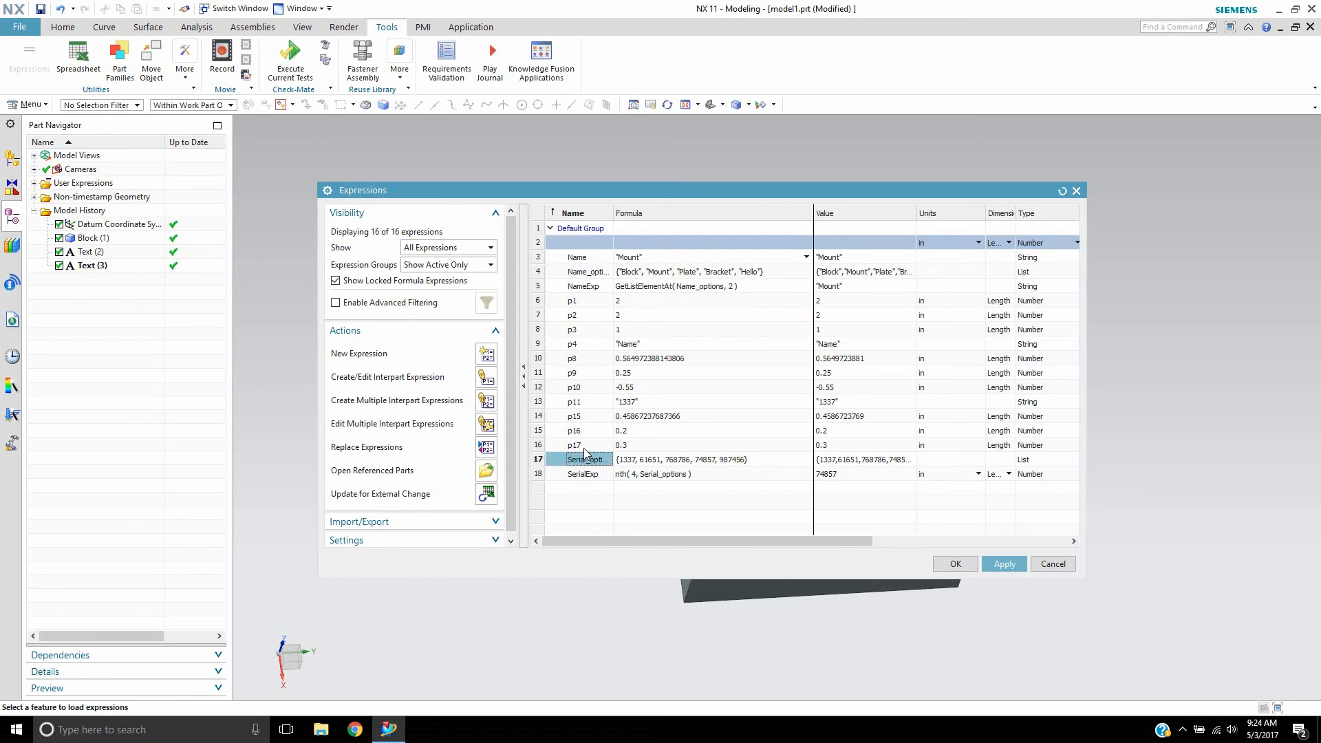
Step: Create a Serial expression equal to option 74857 and accept the expression changes
{"action": "left_click", "coordinate": [579, 243]}
{"action": "type", "text": "Serial"}
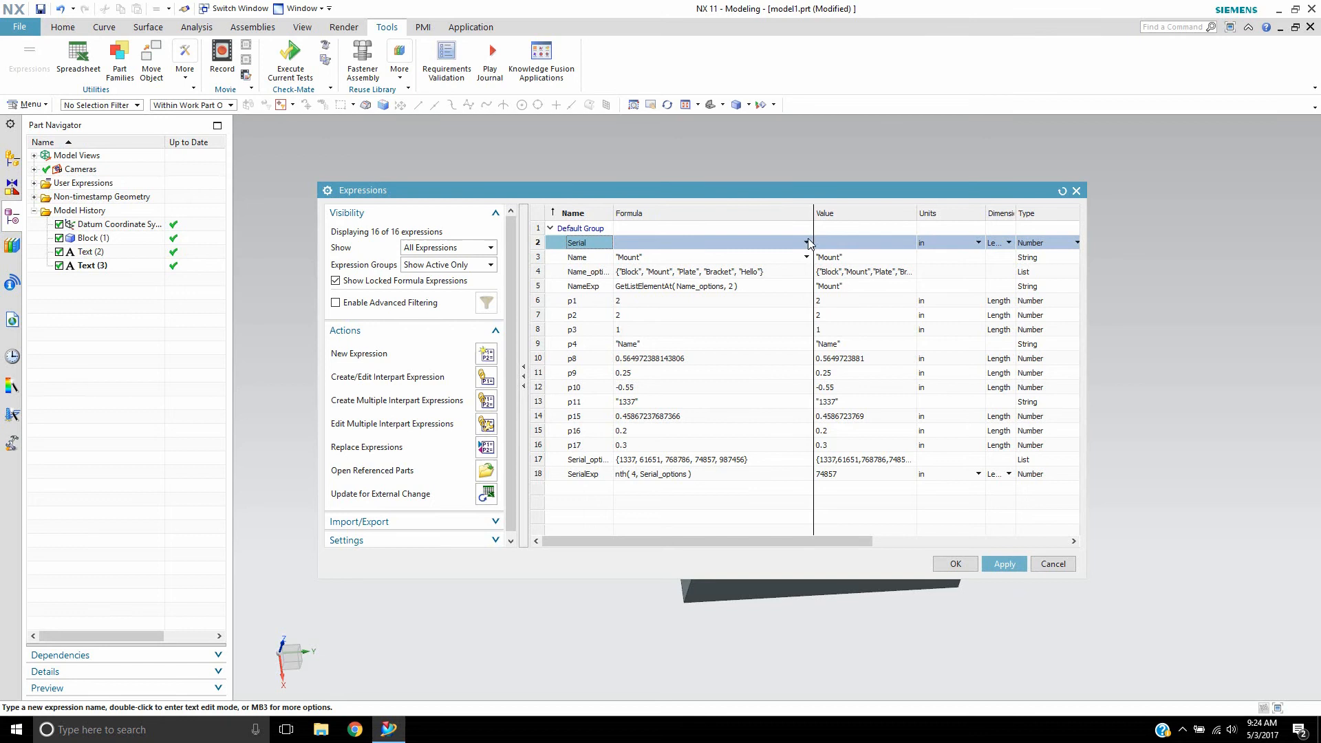
{"action": "left_click", "coordinate": [806, 243]}
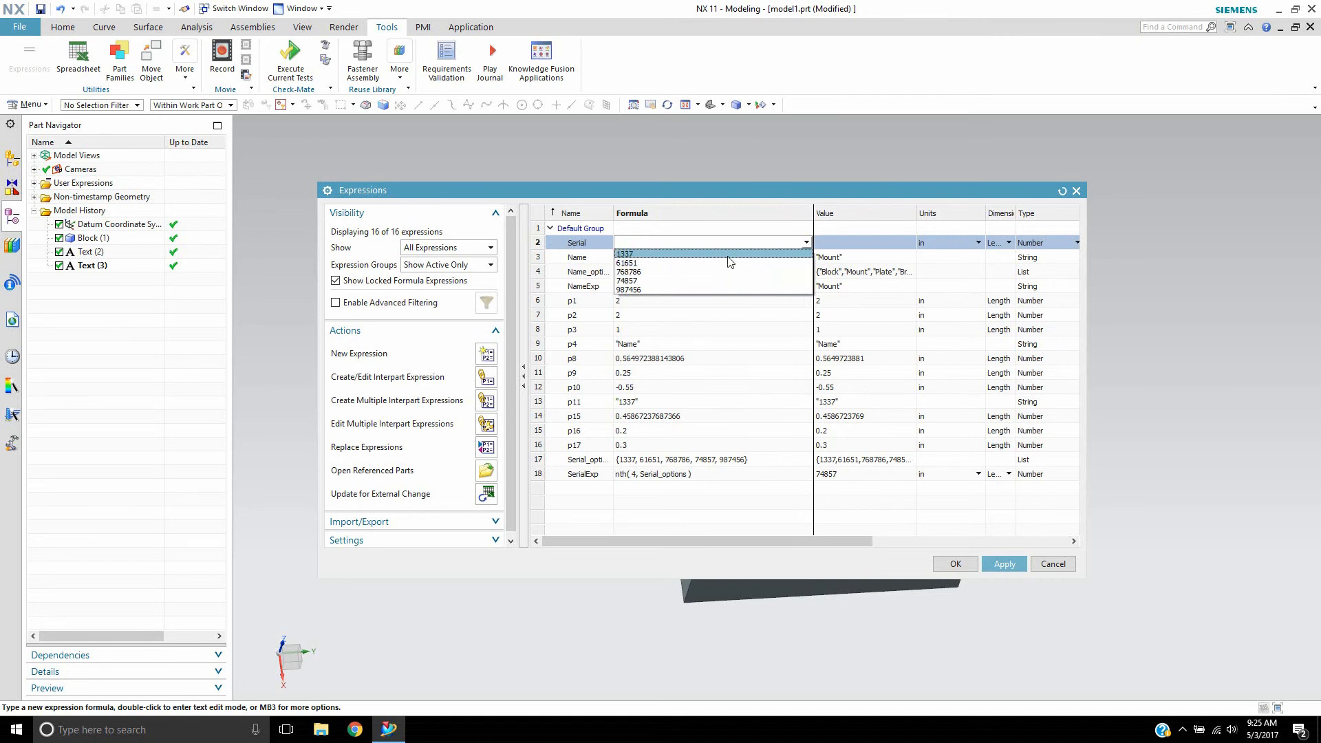
{"action": "left_click", "coordinate": [628, 281]}
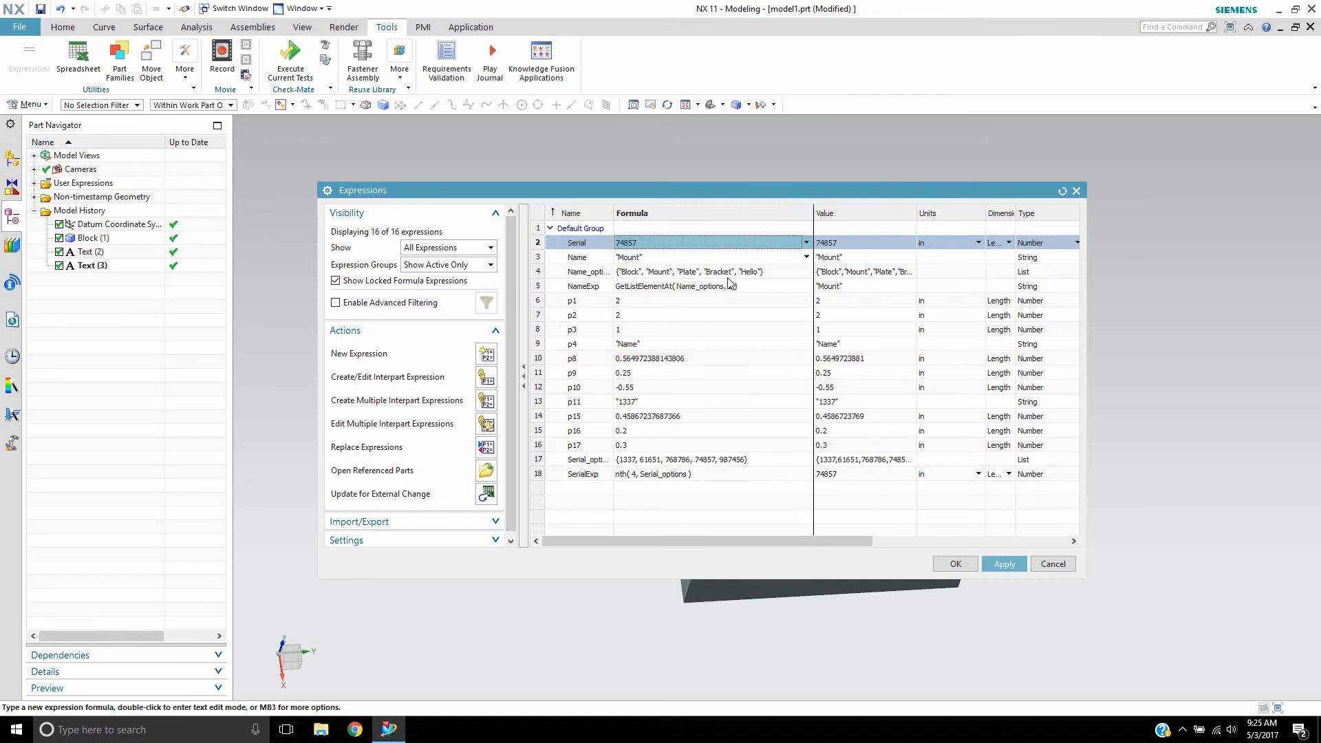
{"action": "left_click", "coordinate": [953, 564]}
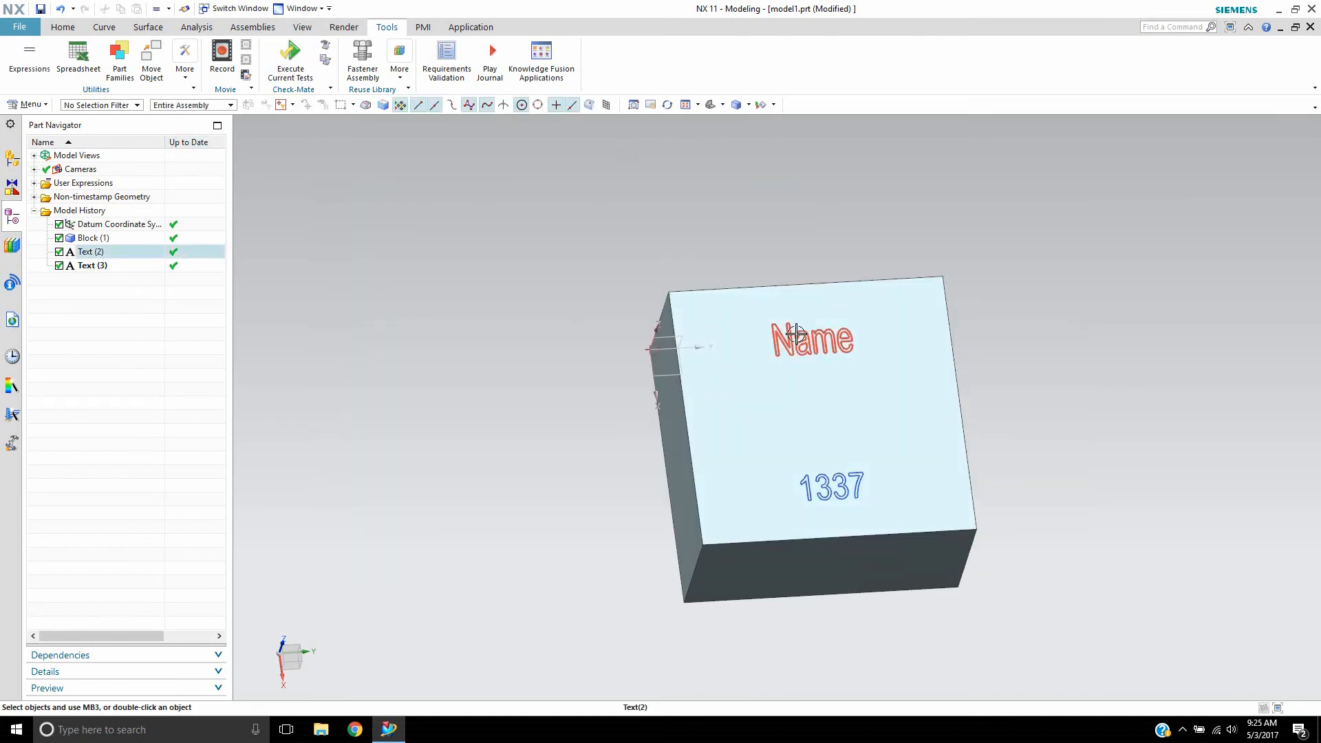
Step: Drive the upper text Text(2) by the Name expression so it reads Mount
{"action": "double_click", "coordinate": [86, 251]}
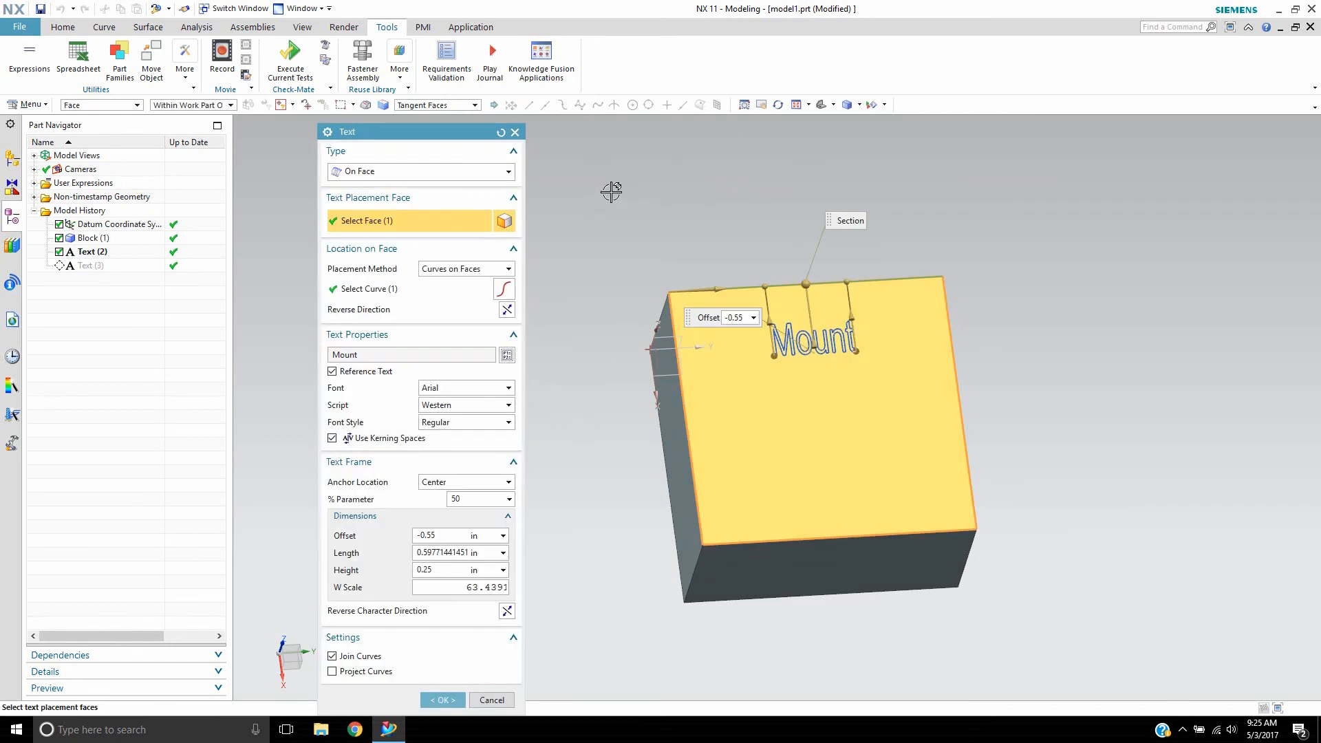
{"action": "left_click", "coordinate": [438, 700]}
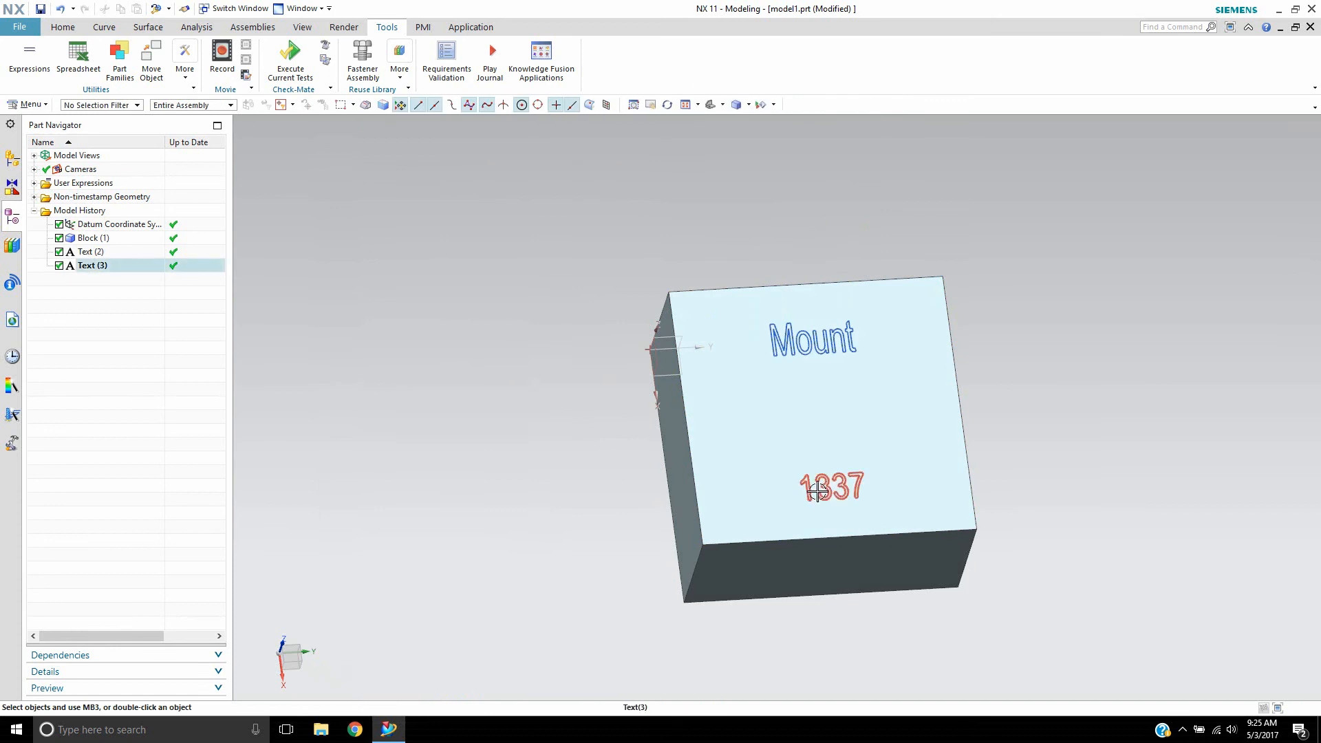
{"action": "double_click", "coordinate": [91, 266]}
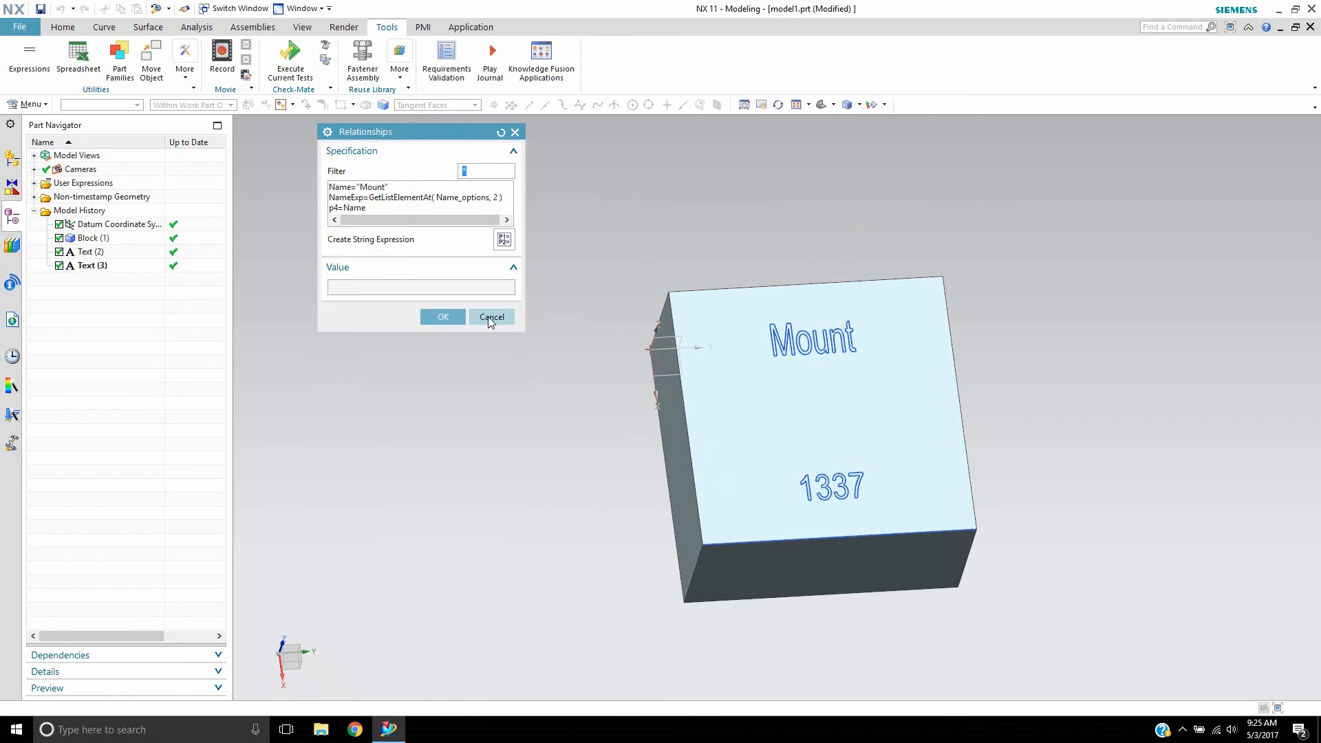
{"action": "left_click", "coordinate": [491, 316]}
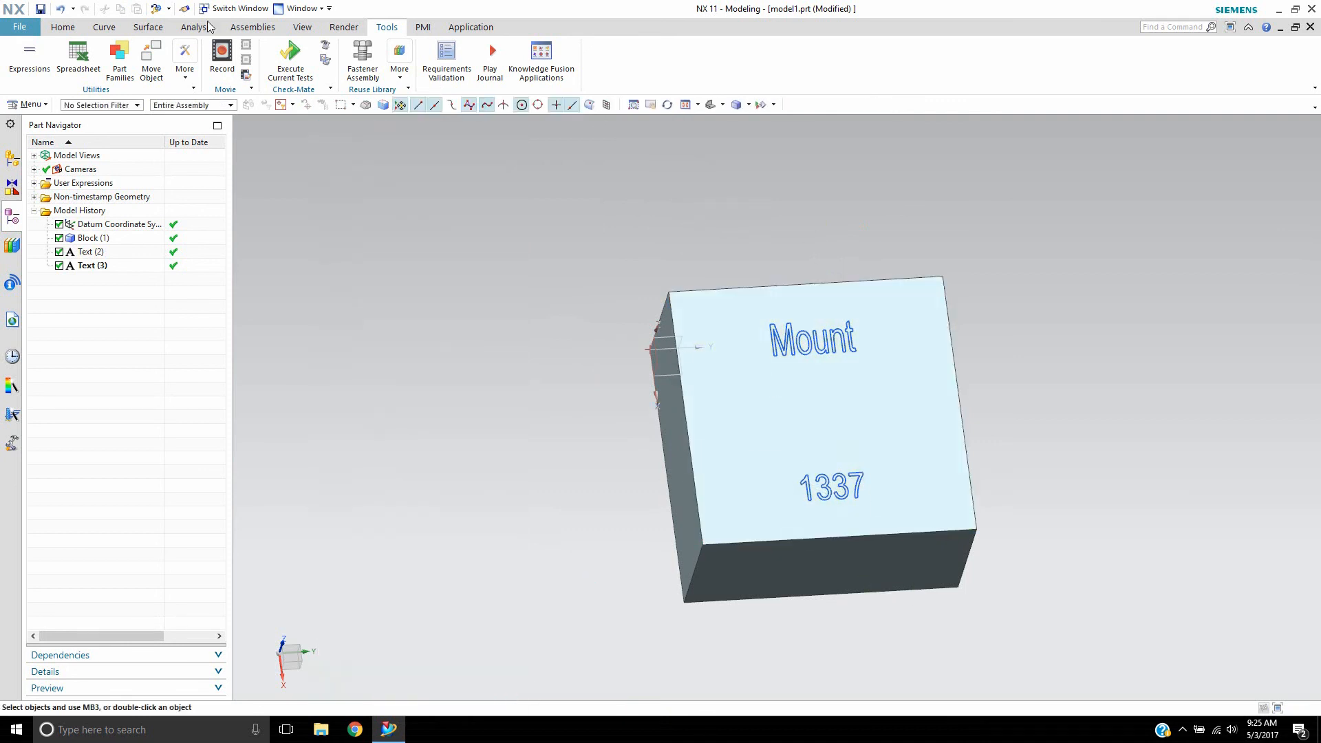
{"action": "left_click", "coordinate": [28, 59]}
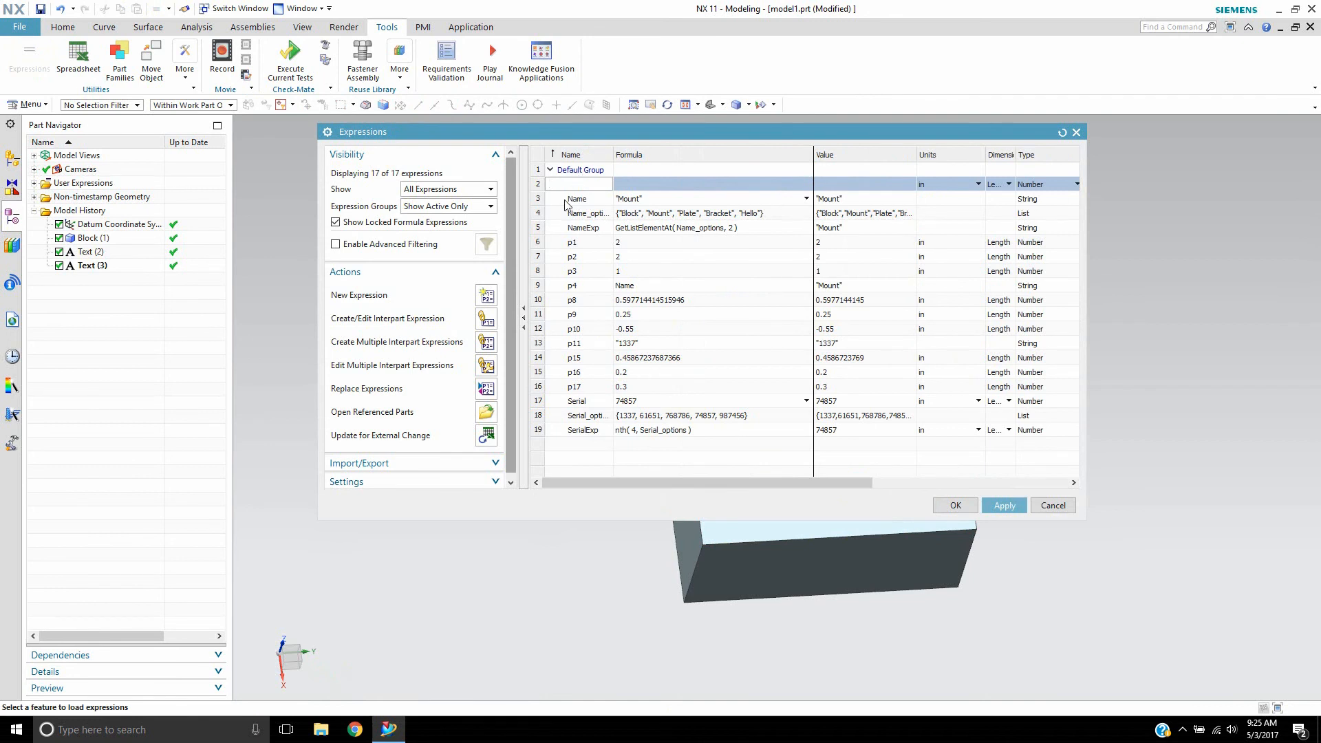
Step: Add SerialString expression stringValue(Serial), evaluating to "74857"
{"action": "type", "text": "SerialString"}
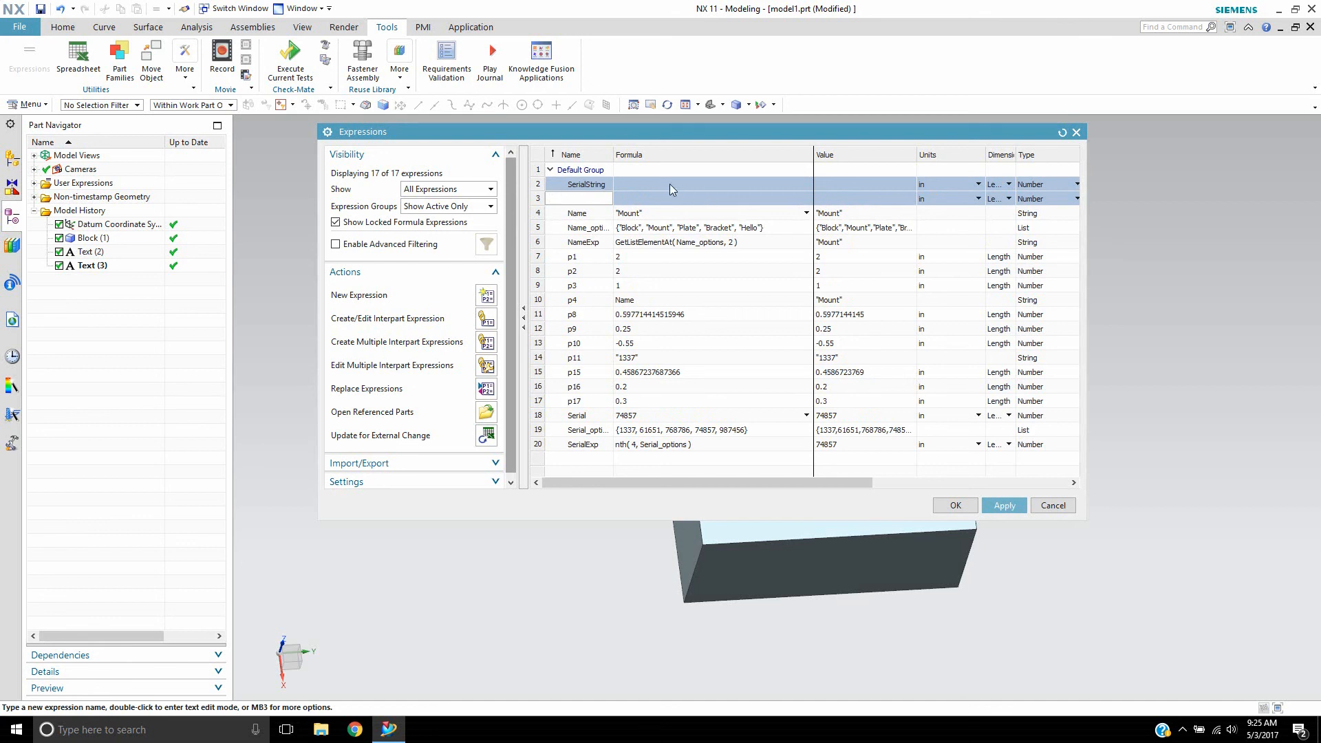
{"action": "right_click", "coordinate": [712, 183]}
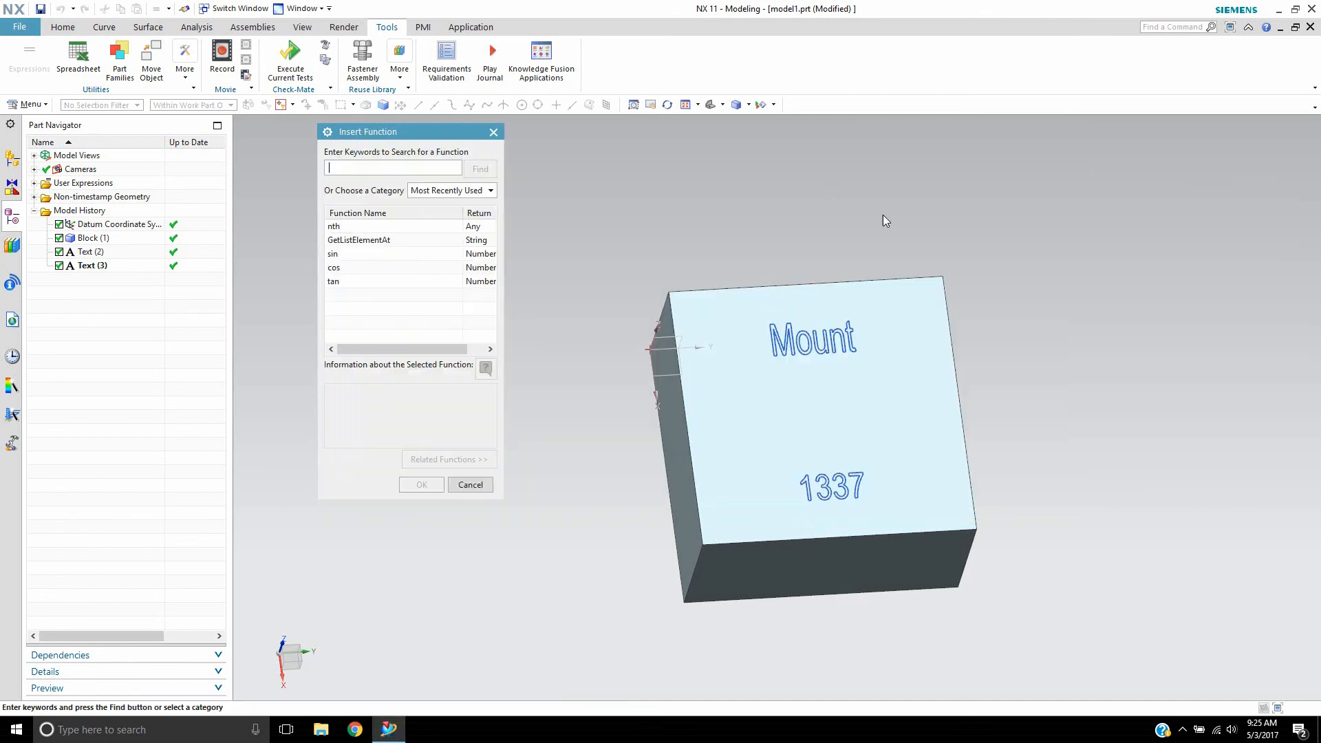
{"action": "type", "text": "stringval"}
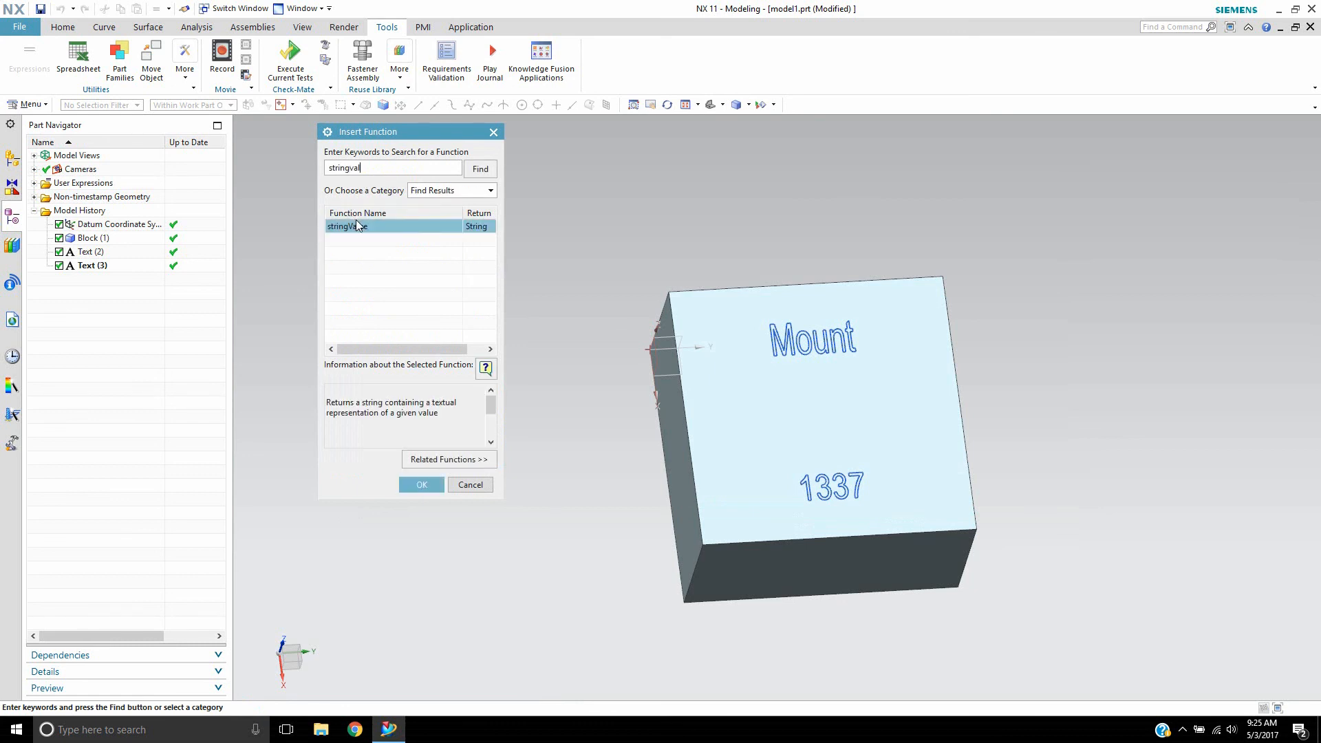
{"action": "left_click", "coordinate": [421, 484]}
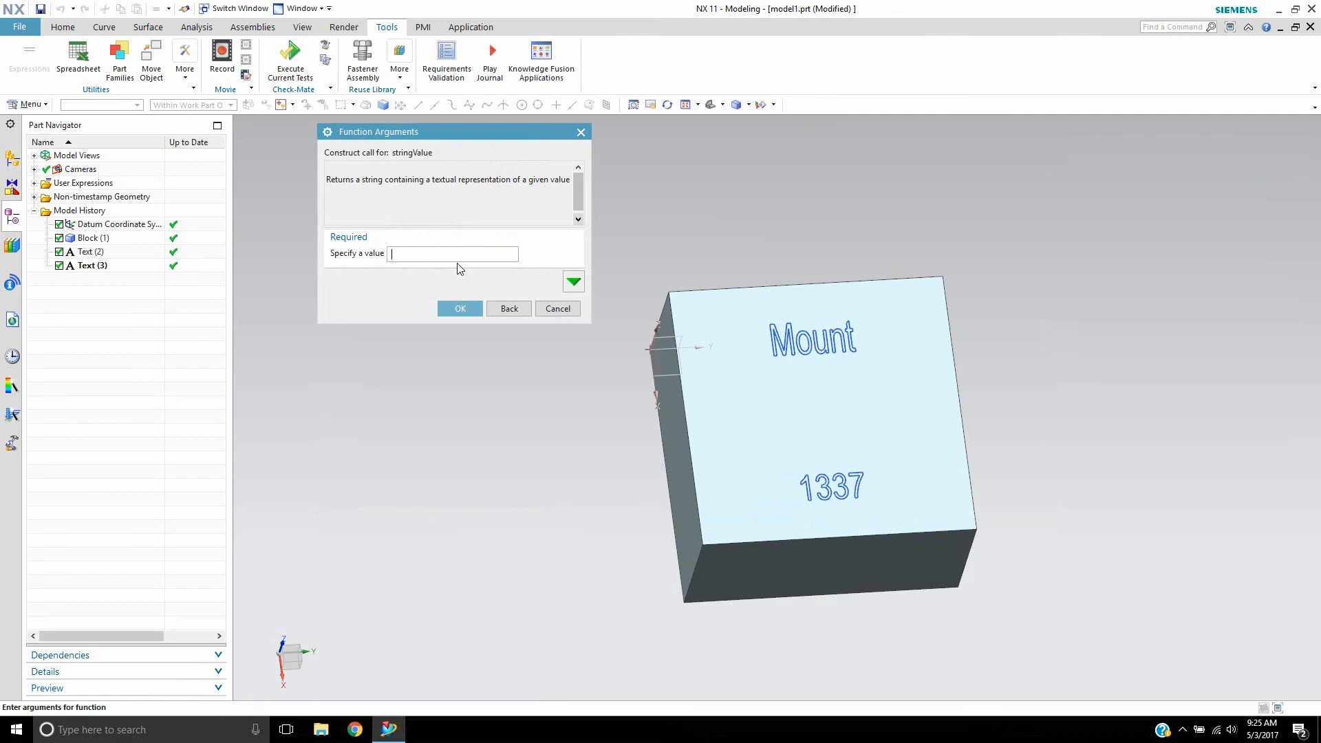
{"action": "type", "text": "Se"}
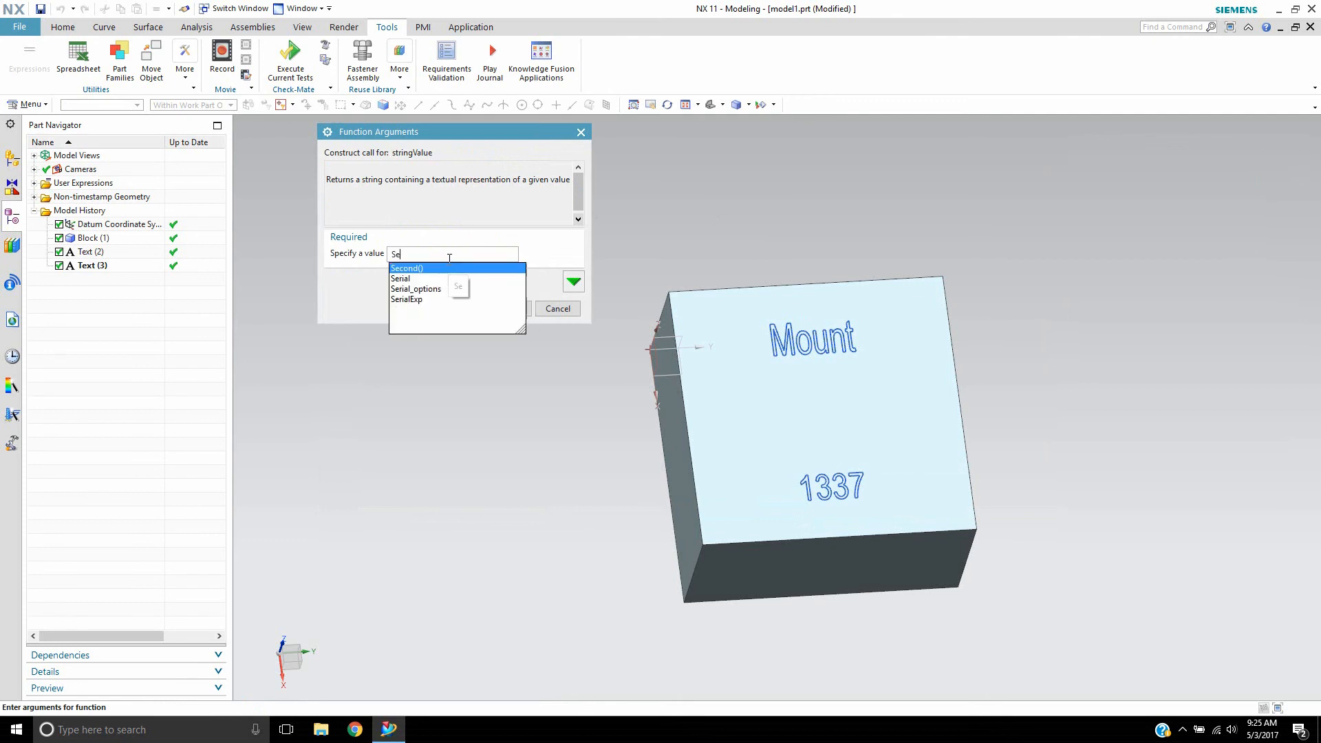
{"action": "left_click", "coordinate": [401, 278]}
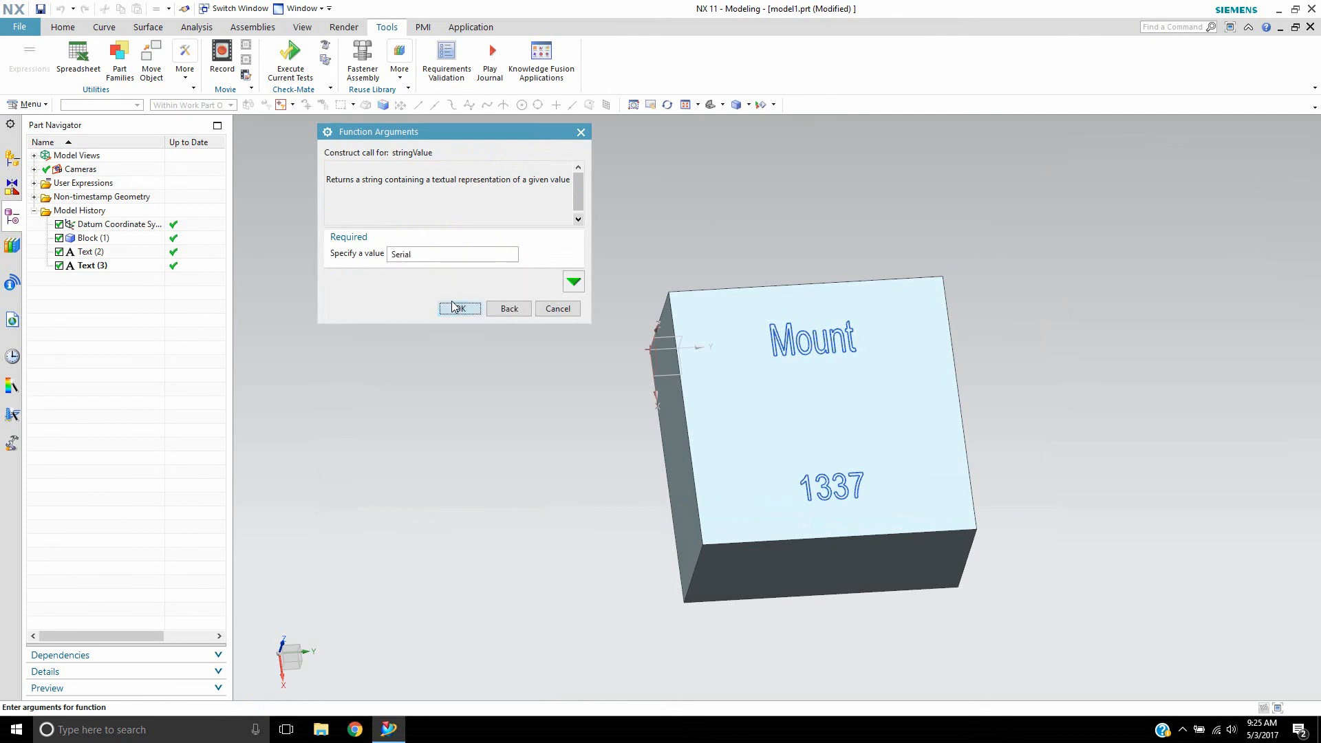
{"action": "left_click", "coordinate": [458, 308]}
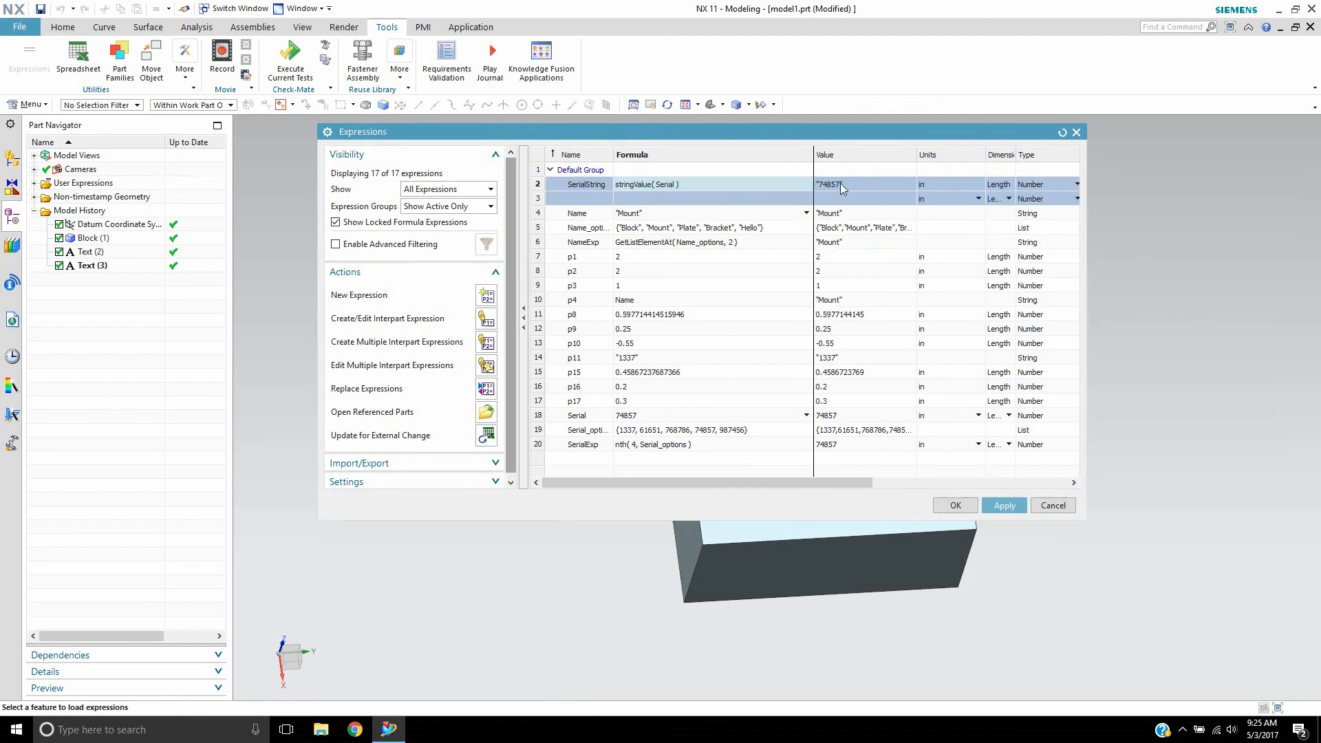
{"action": "left_click", "coordinate": [954, 504]}
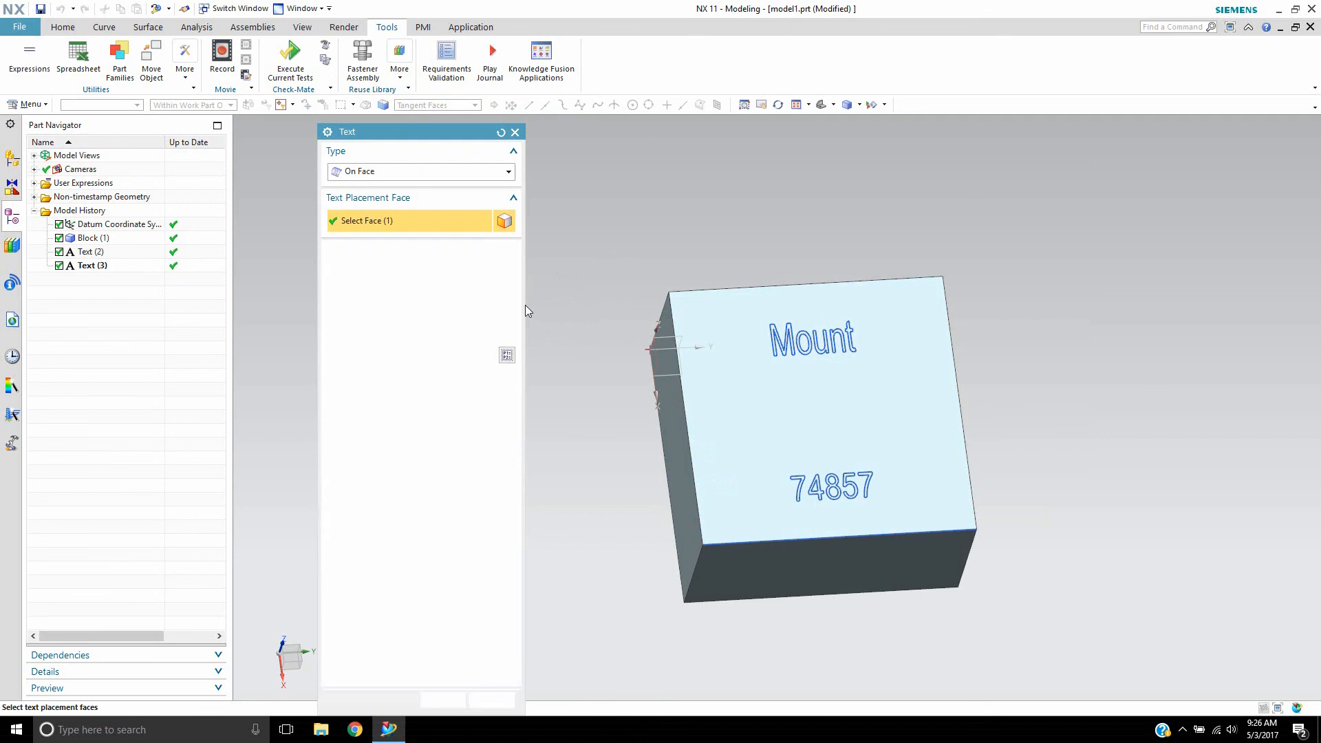
Step: Update Text(3) so the lower block text shows 74857 instead of 1337
{"action": "left_click", "coordinate": [514, 131]}
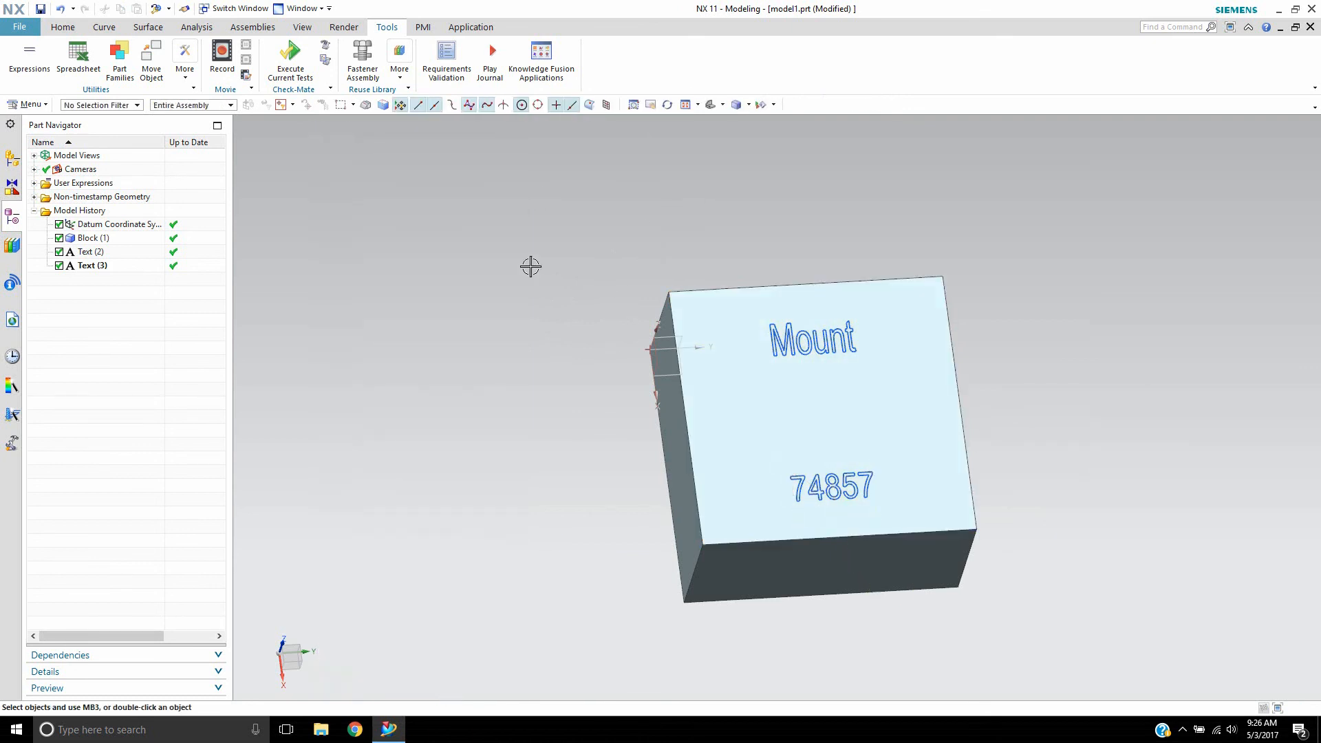
{"action": "left_click", "coordinate": [27, 64]}
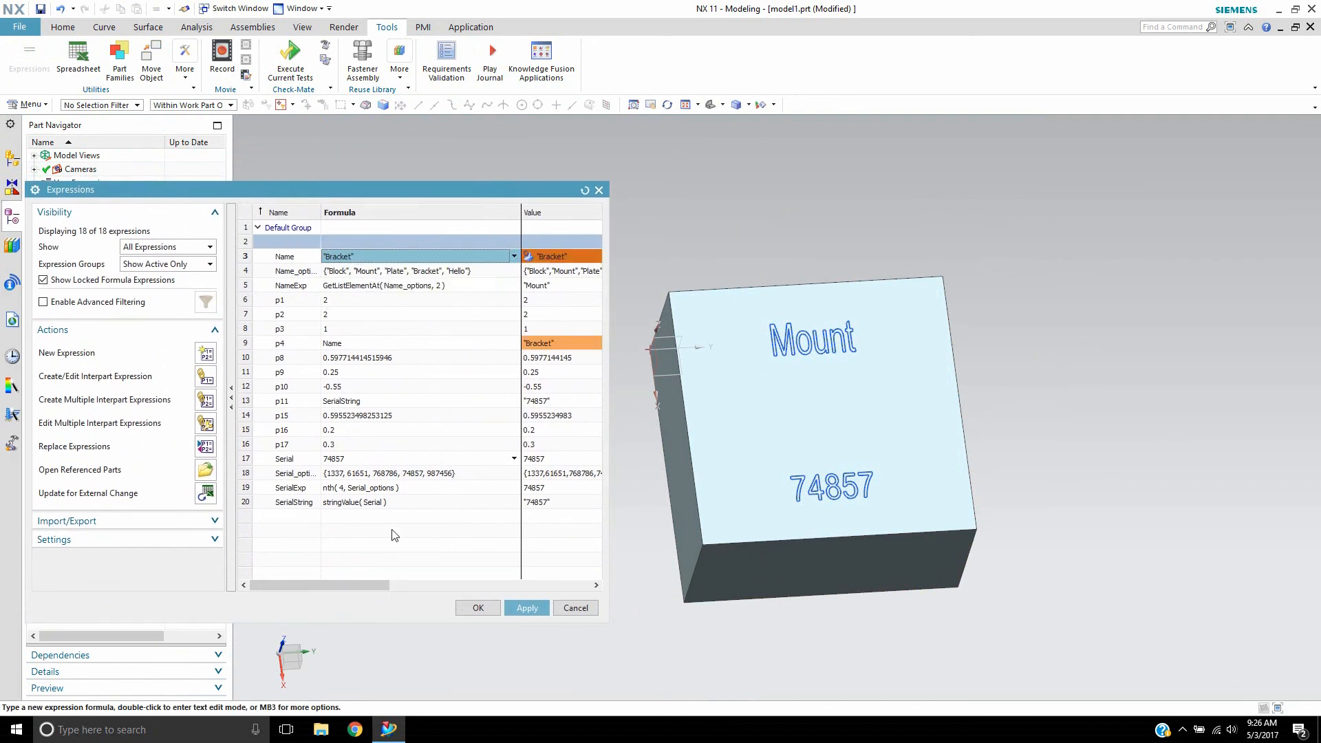
Step: Set Name to "Bracket" and the Serial formula to 61651, then apply
{"action": "left_click", "coordinate": [416, 502]}
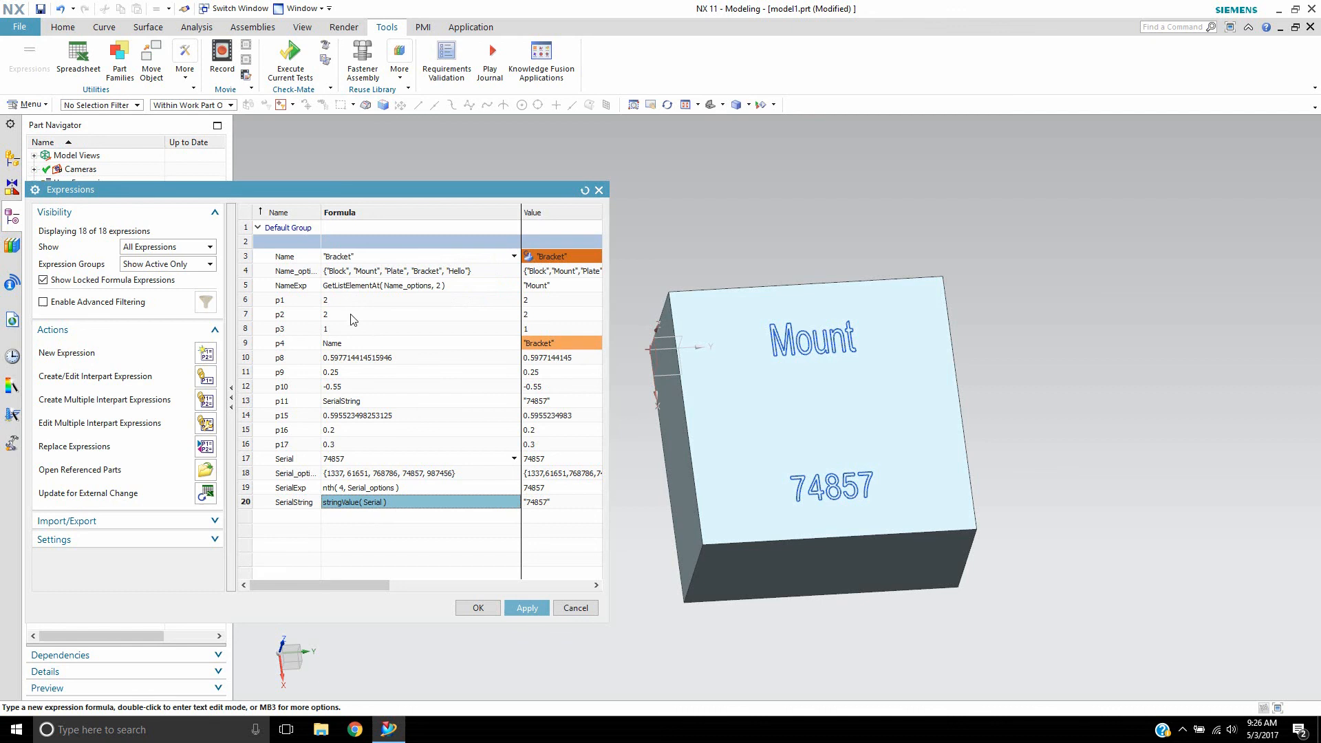
{"action": "left_click", "coordinate": [413, 458]}
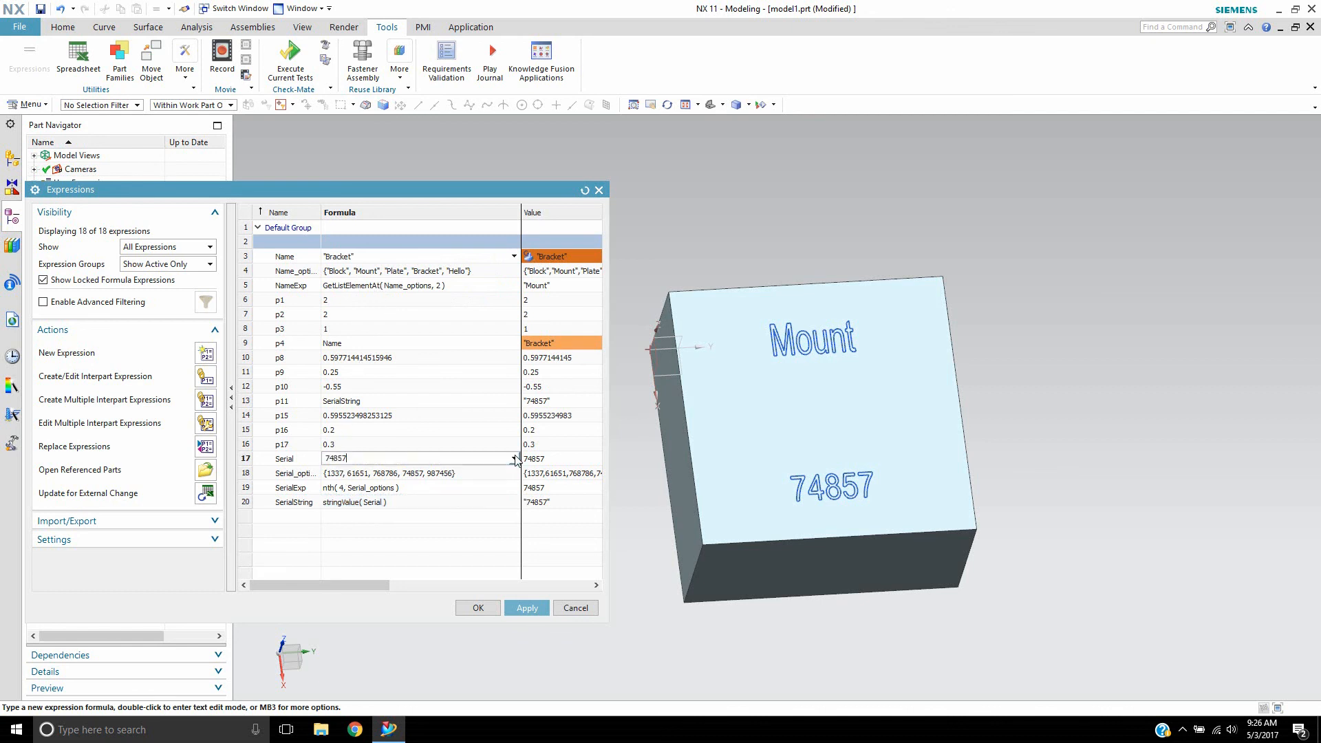
{"action": "type", "text": "61651"}
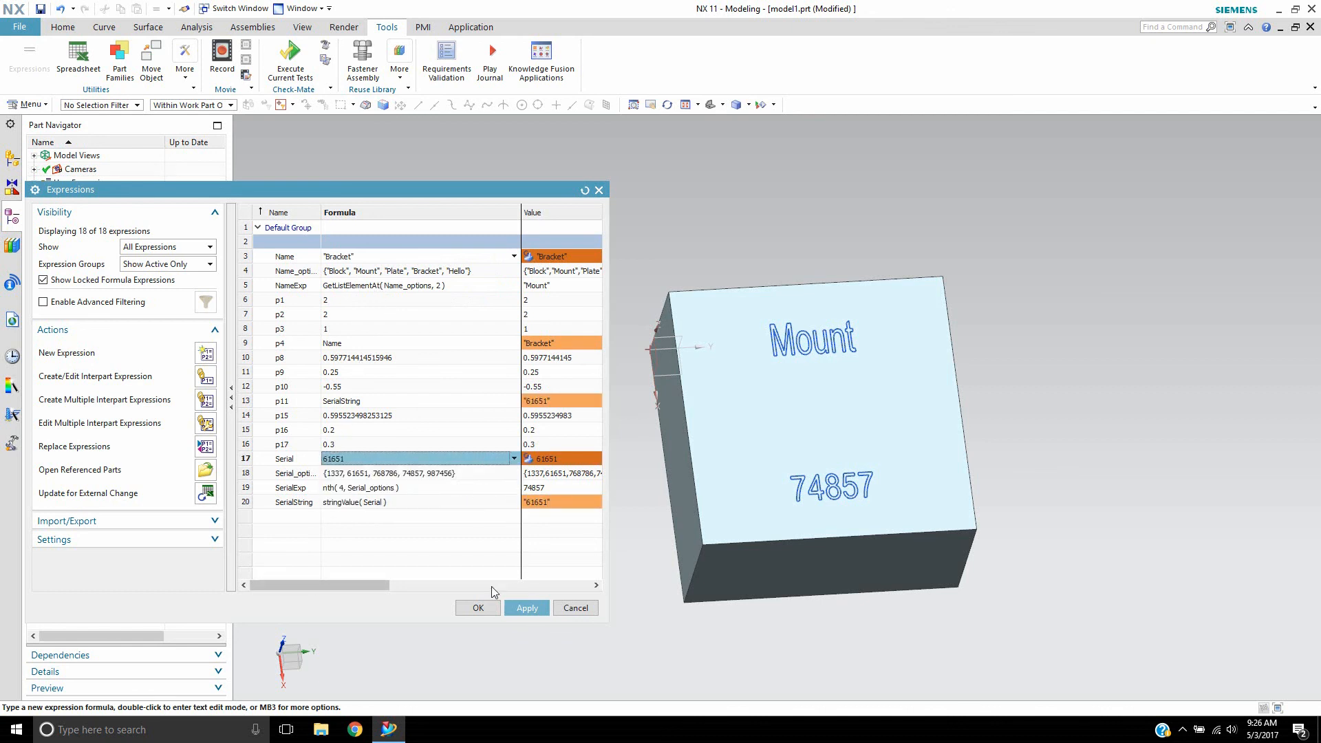
{"action": "left_click", "coordinate": [476, 608]}
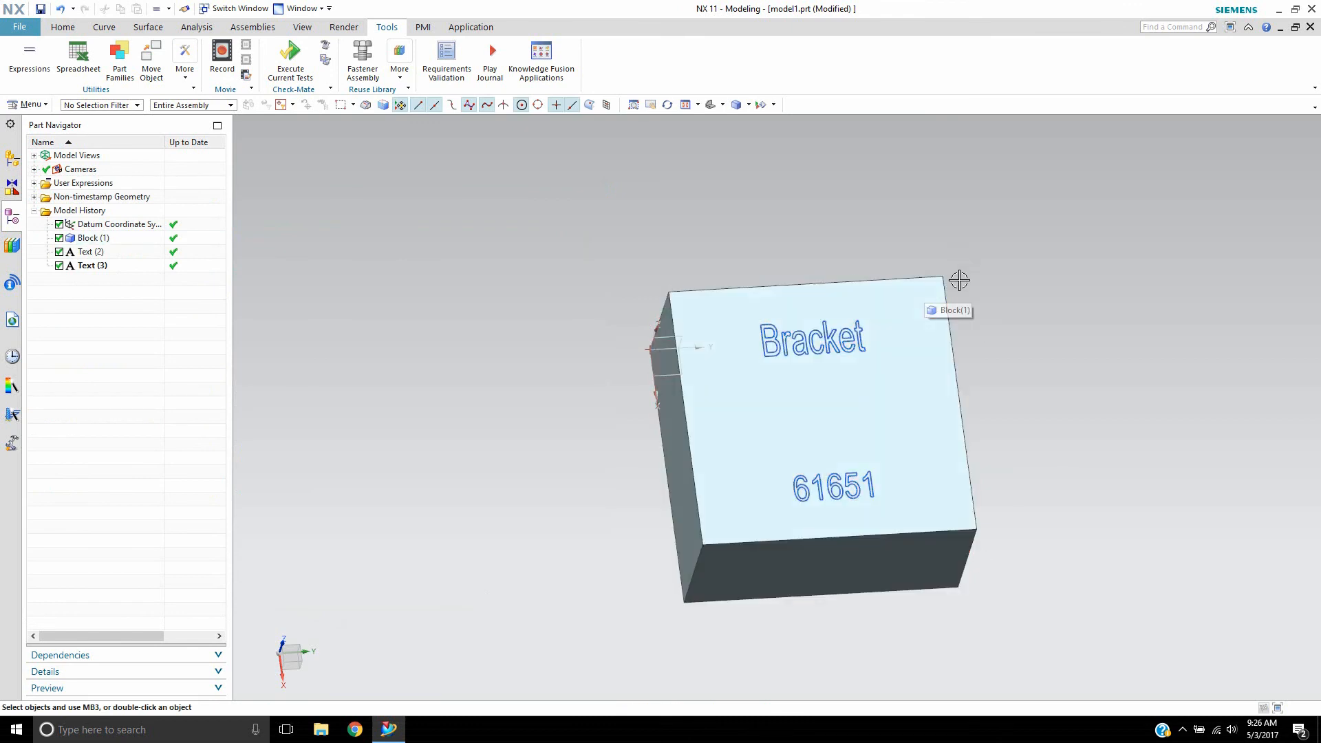
{"action": "mouse_move", "coordinate": [958, 303]}
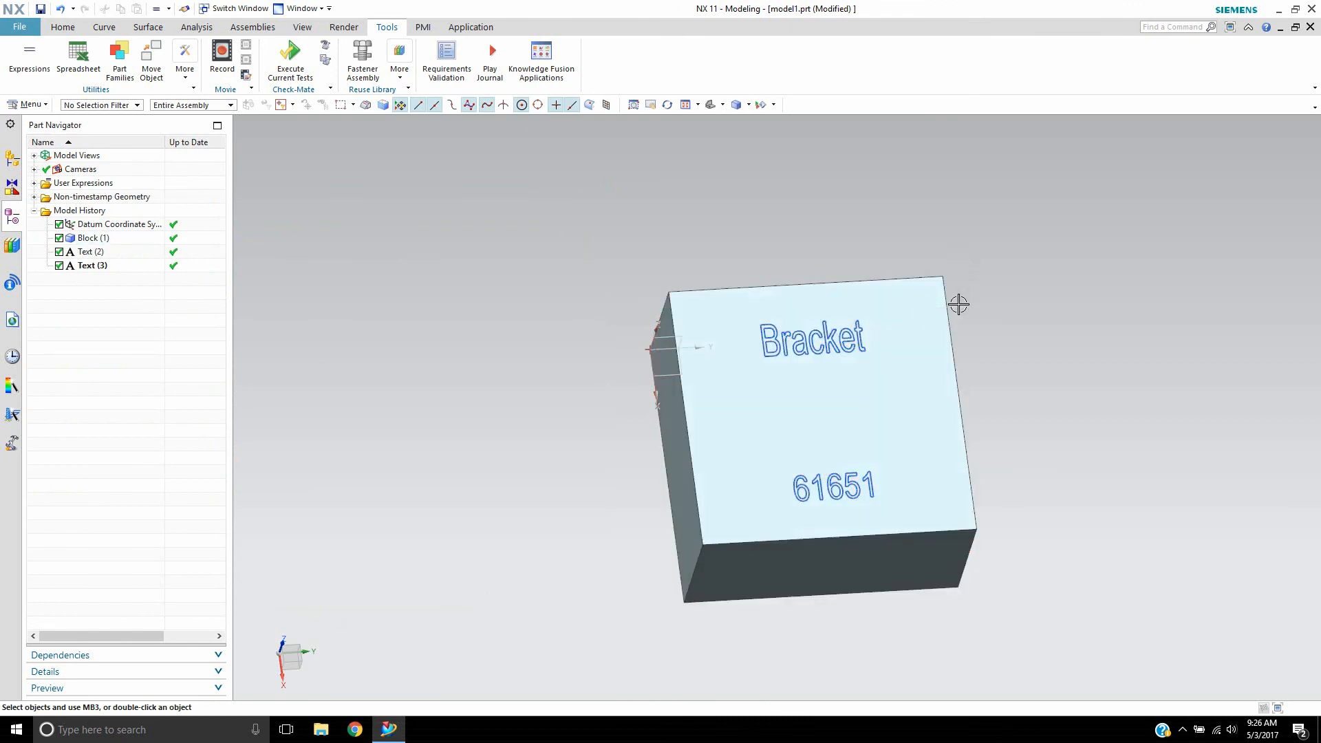